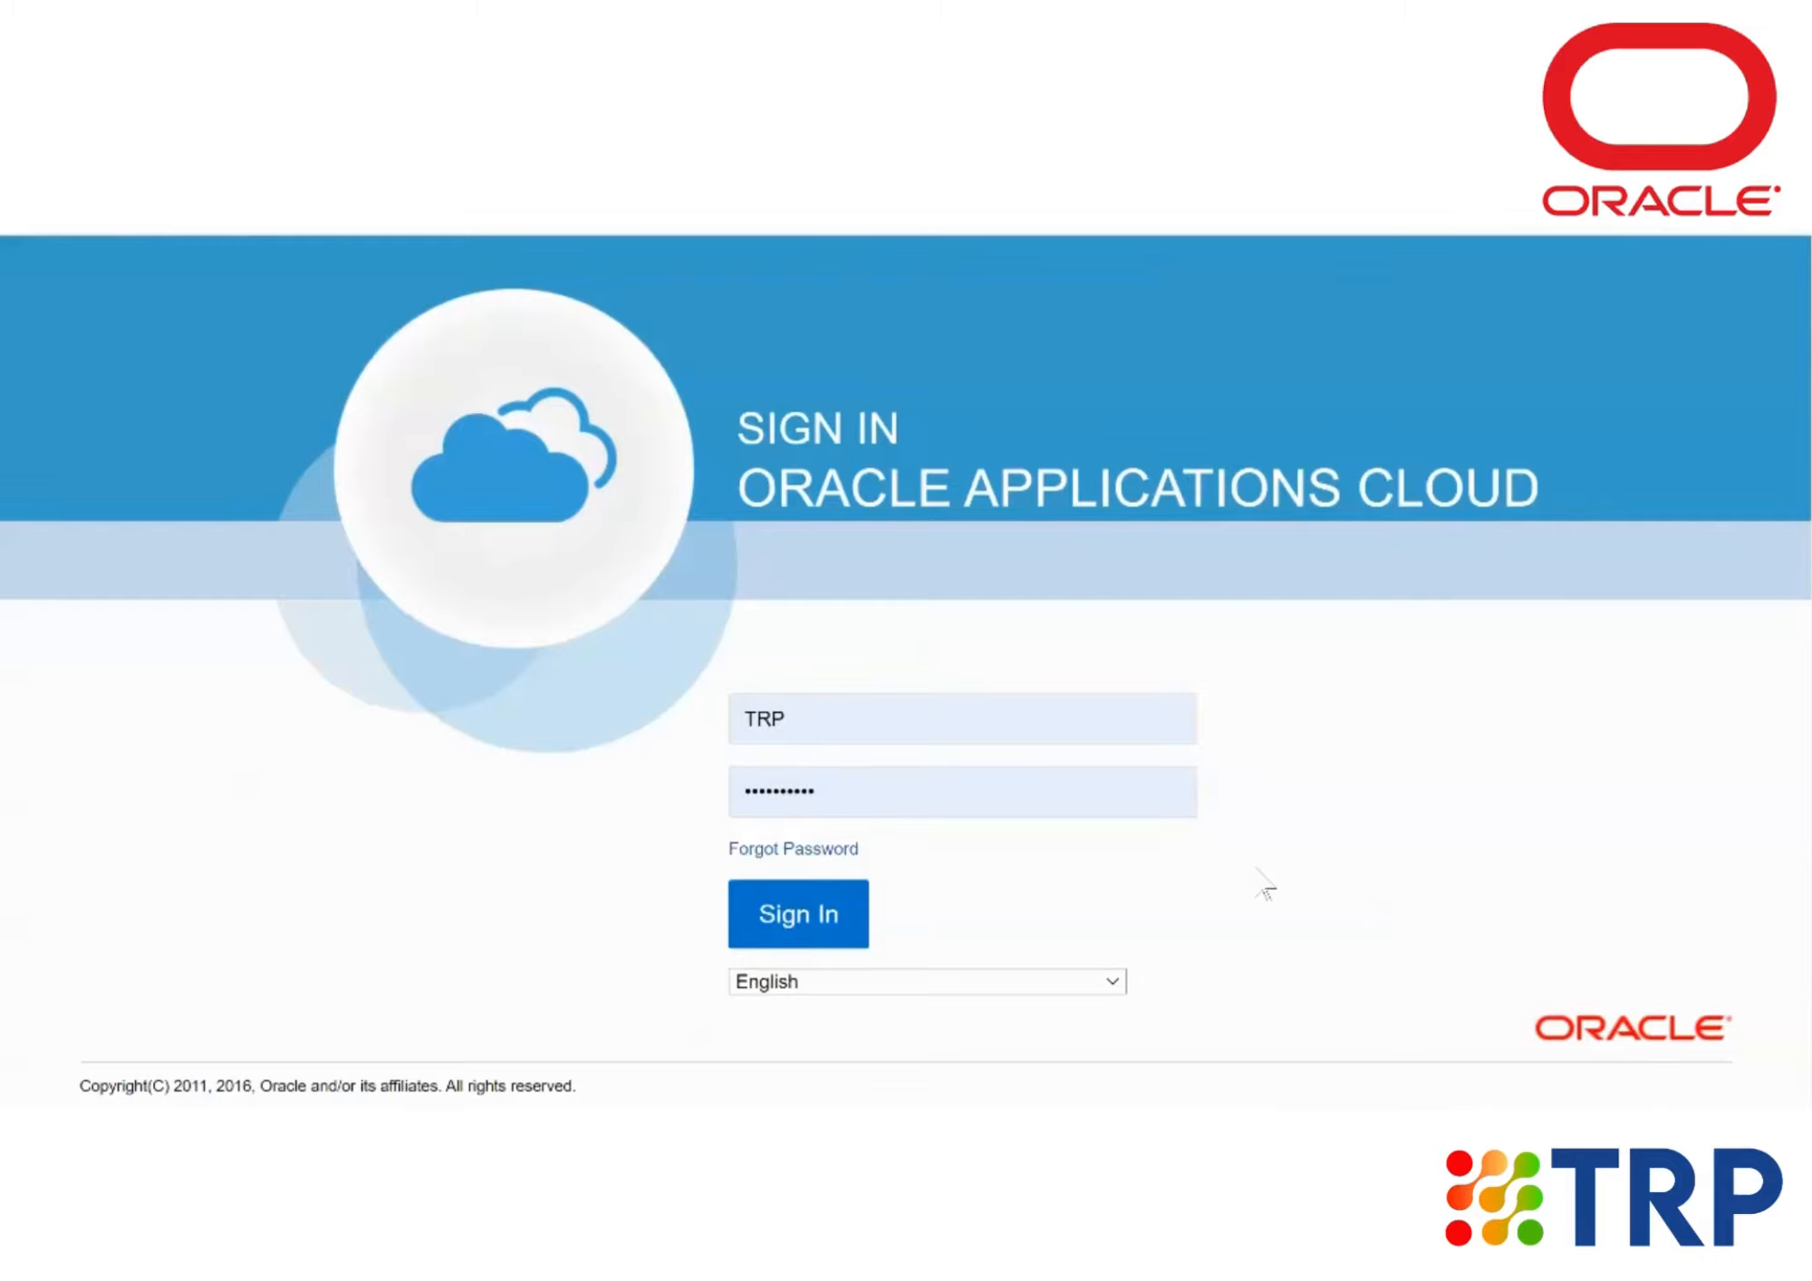
{"action": "mouse_move", "coordinate": [1128, 550]}
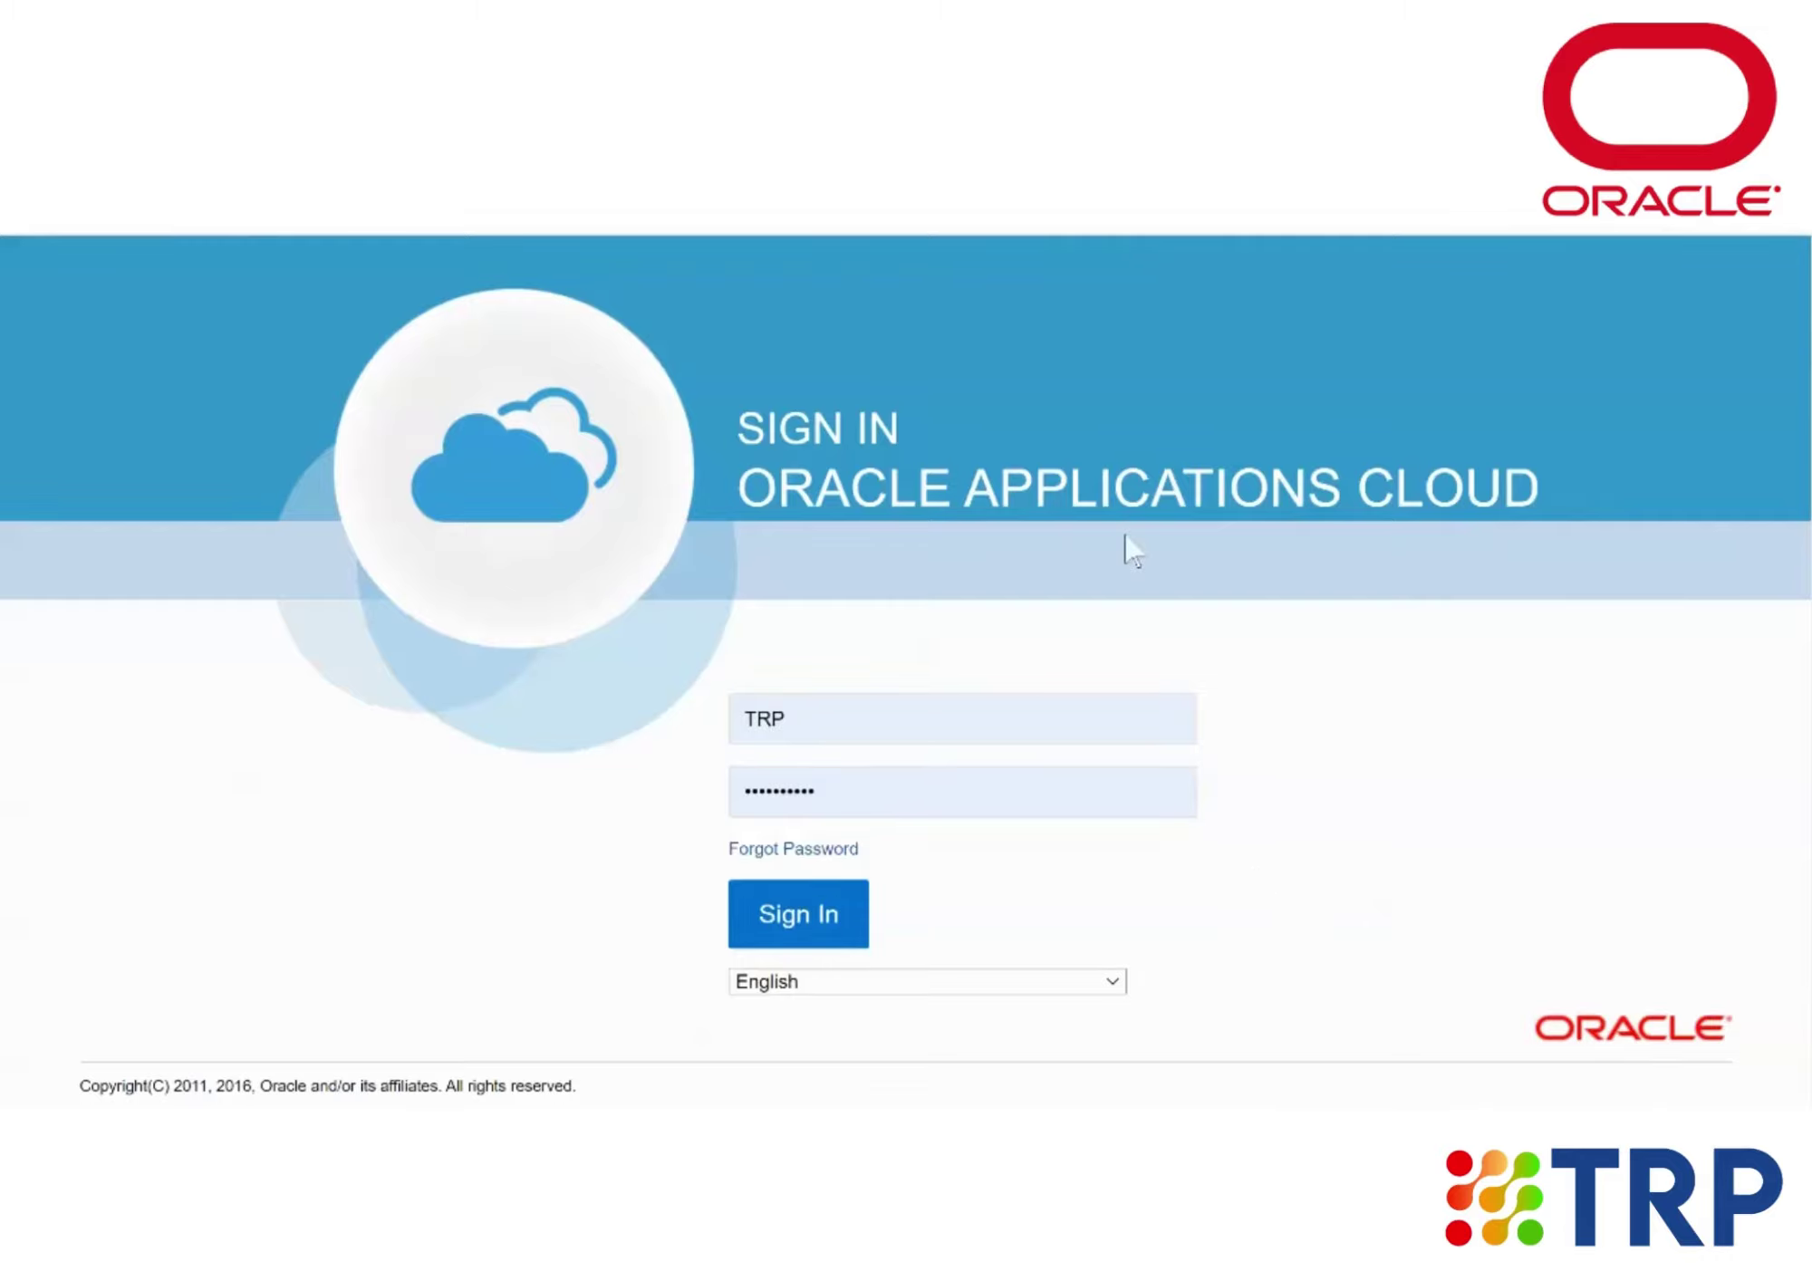
{"action": "mouse_move", "coordinate": [910, 941]}
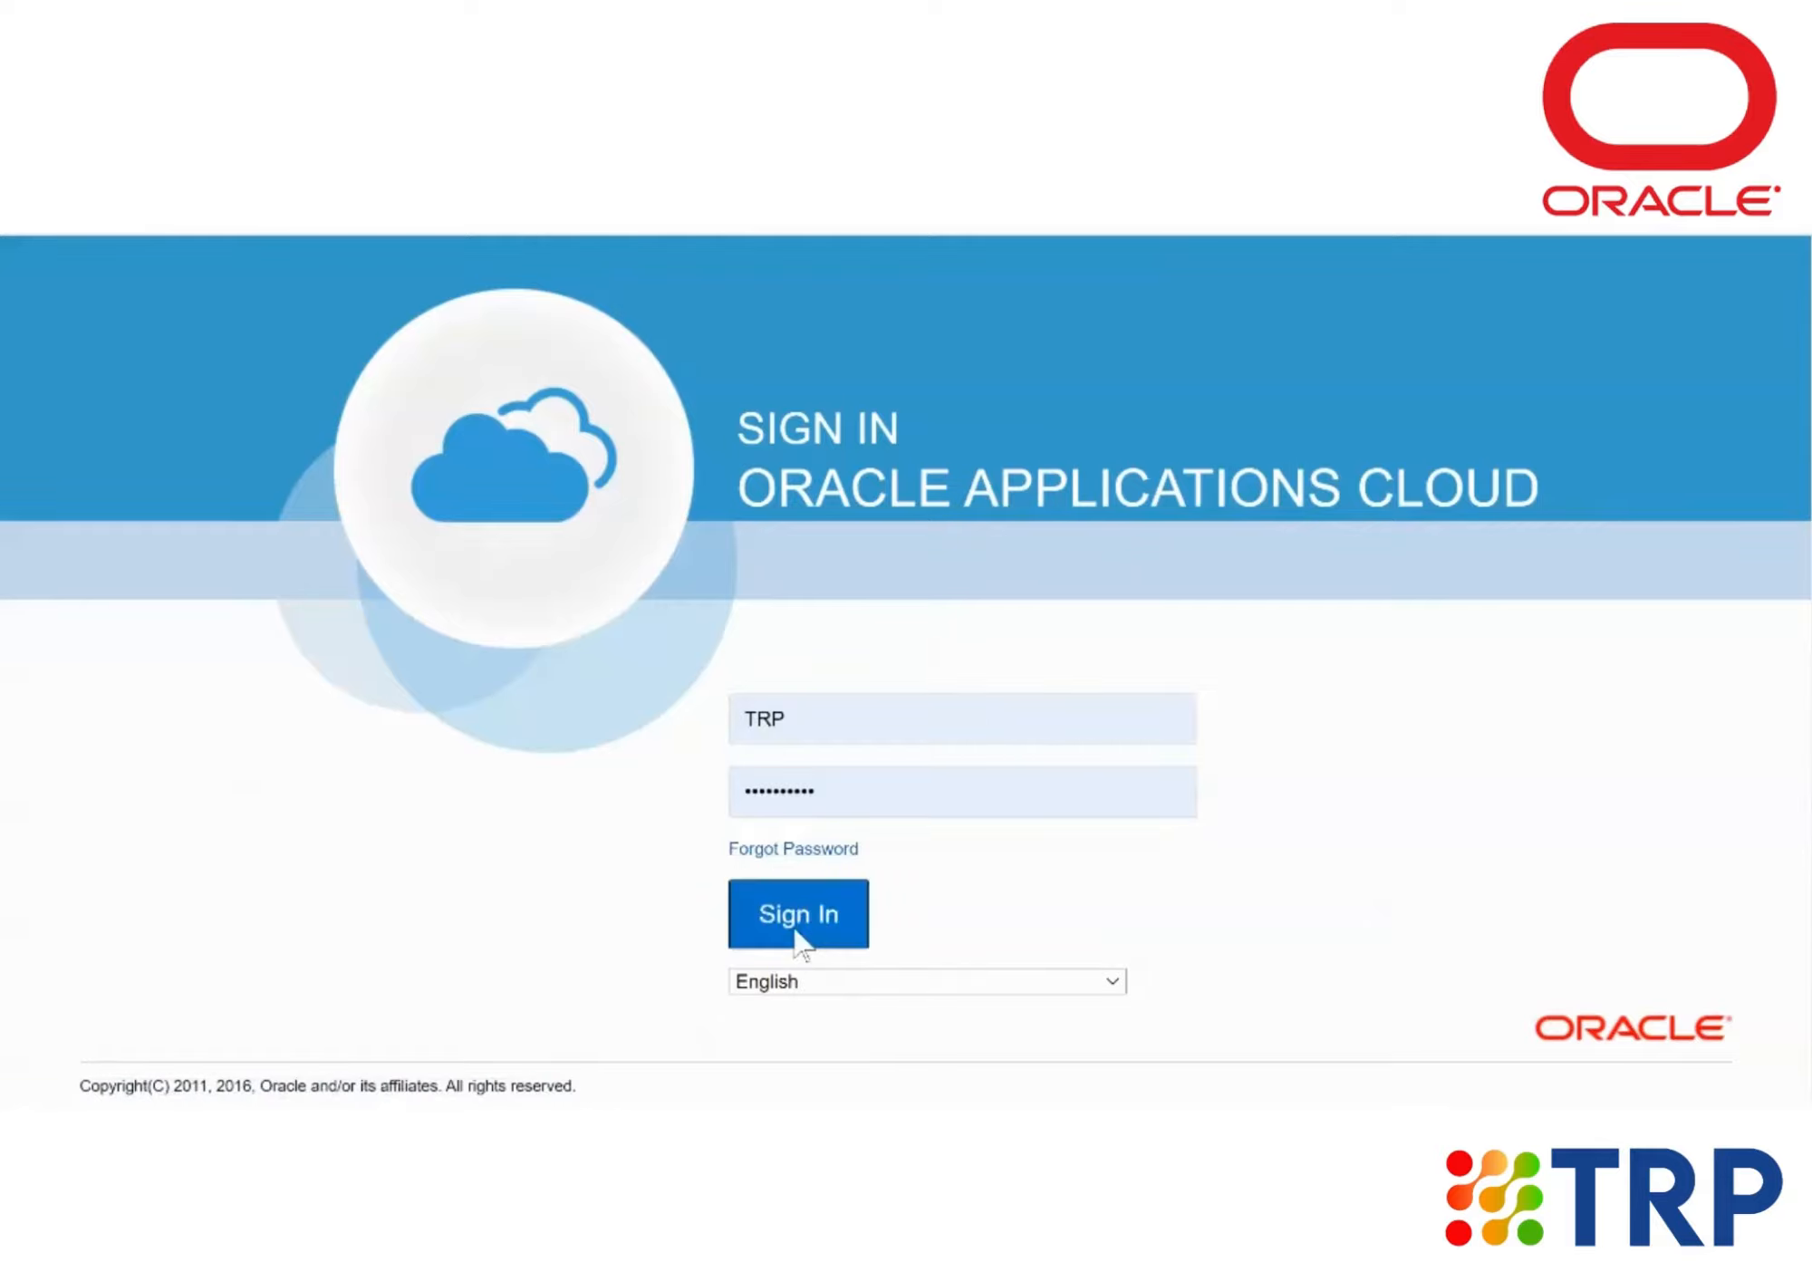
Submit the pre-filled username and password on the Sign In page.
{"action": "left_click", "coordinate": [798, 914]}
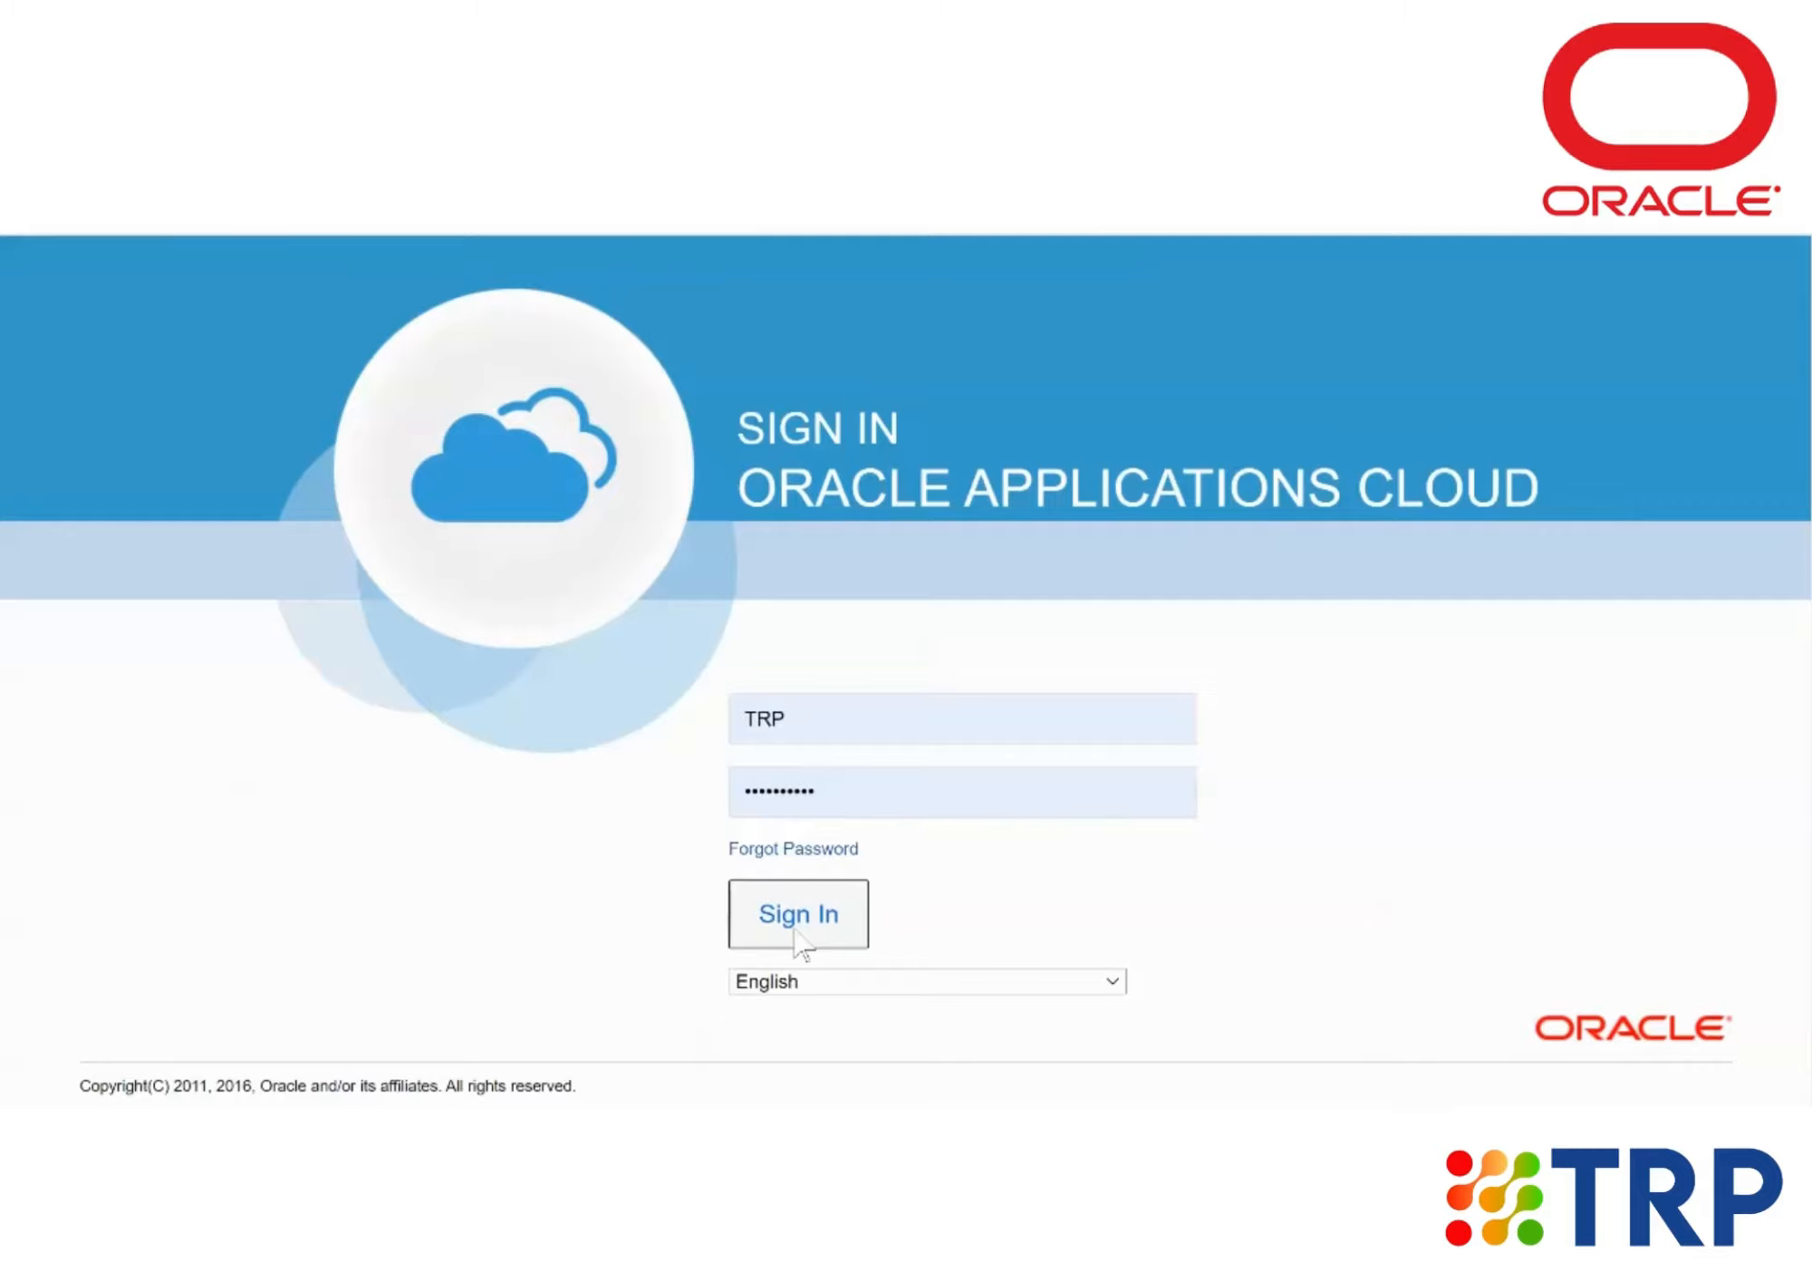
{"action": "left_click", "coordinate": [798, 914]}
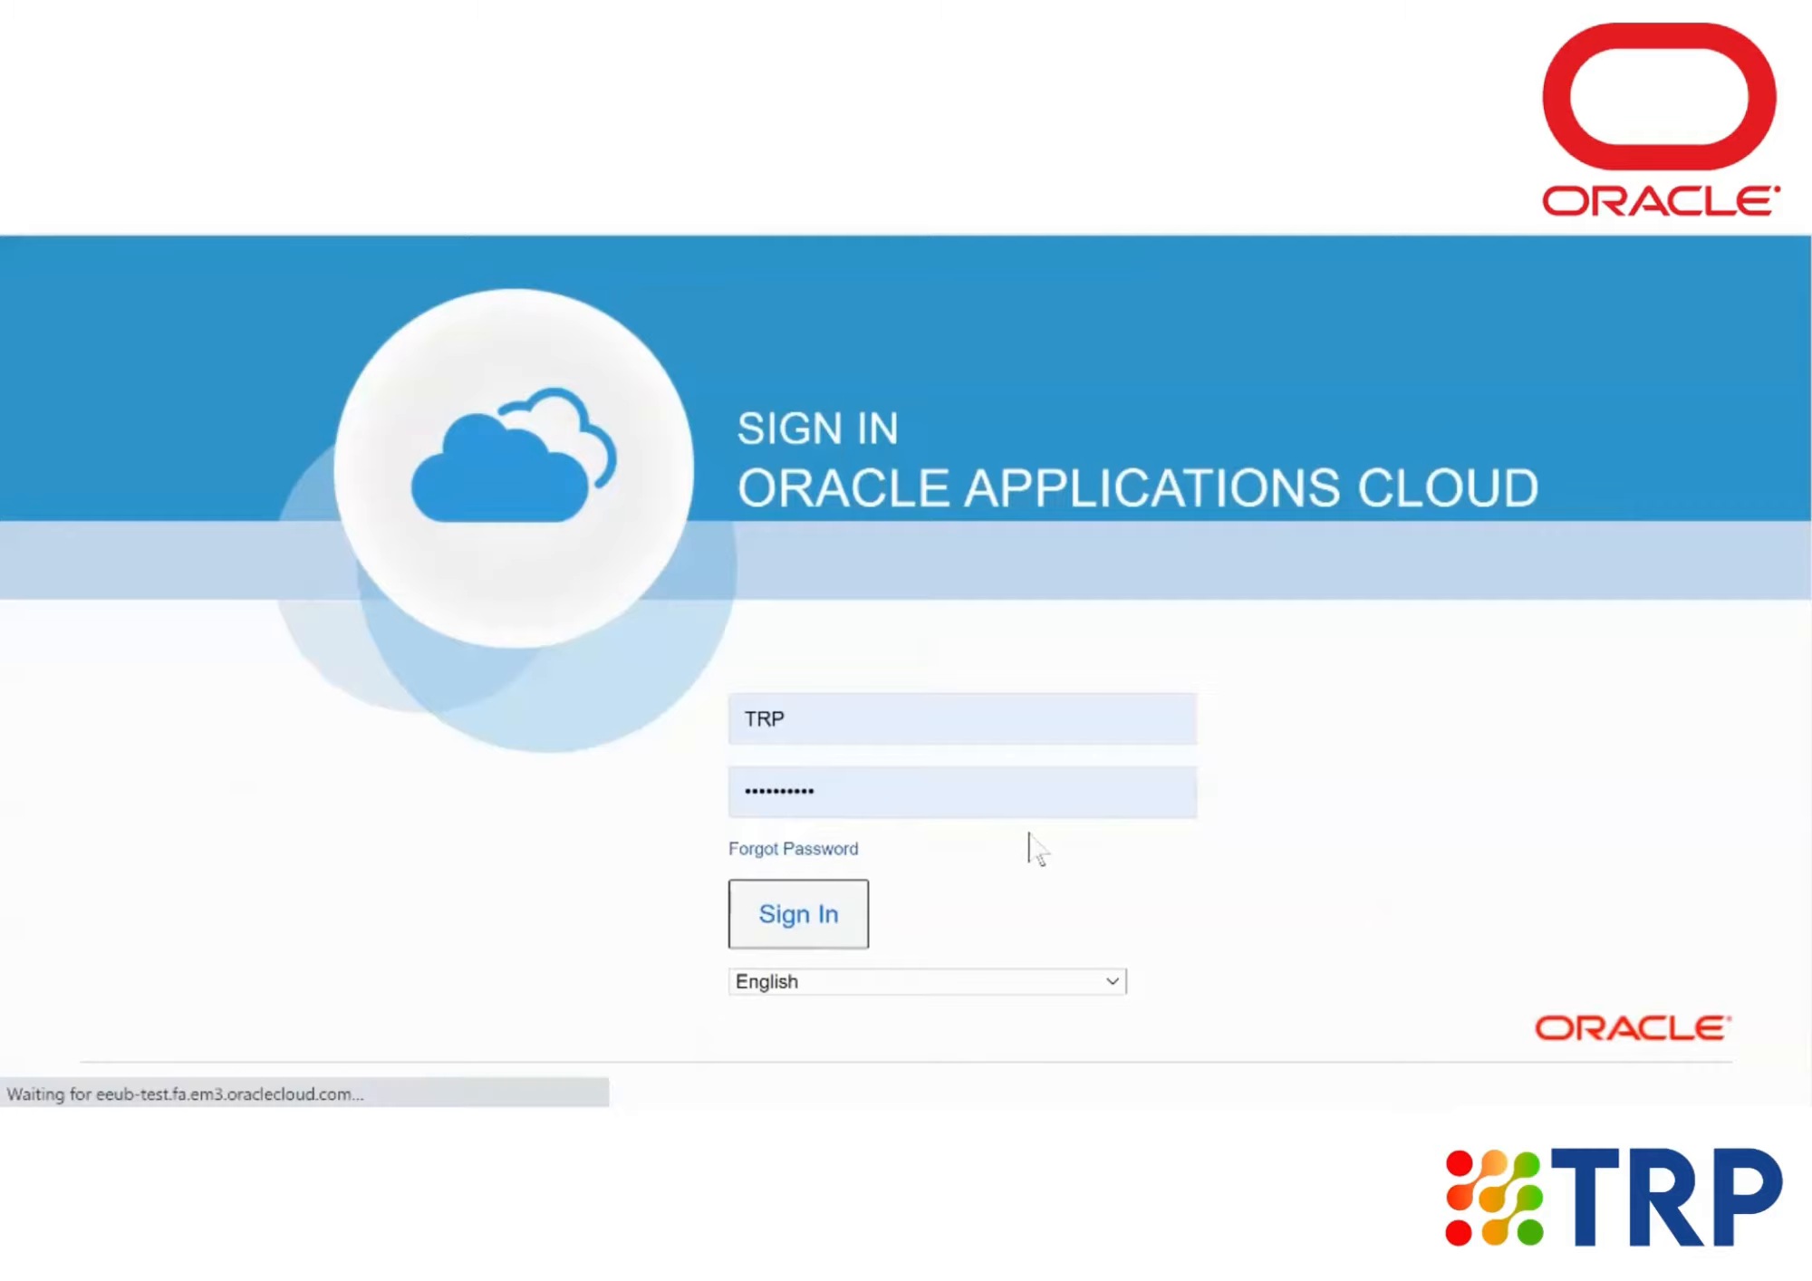
Go to Risk Management and open the Controls work area.
{"action": "left_click", "coordinate": [798, 914]}
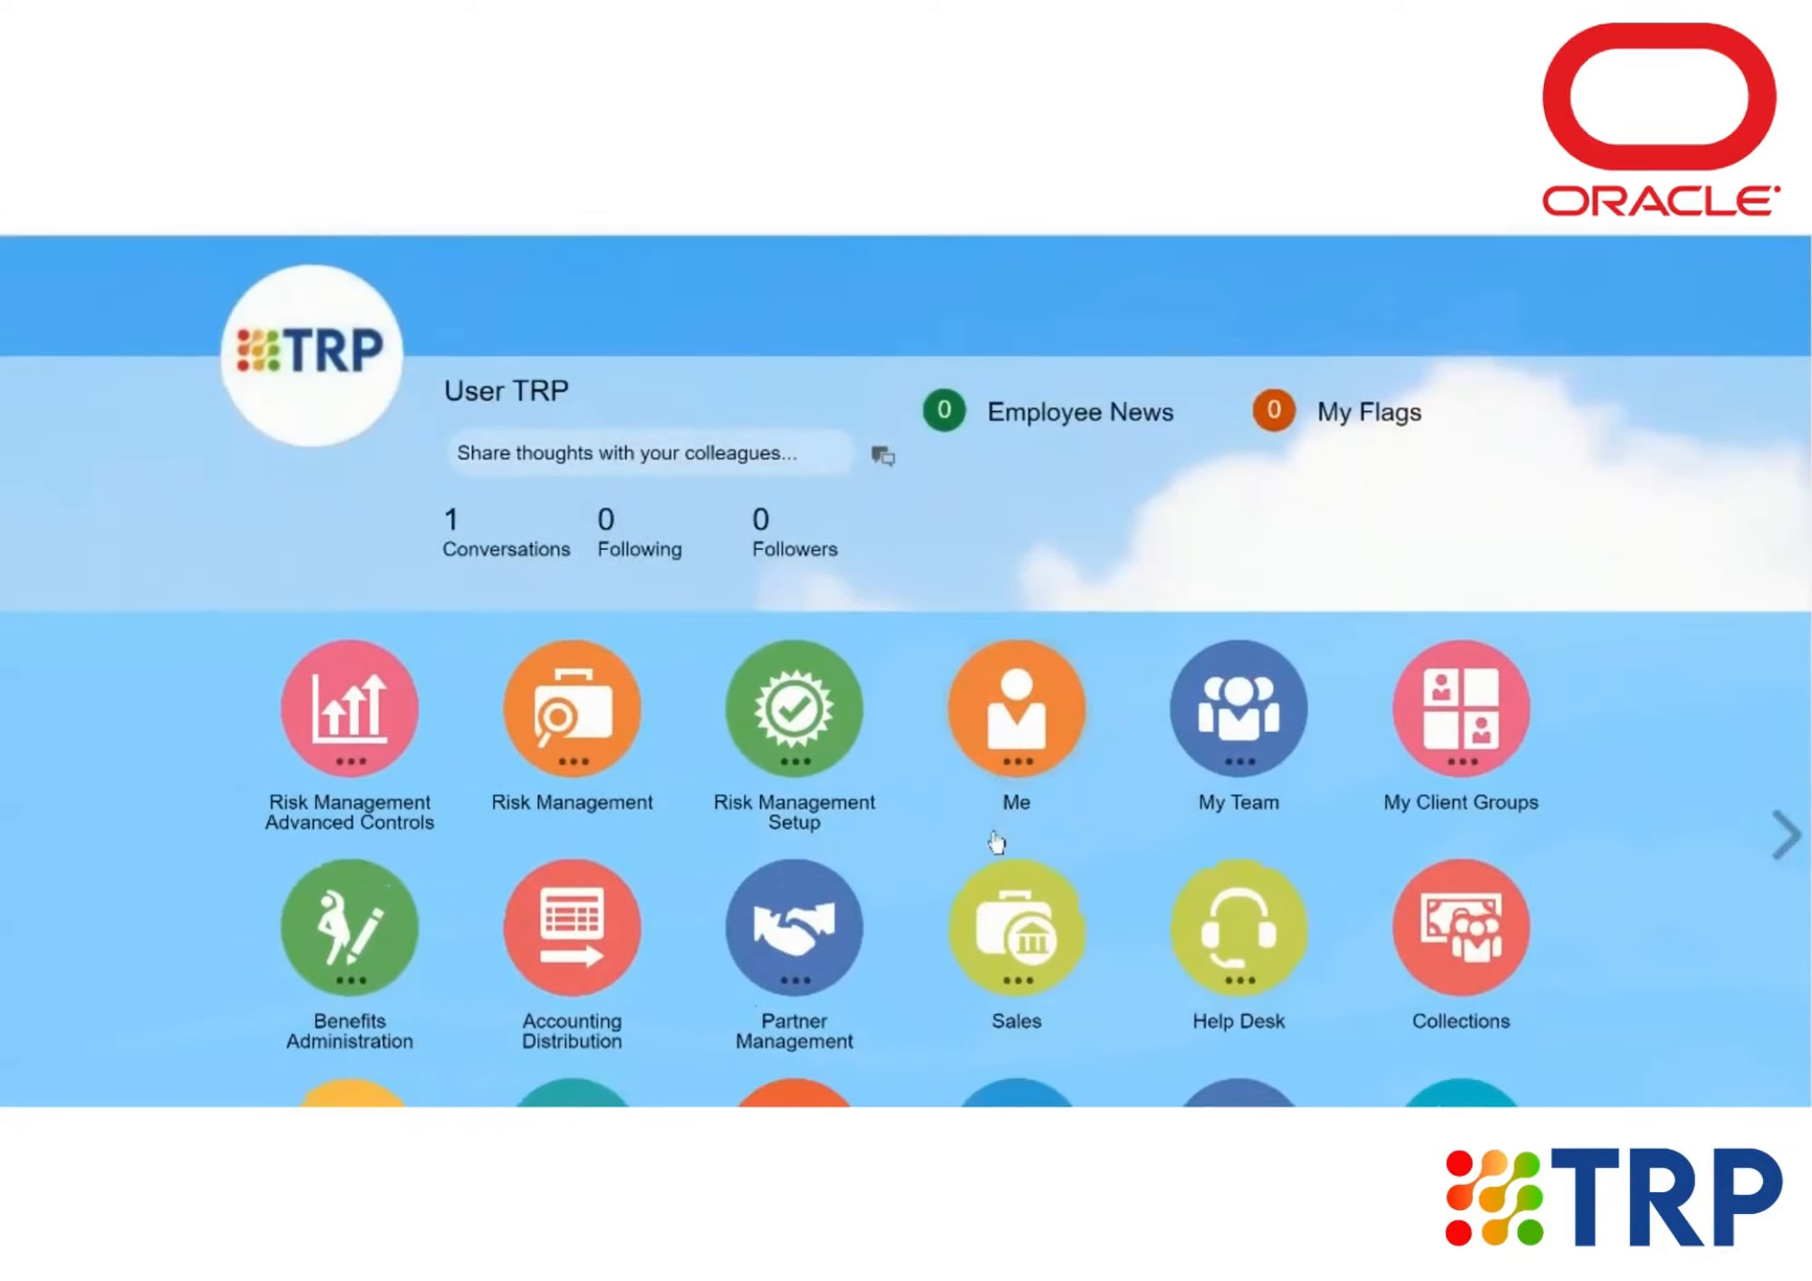
{"action": "mouse_move", "coordinate": [610, 740]}
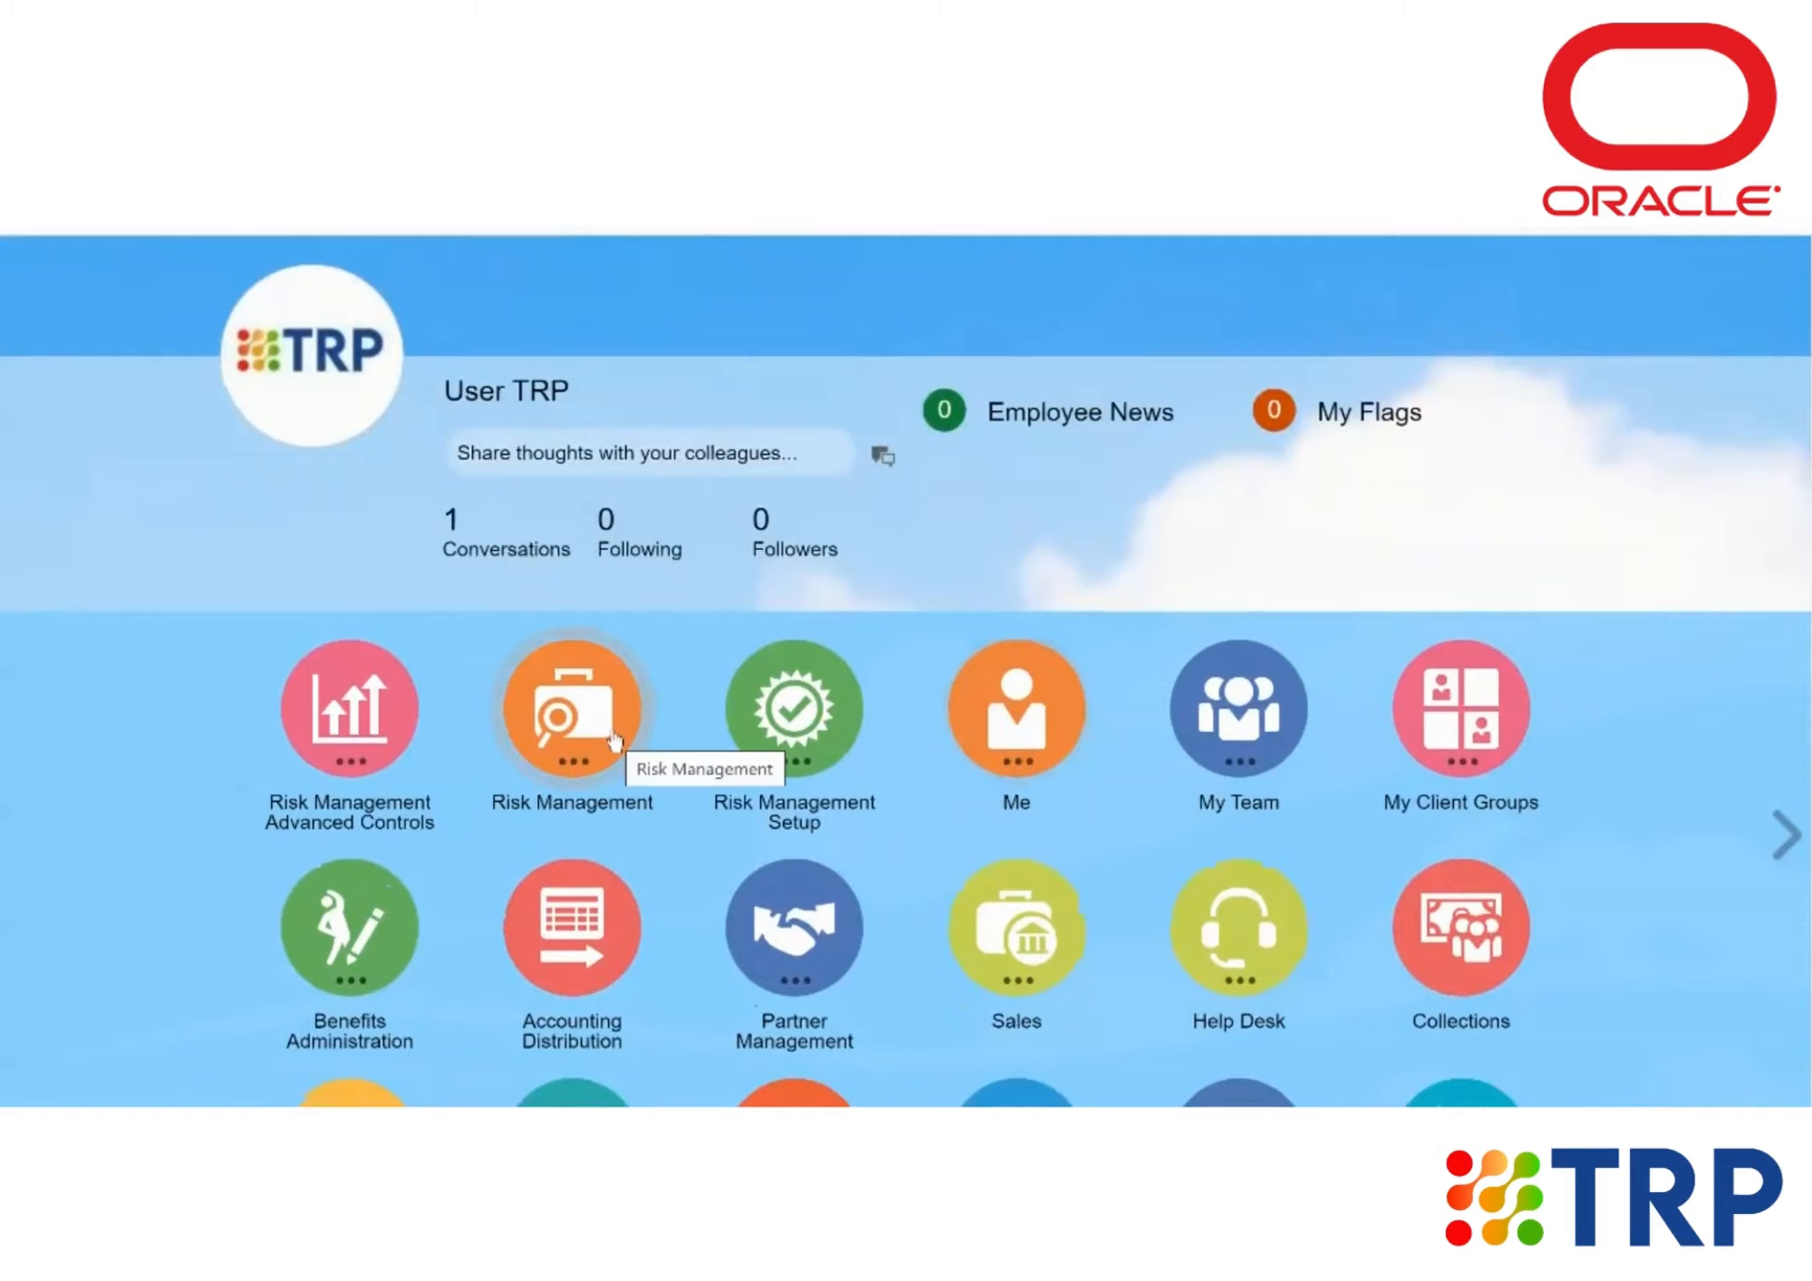
{"action": "left_click", "coordinate": [571, 711]}
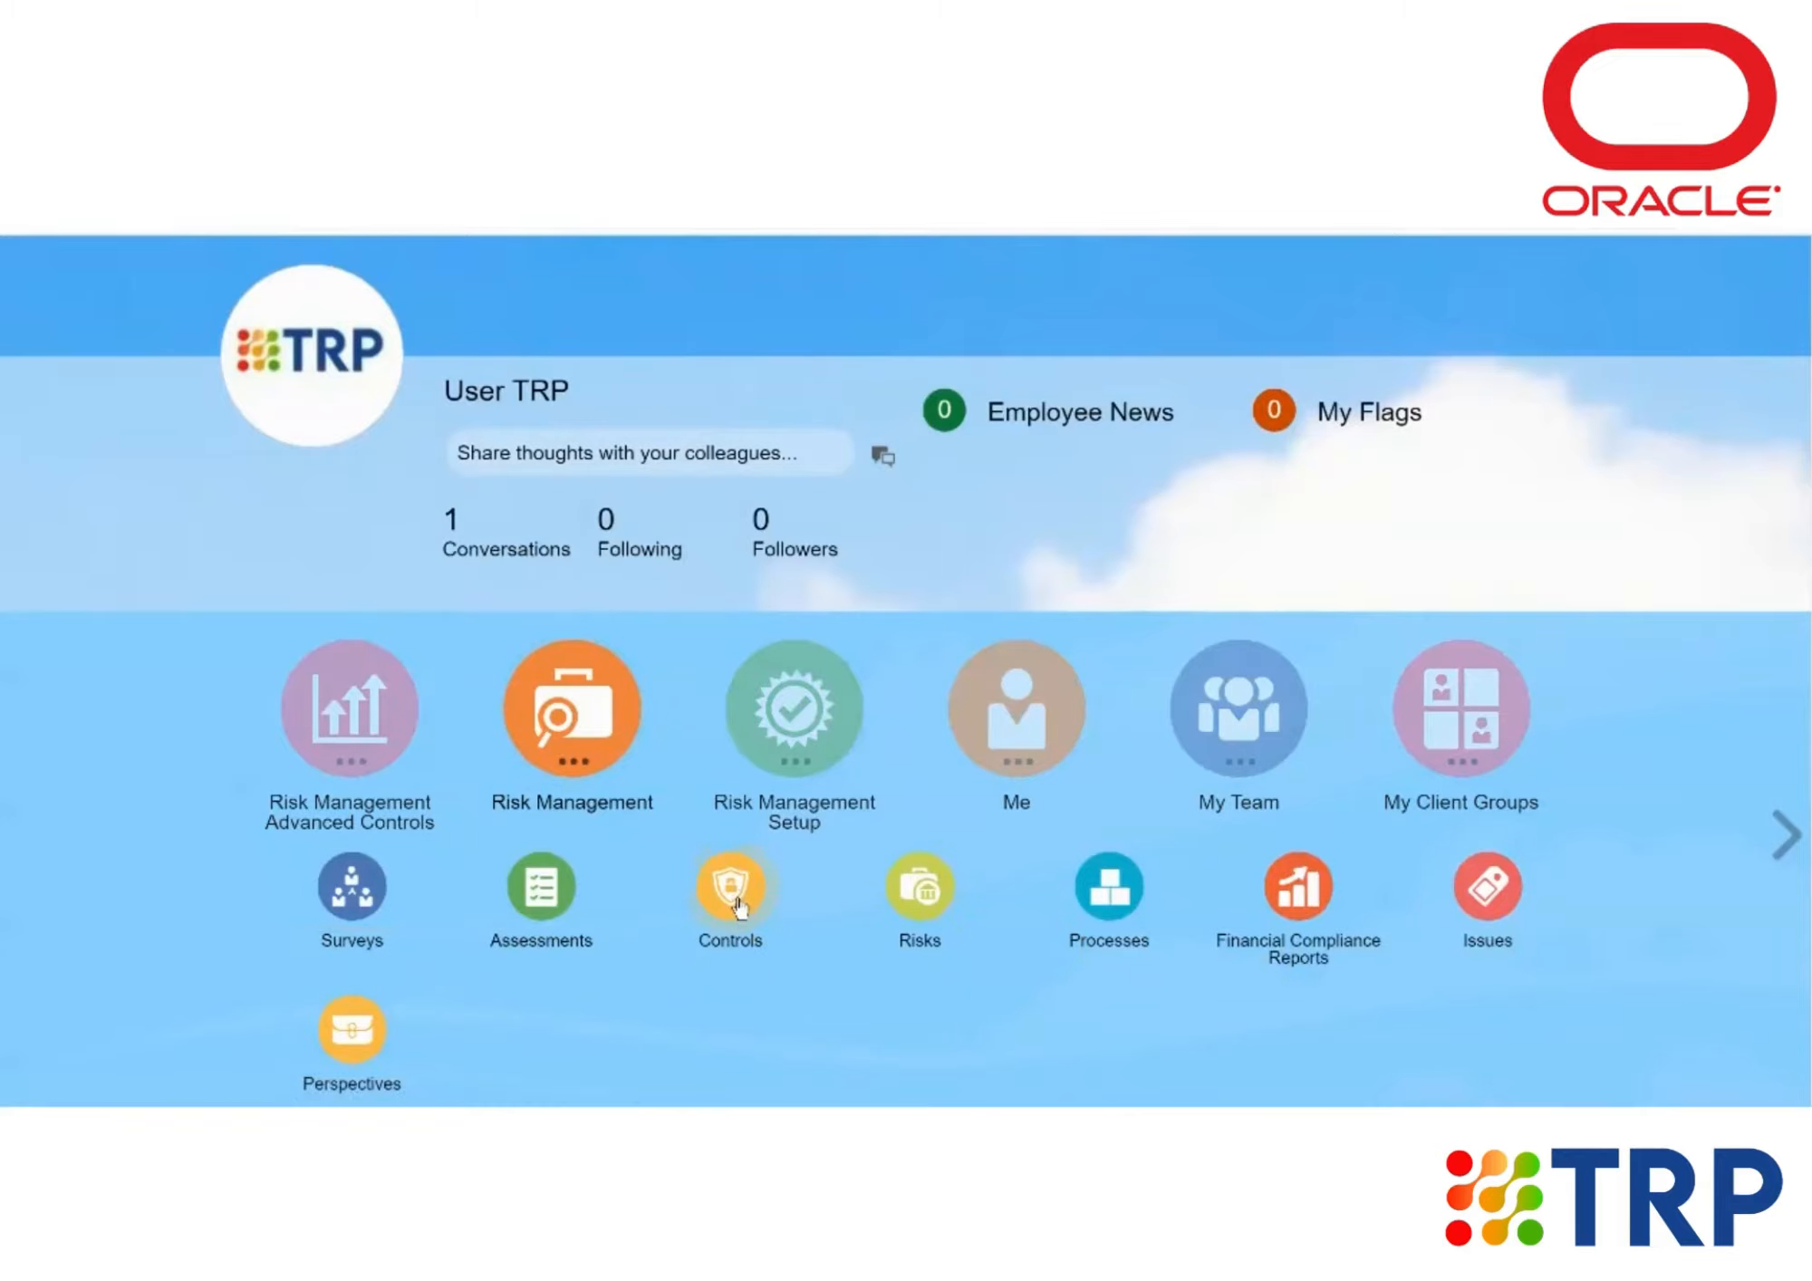
{"action": "left_click", "coordinate": [729, 886]}
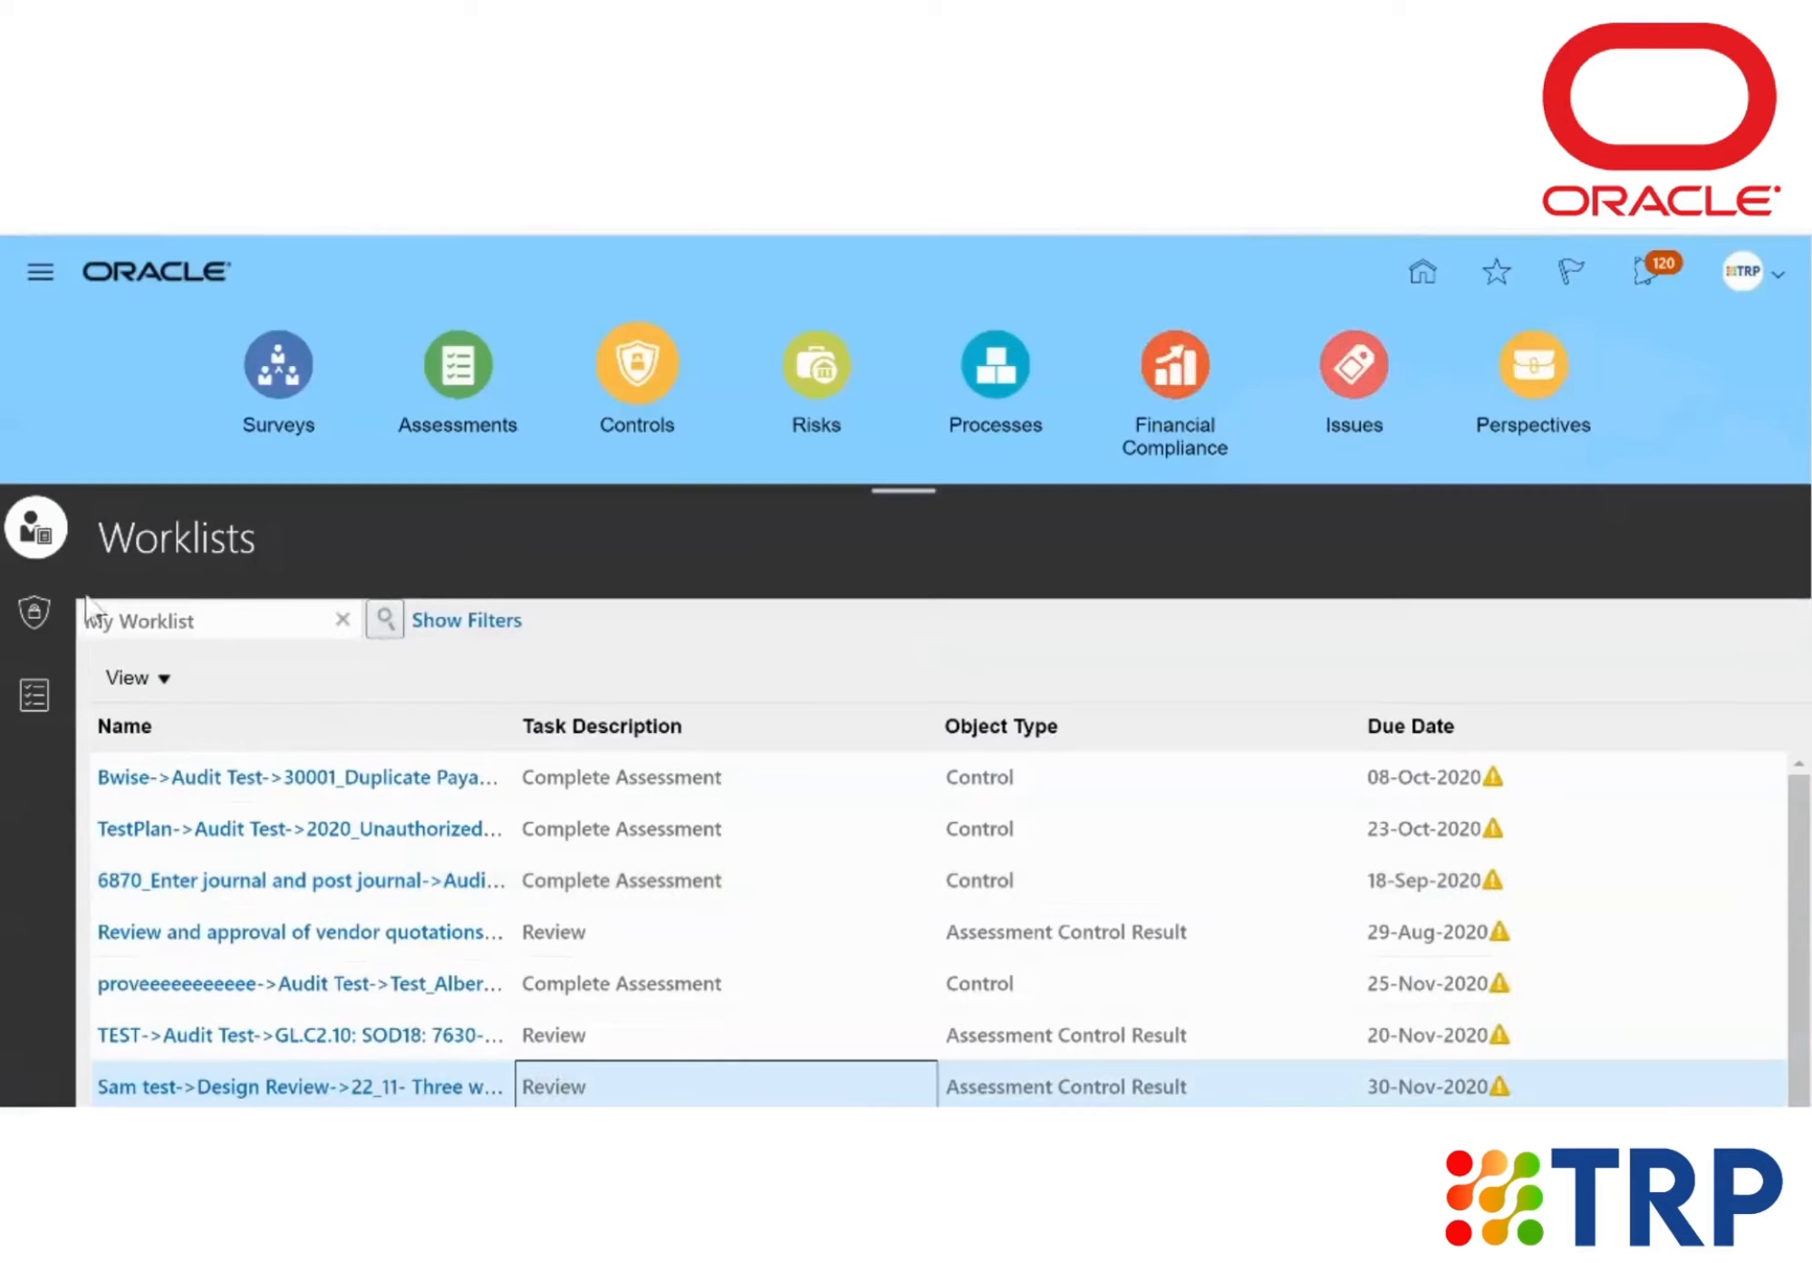
{"action": "mouse_move", "coordinate": [34, 607]}
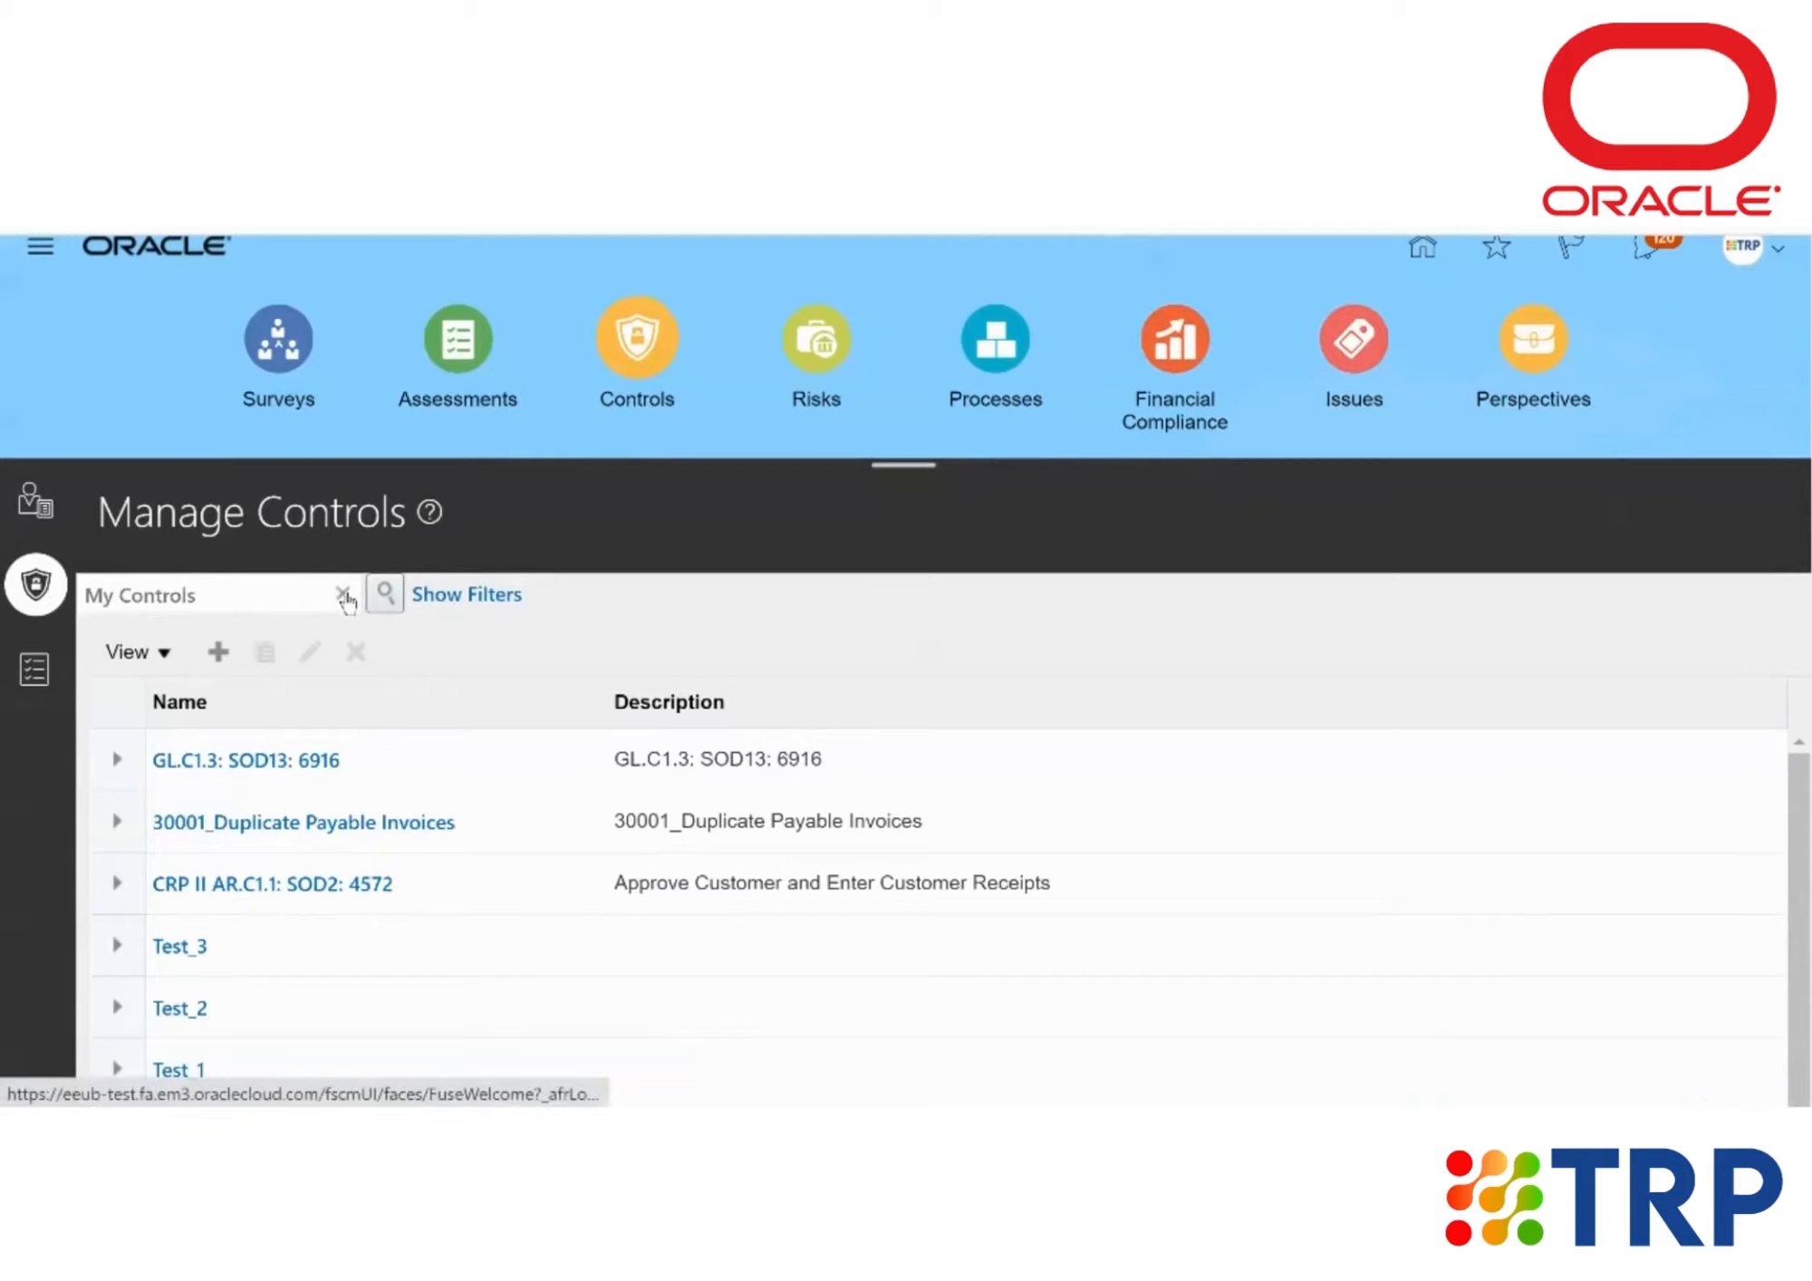
Clear the My Controls filter, search for test_17_feb, and select the Test_17_feb result.
{"action": "left_click", "coordinate": [342, 594]}
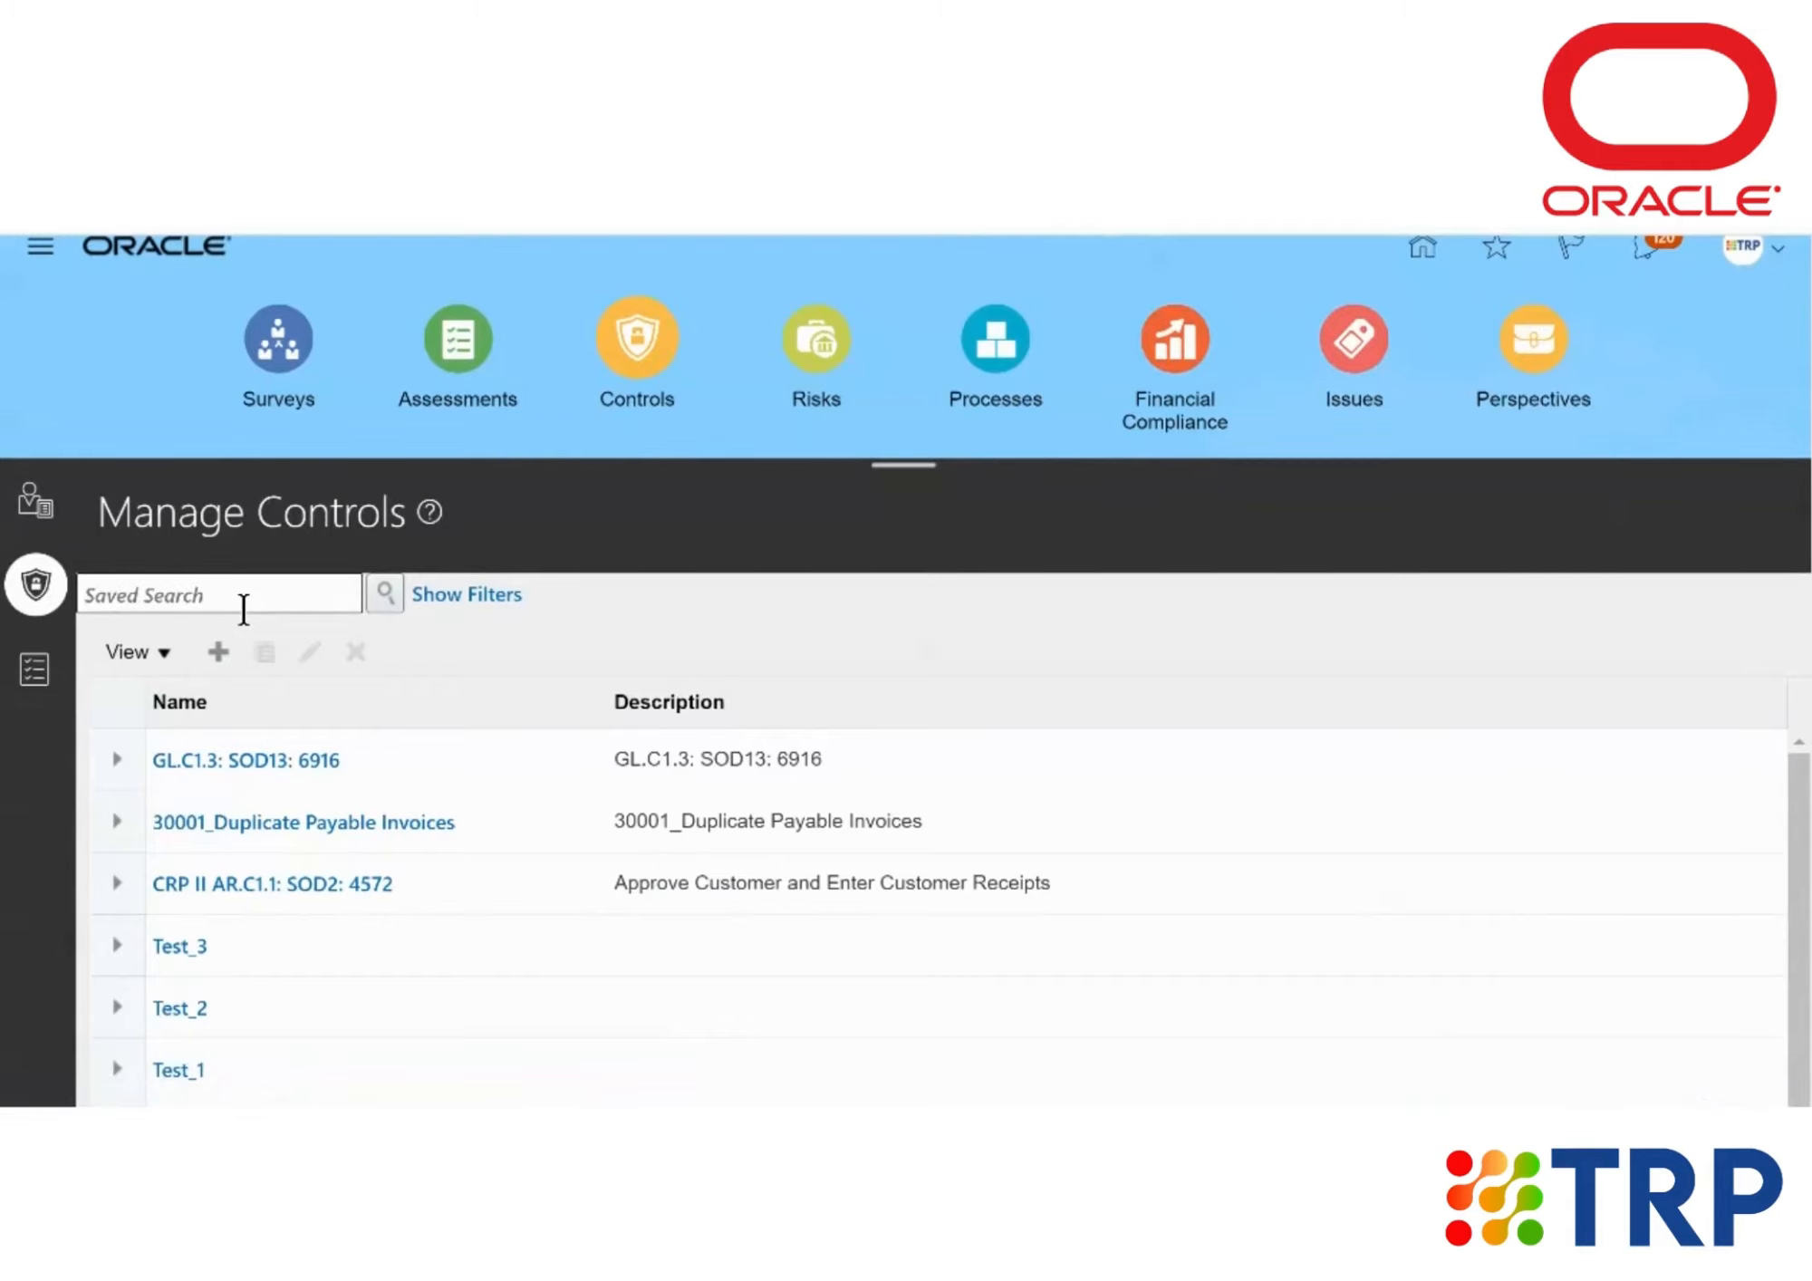
{"action": "type", "text": "test_17"}
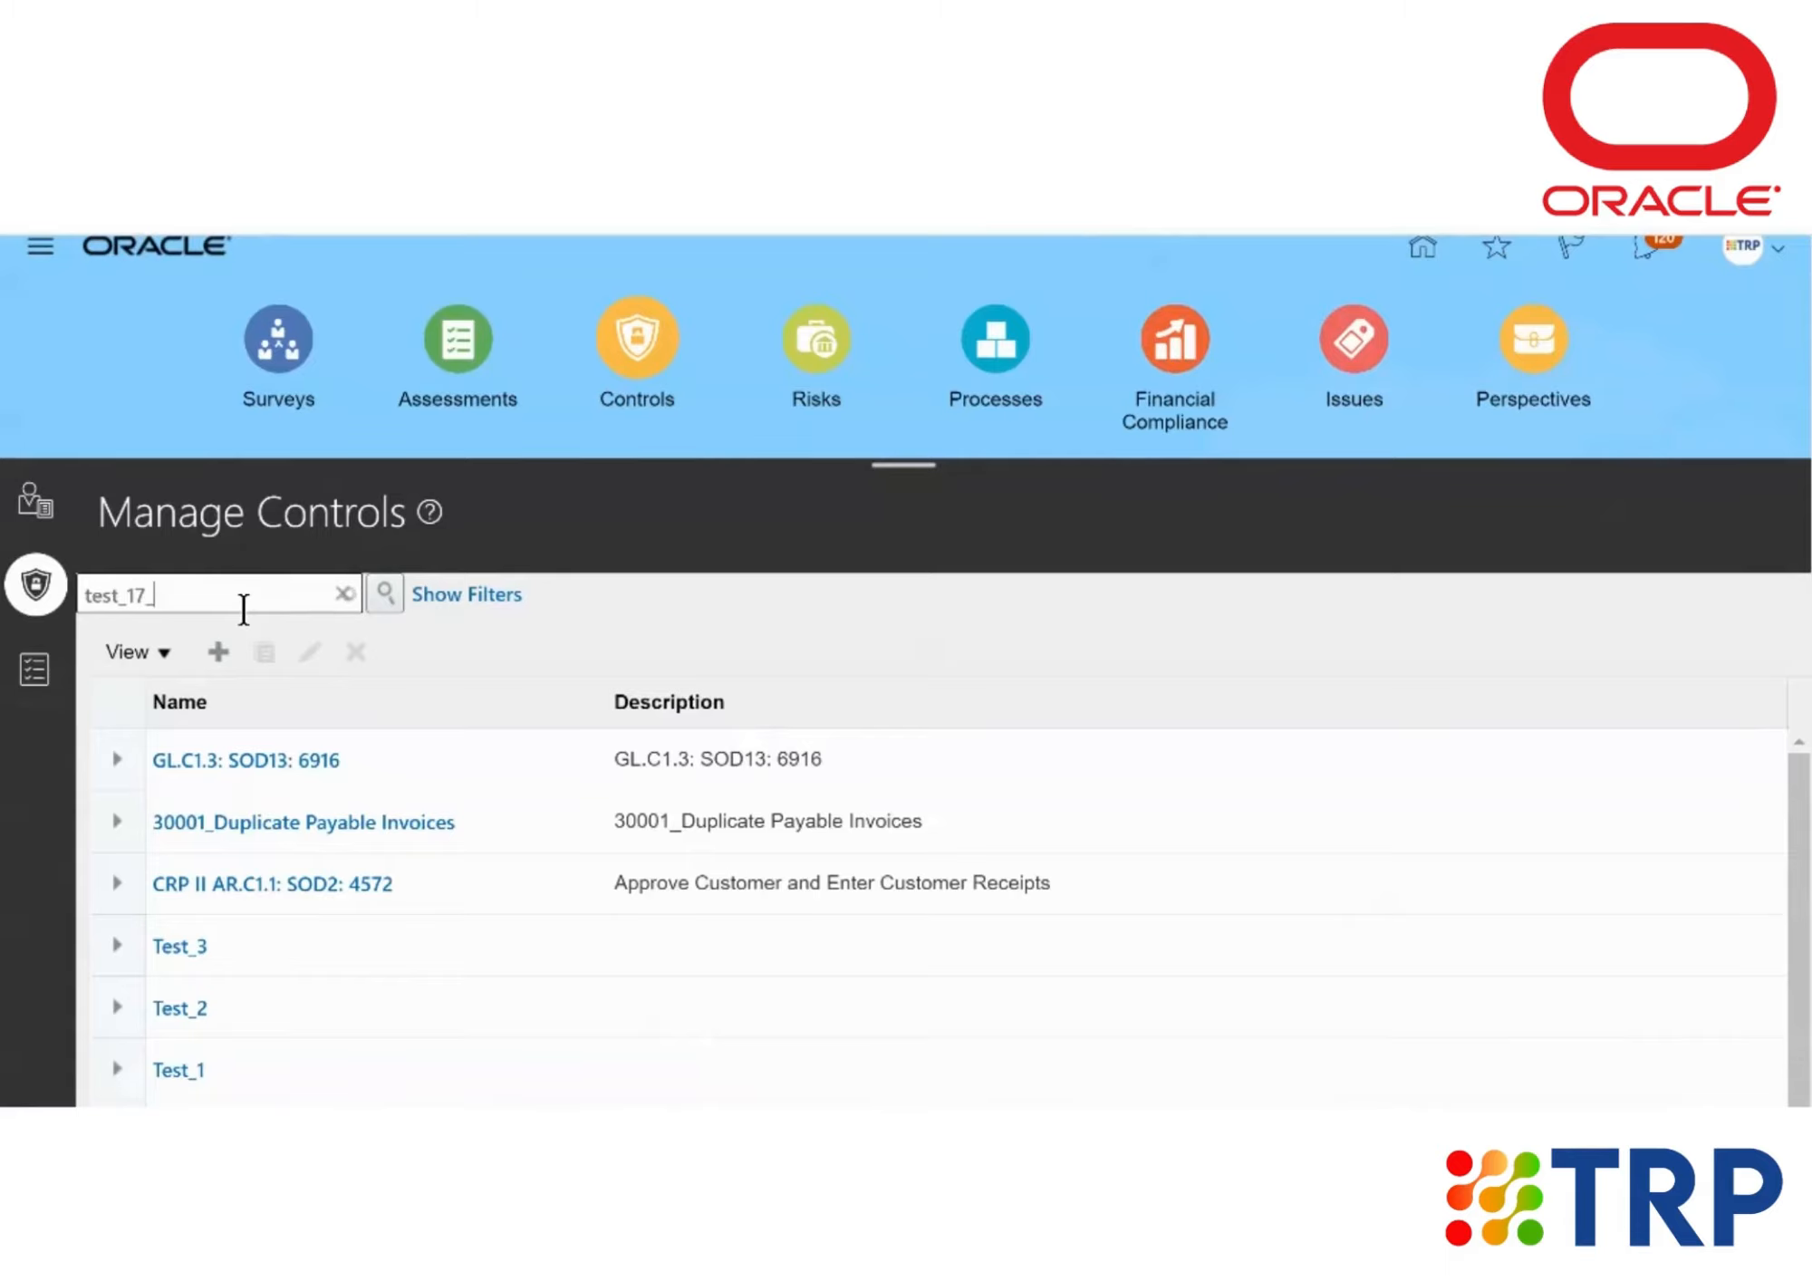
{"action": "type", "text": "_feb"}
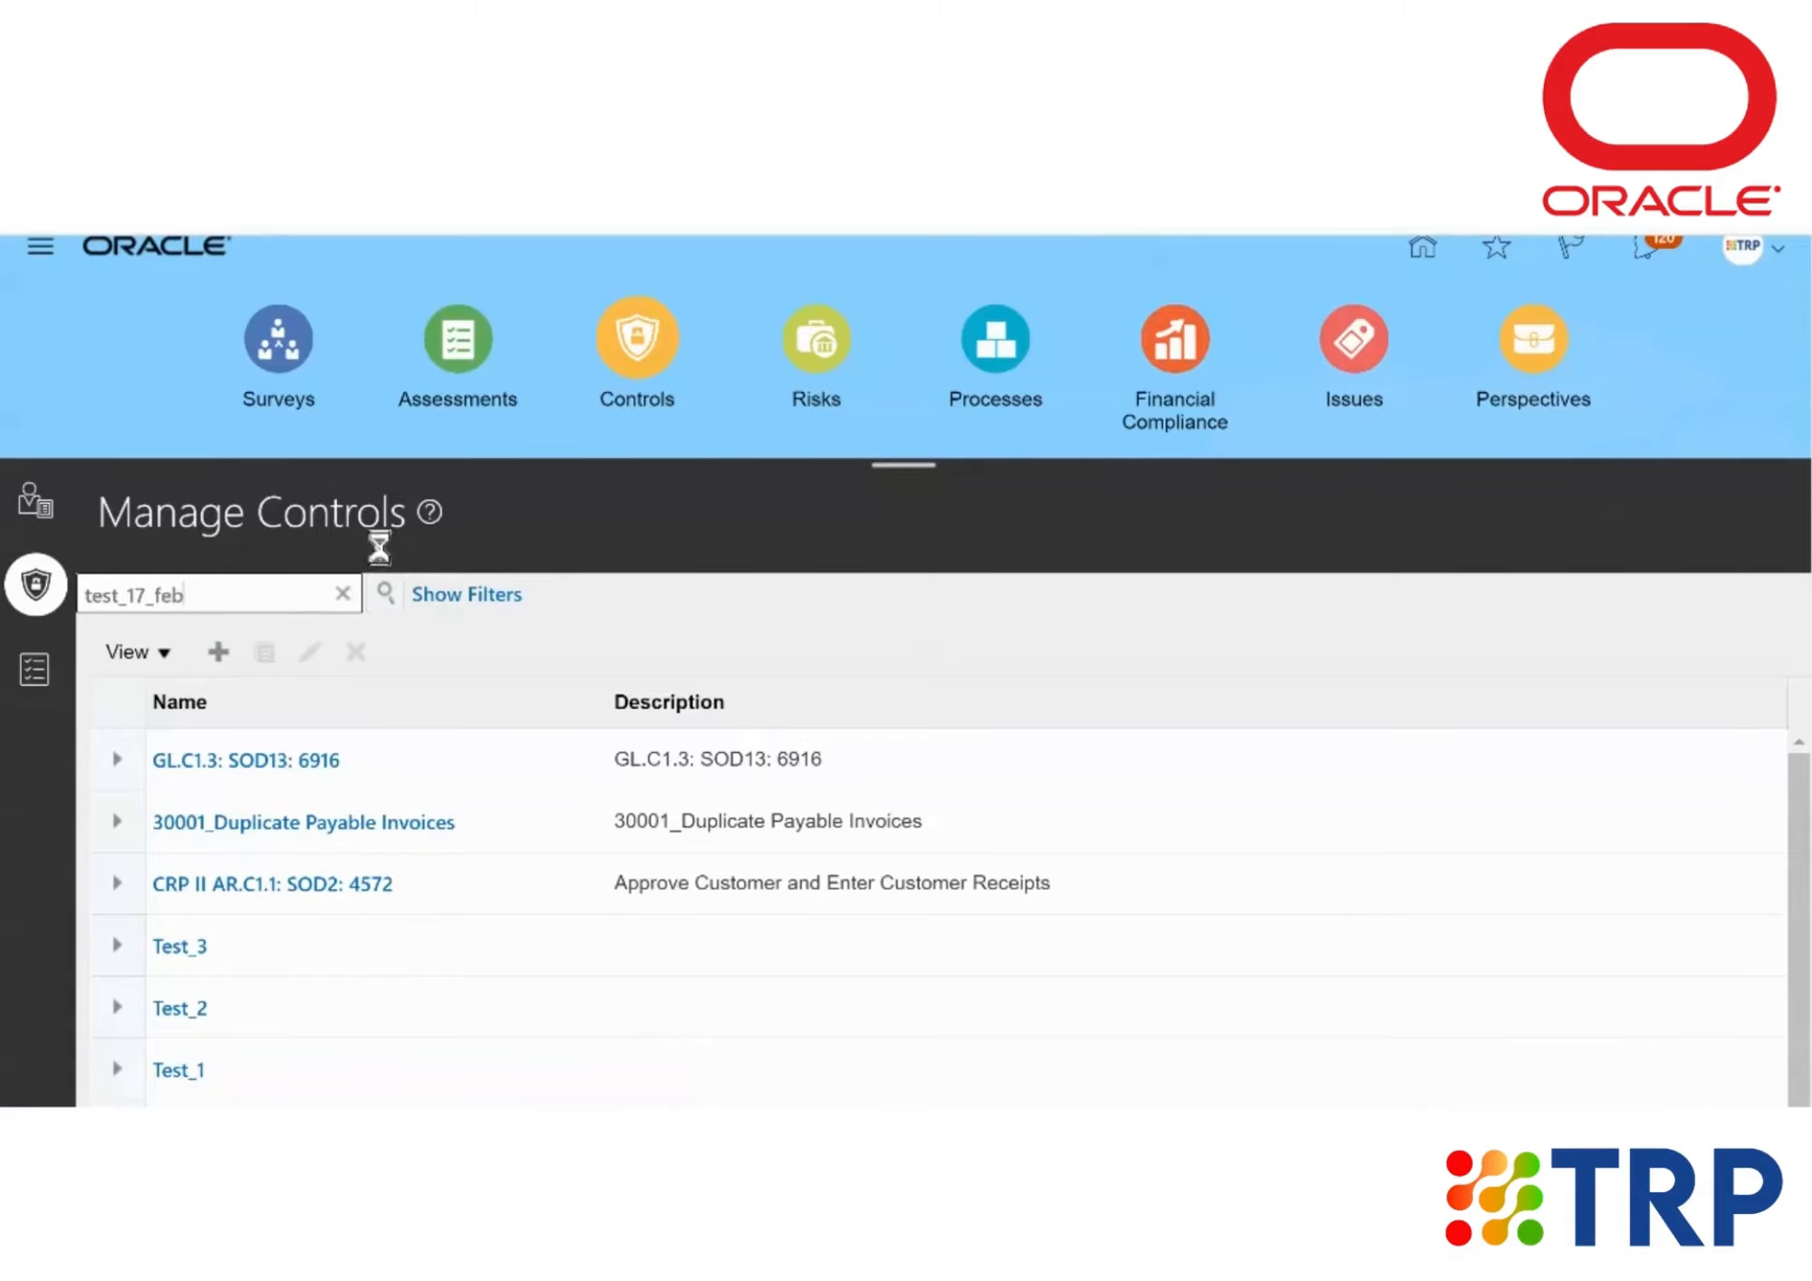
{"action": "left_click", "coordinate": [384, 593]}
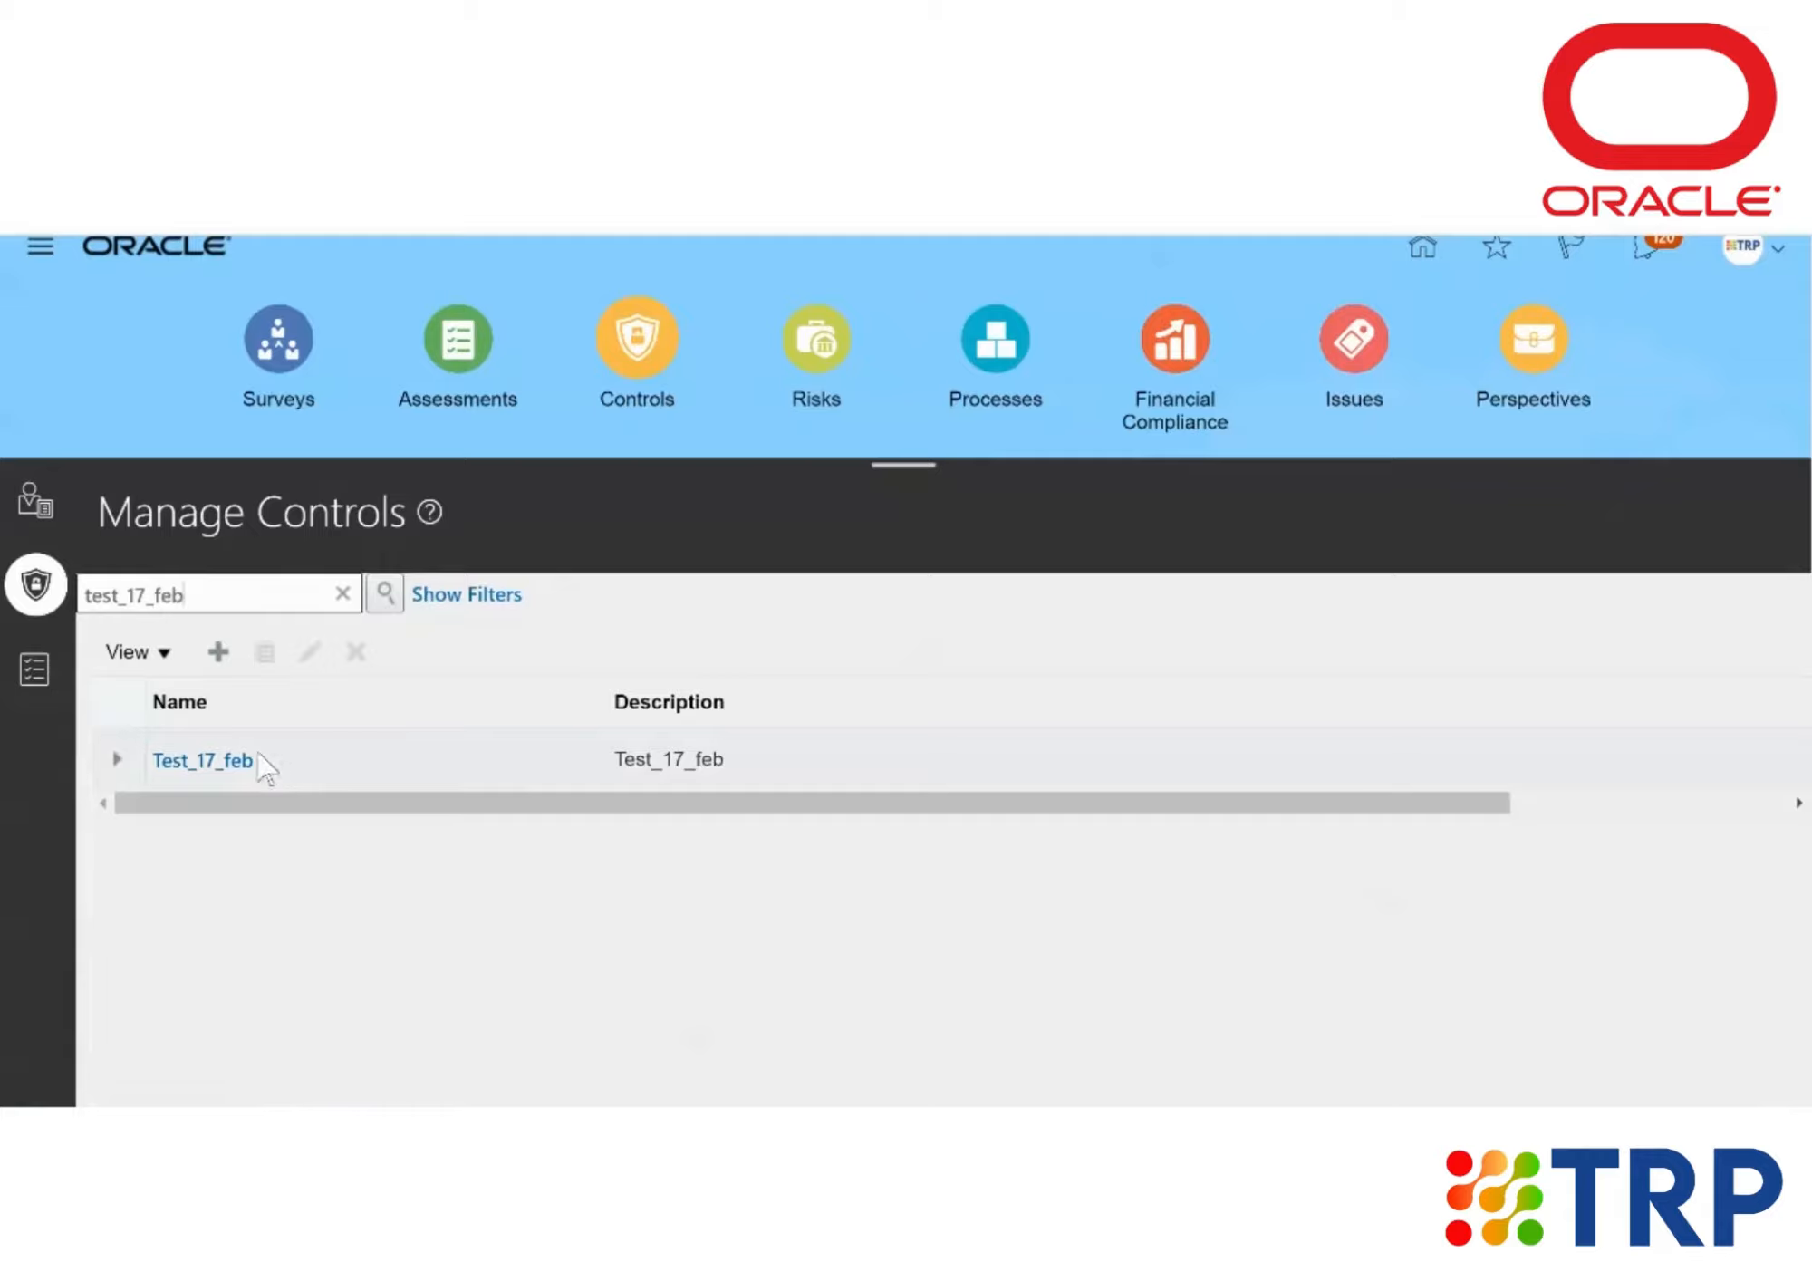
{"action": "mouse_move", "coordinate": [219, 762]}
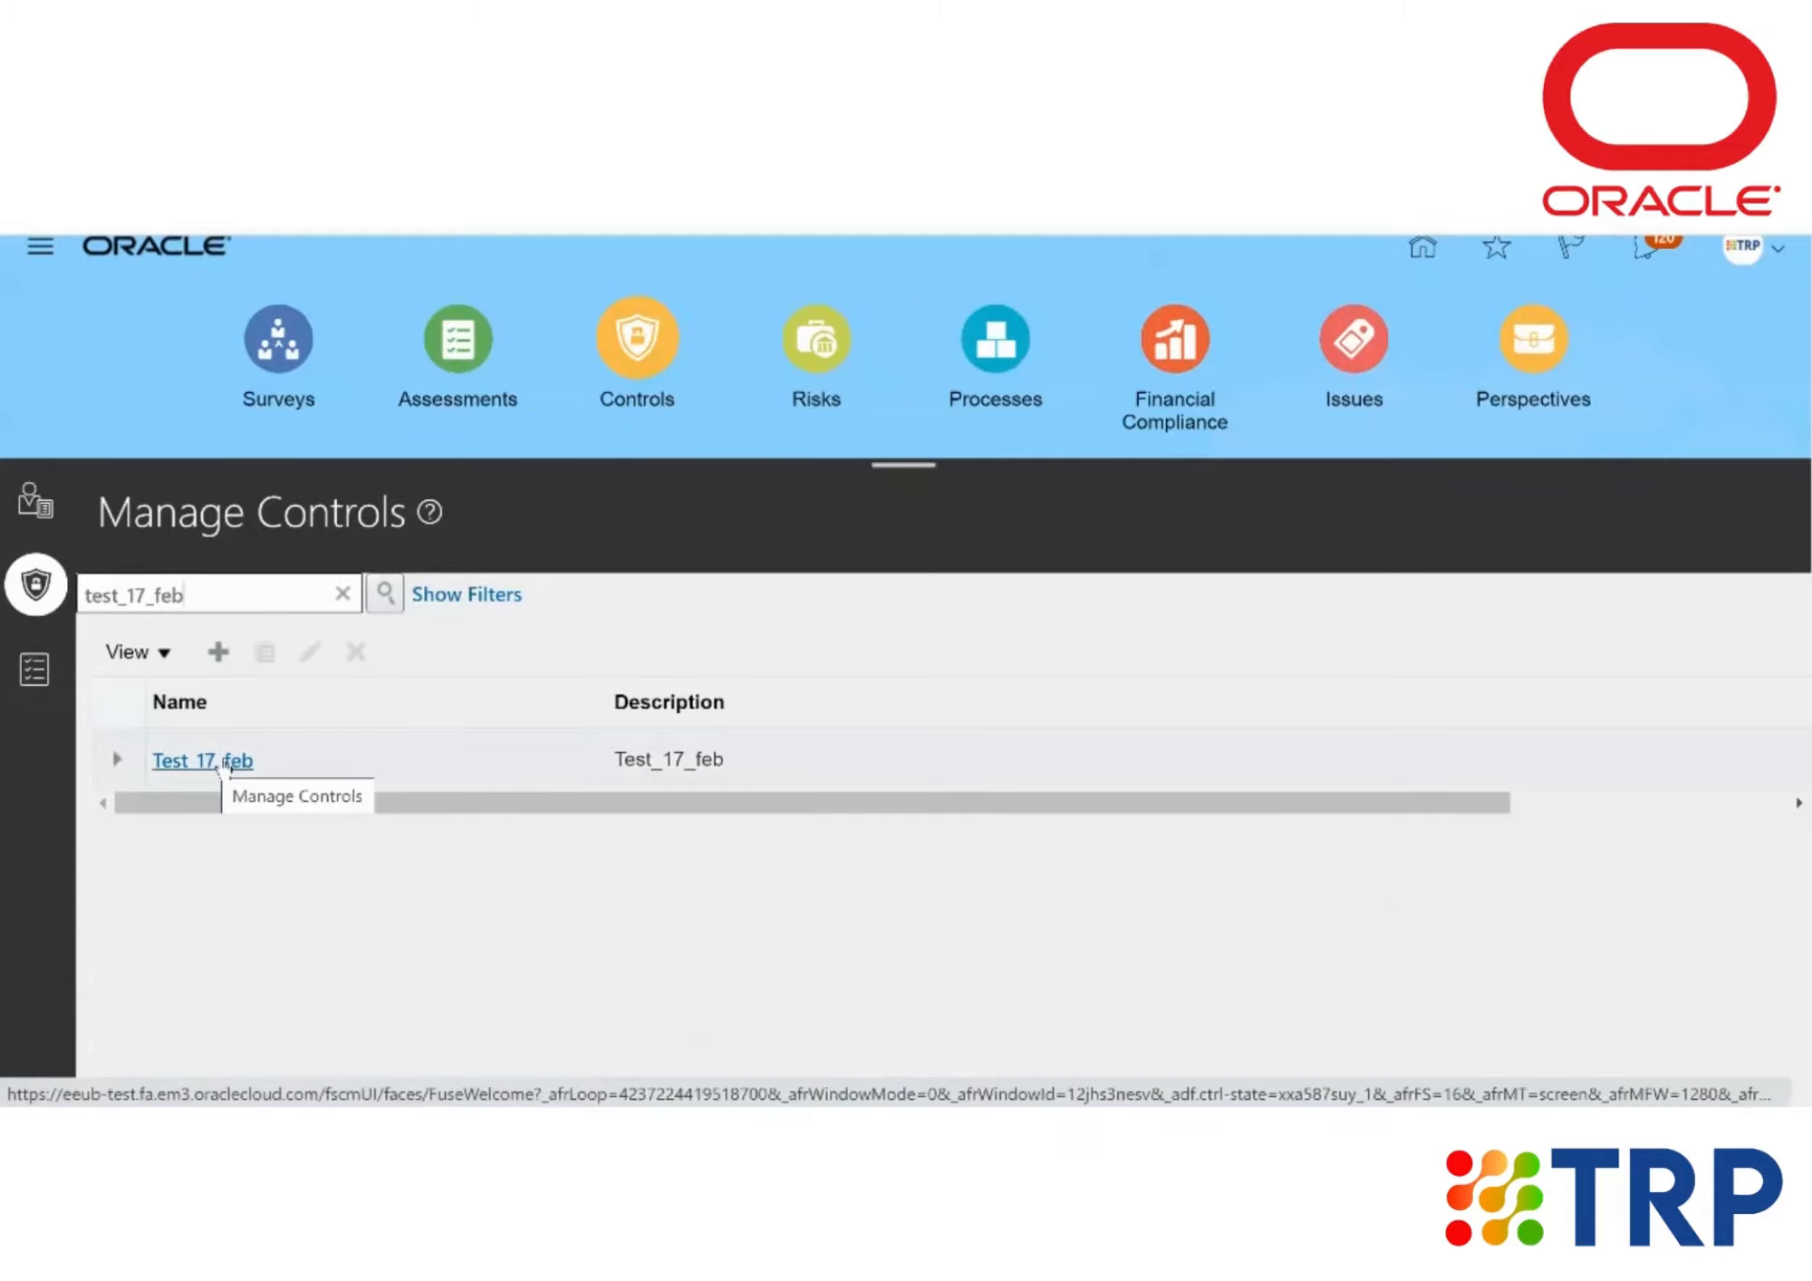
{"action": "left_click", "coordinate": [203, 760]}
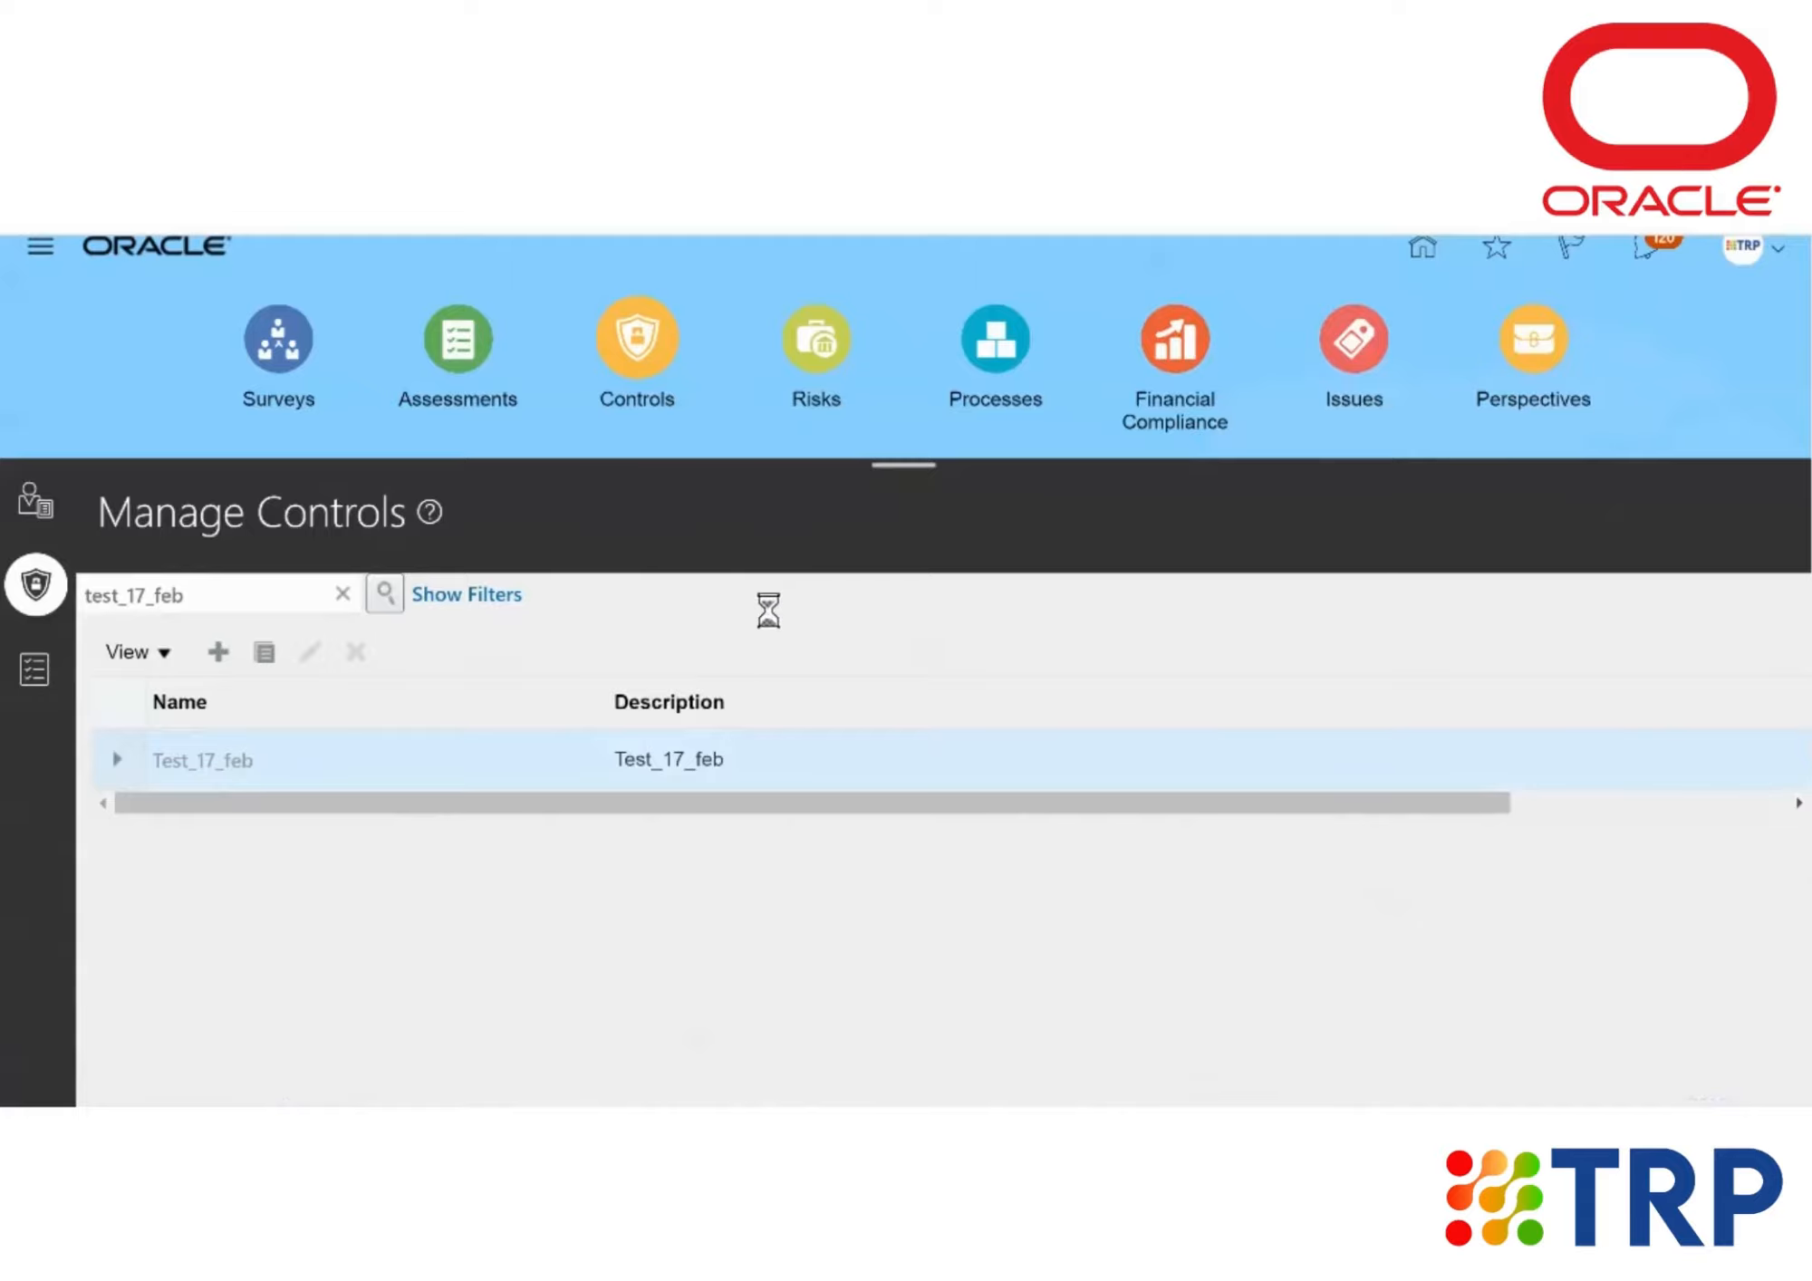
Open Test_17_feb's control details and choose Review from the Actions menu.
{"action": "double_click", "coordinate": [203, 760]}
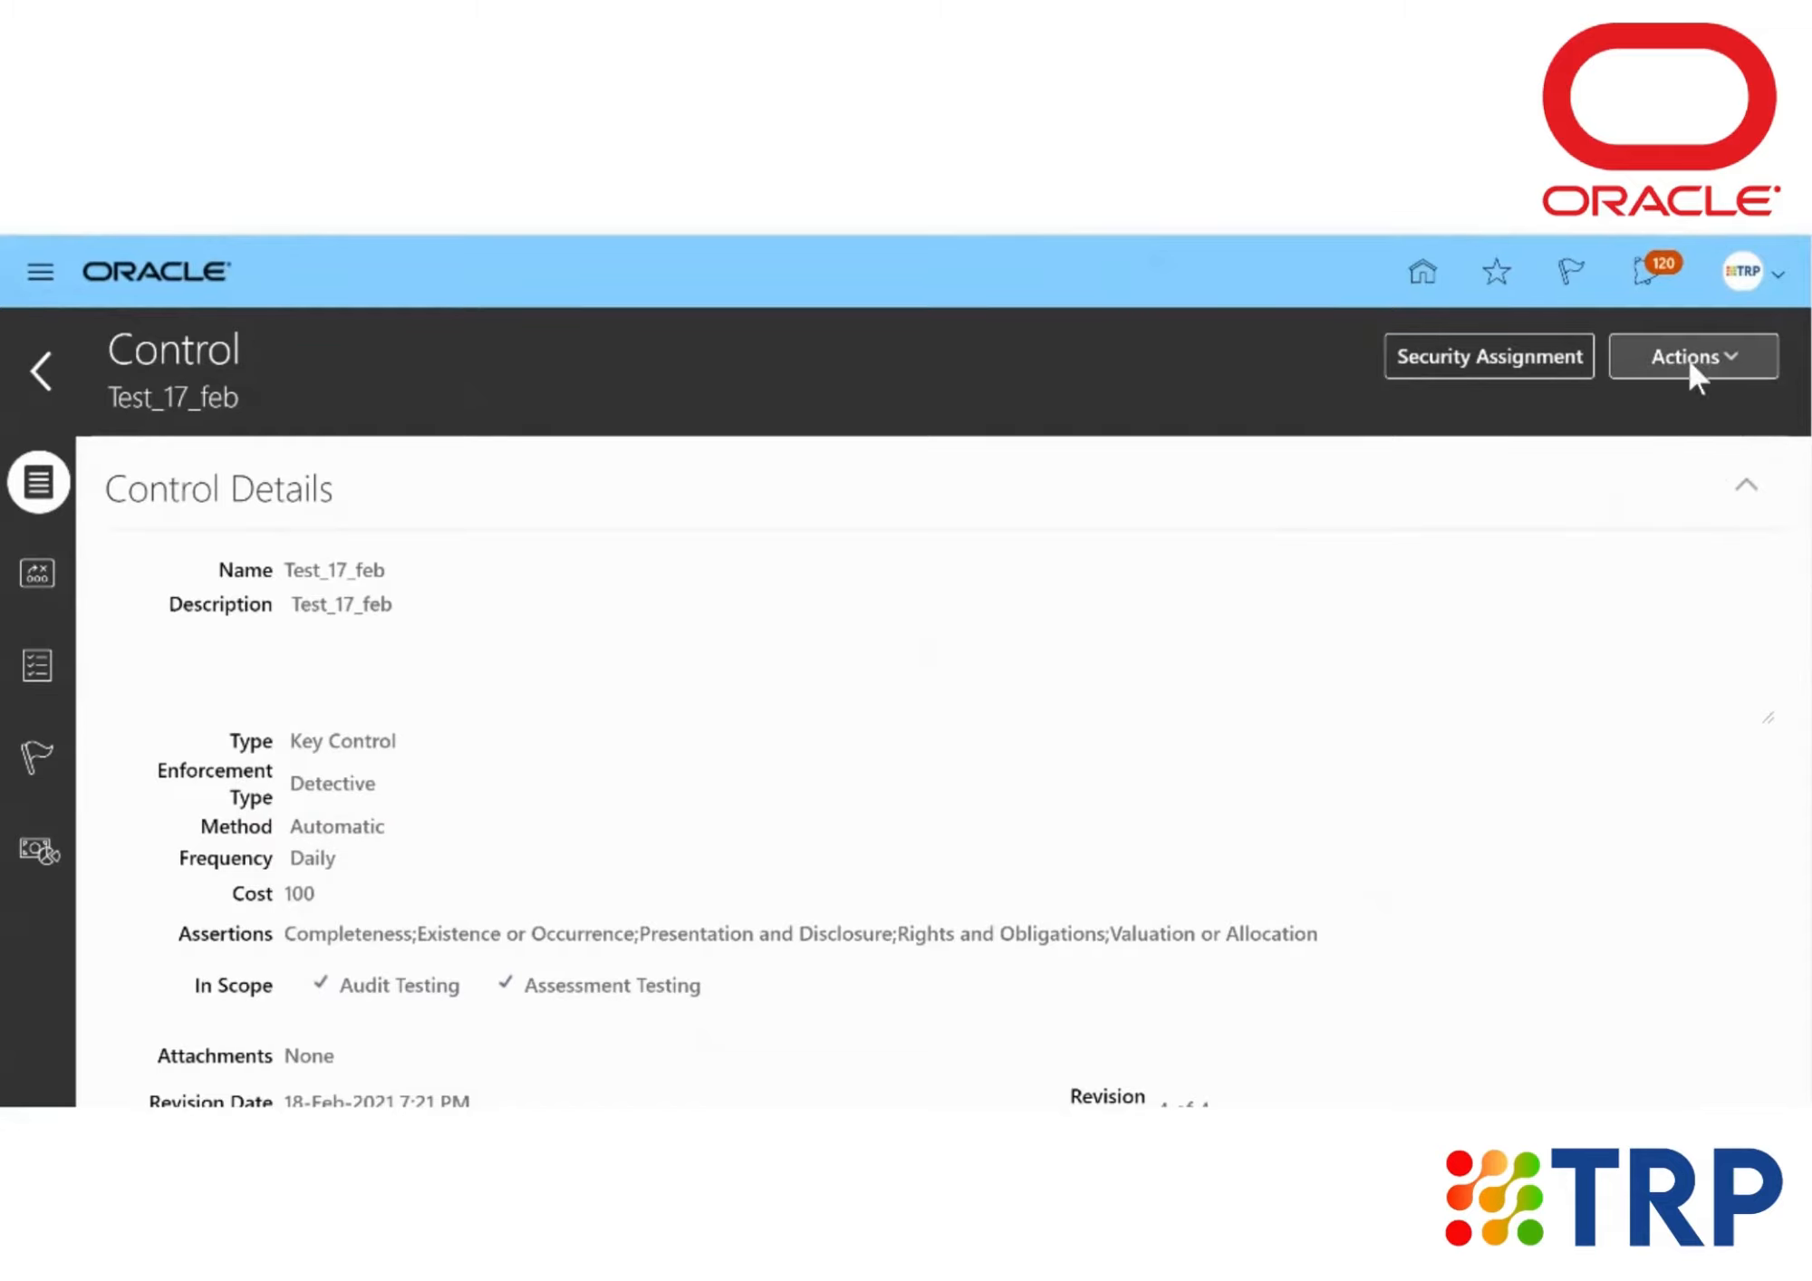
{"action": "mouse_move", "coordinate": [1672, 374]}
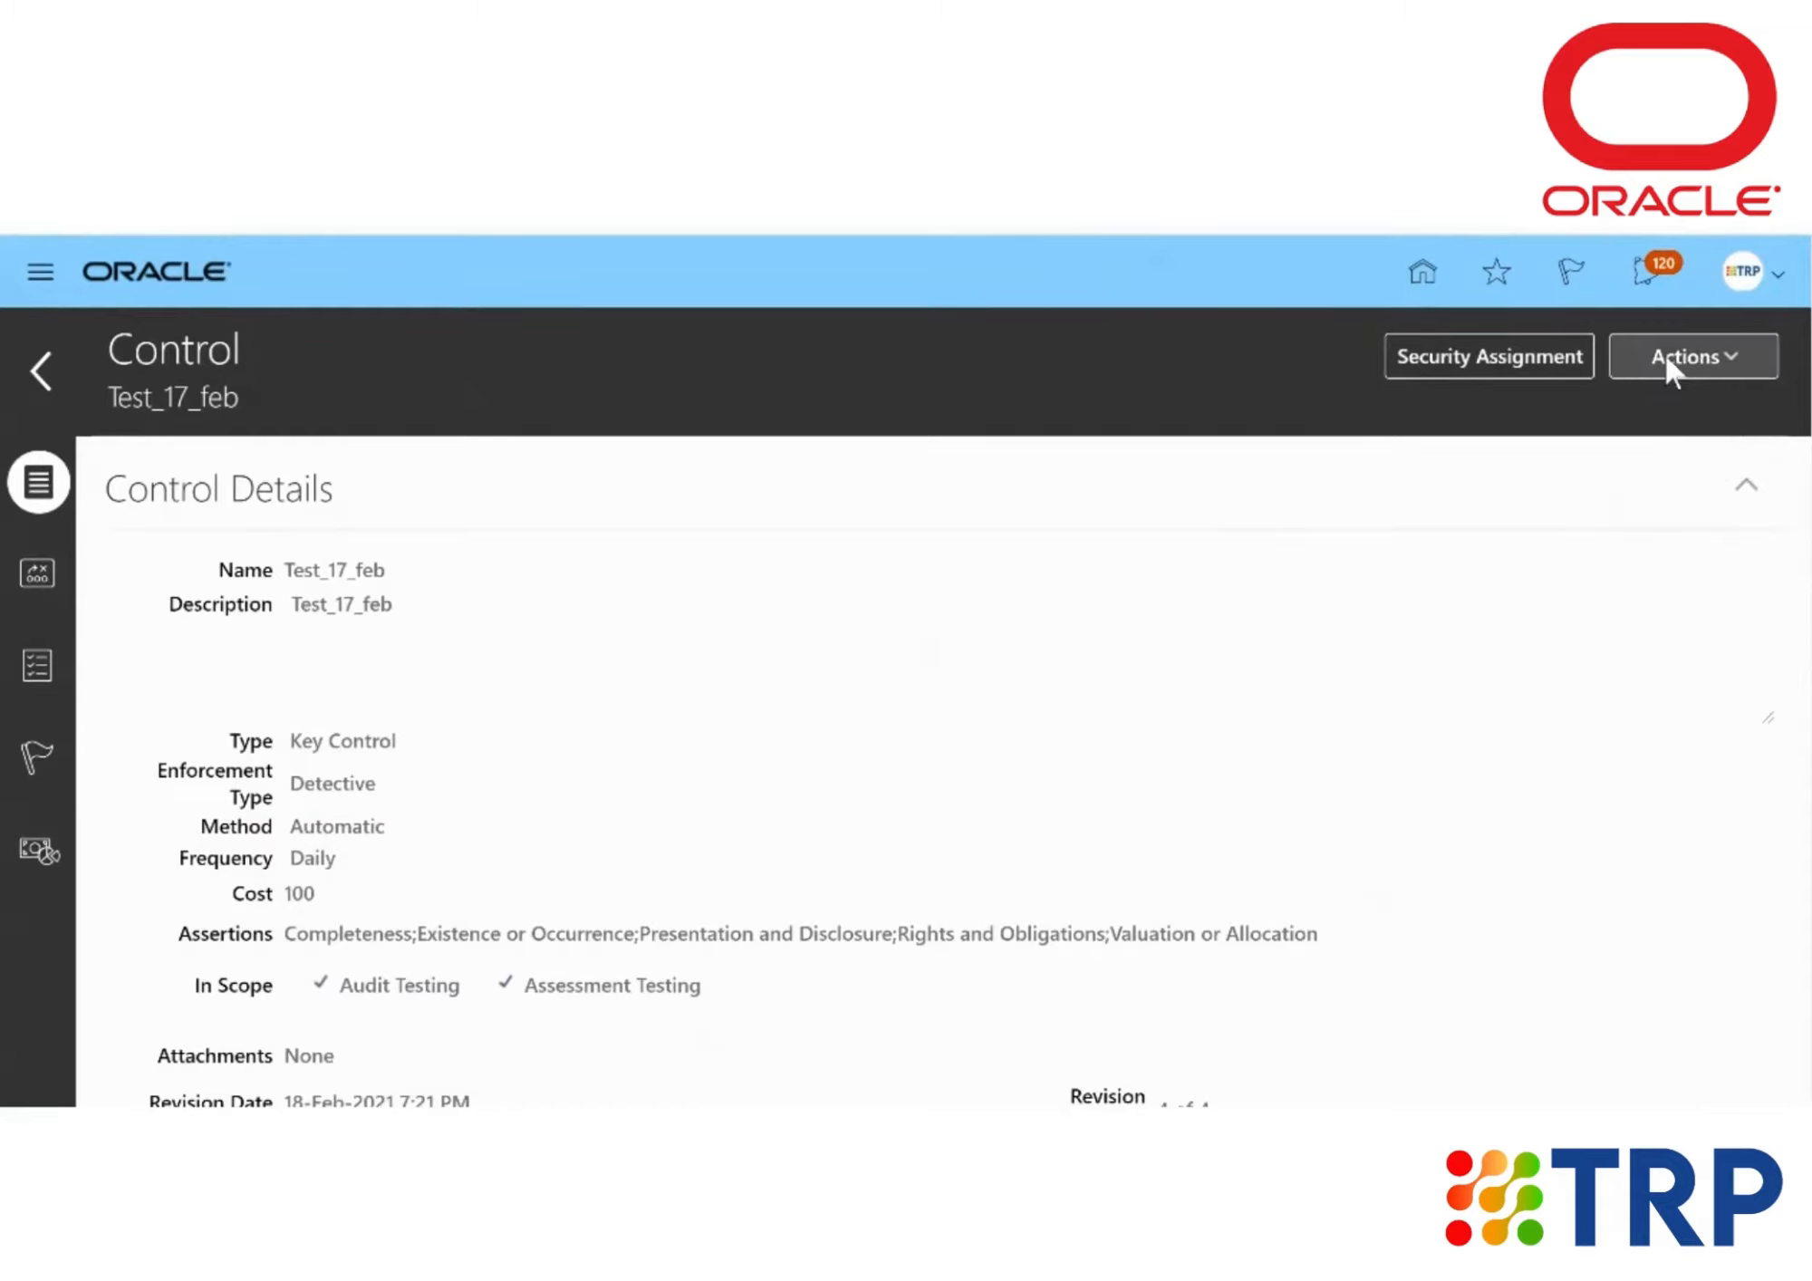
{"action": "left_click", "coordinate": [1691, 356]}
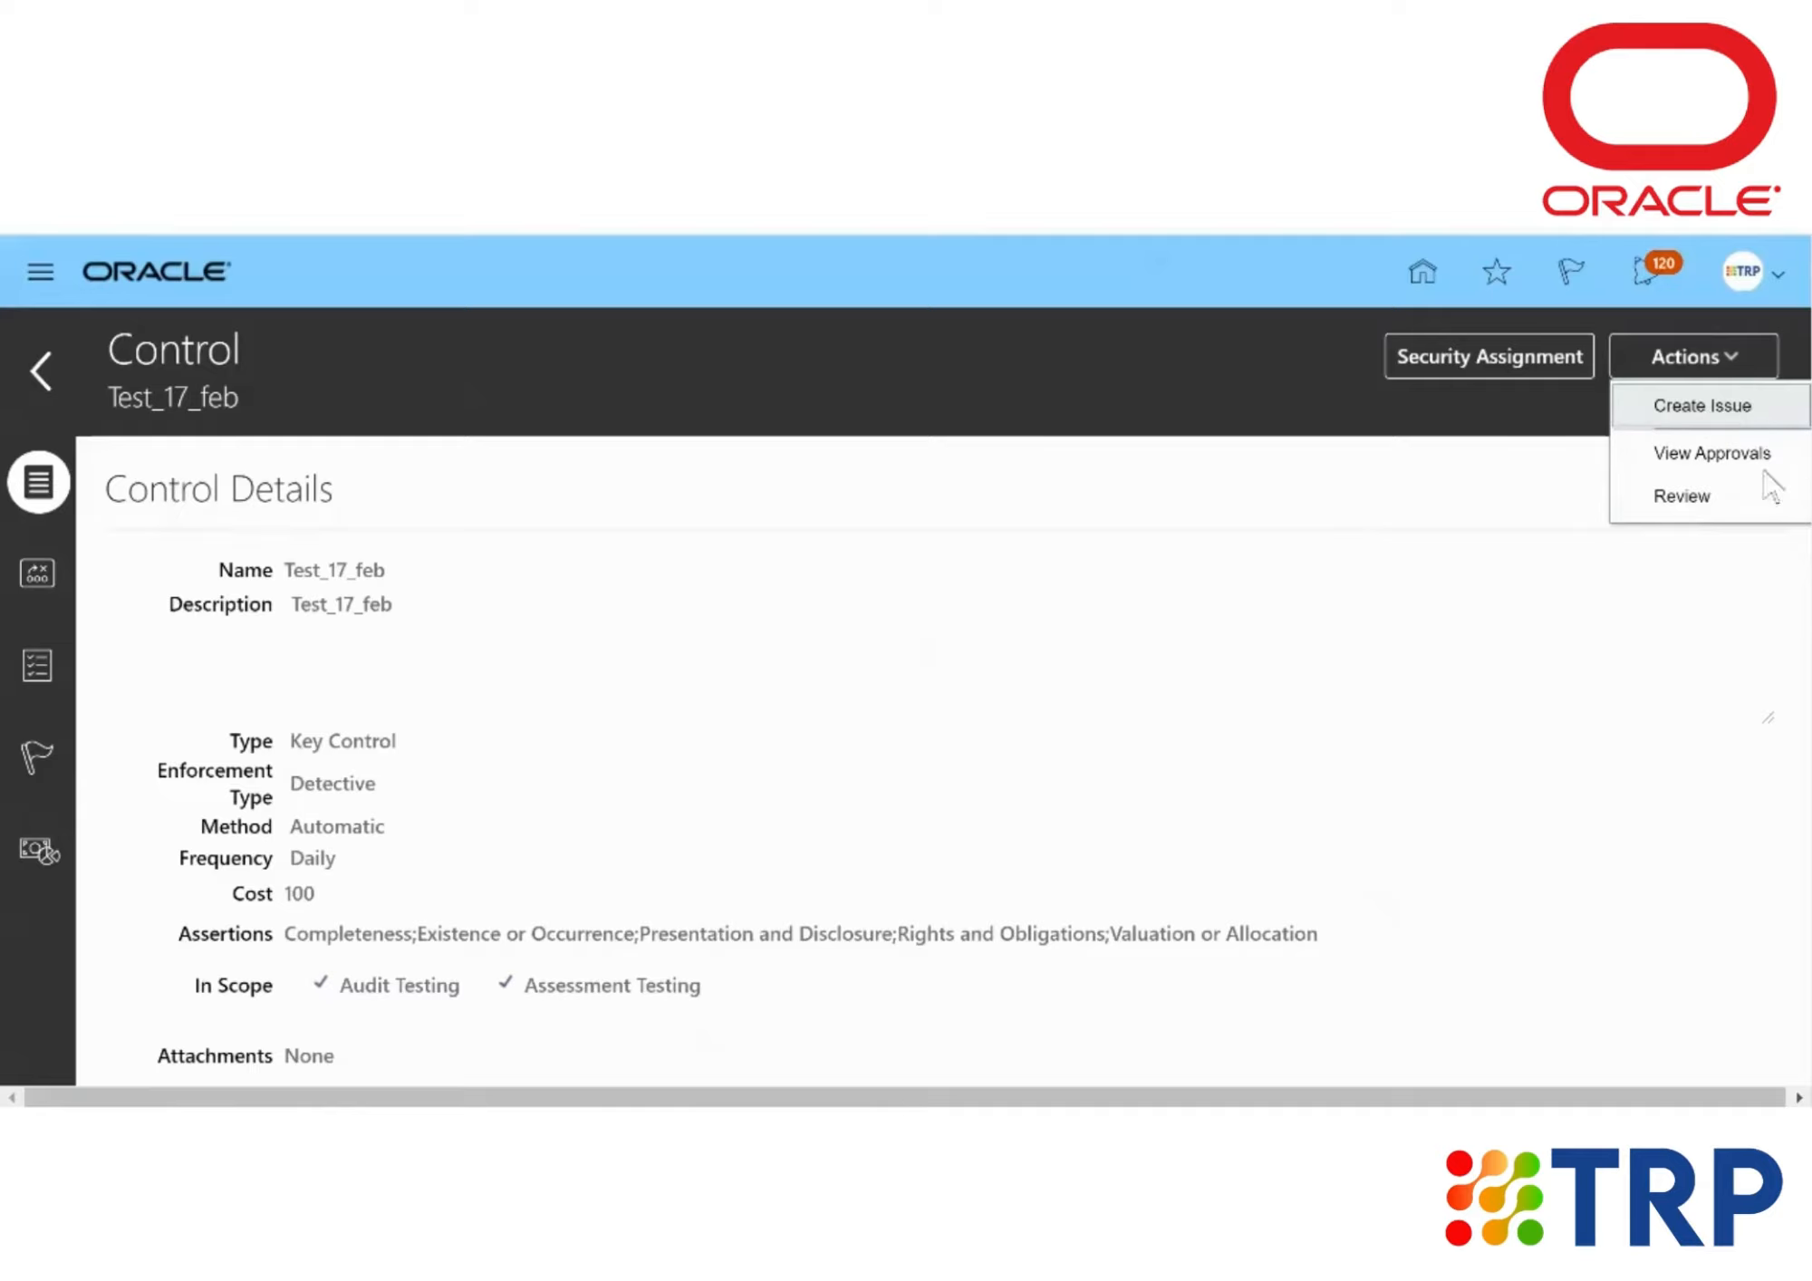
{"action": "mouse_move", "coordinate": [1724, 507]}
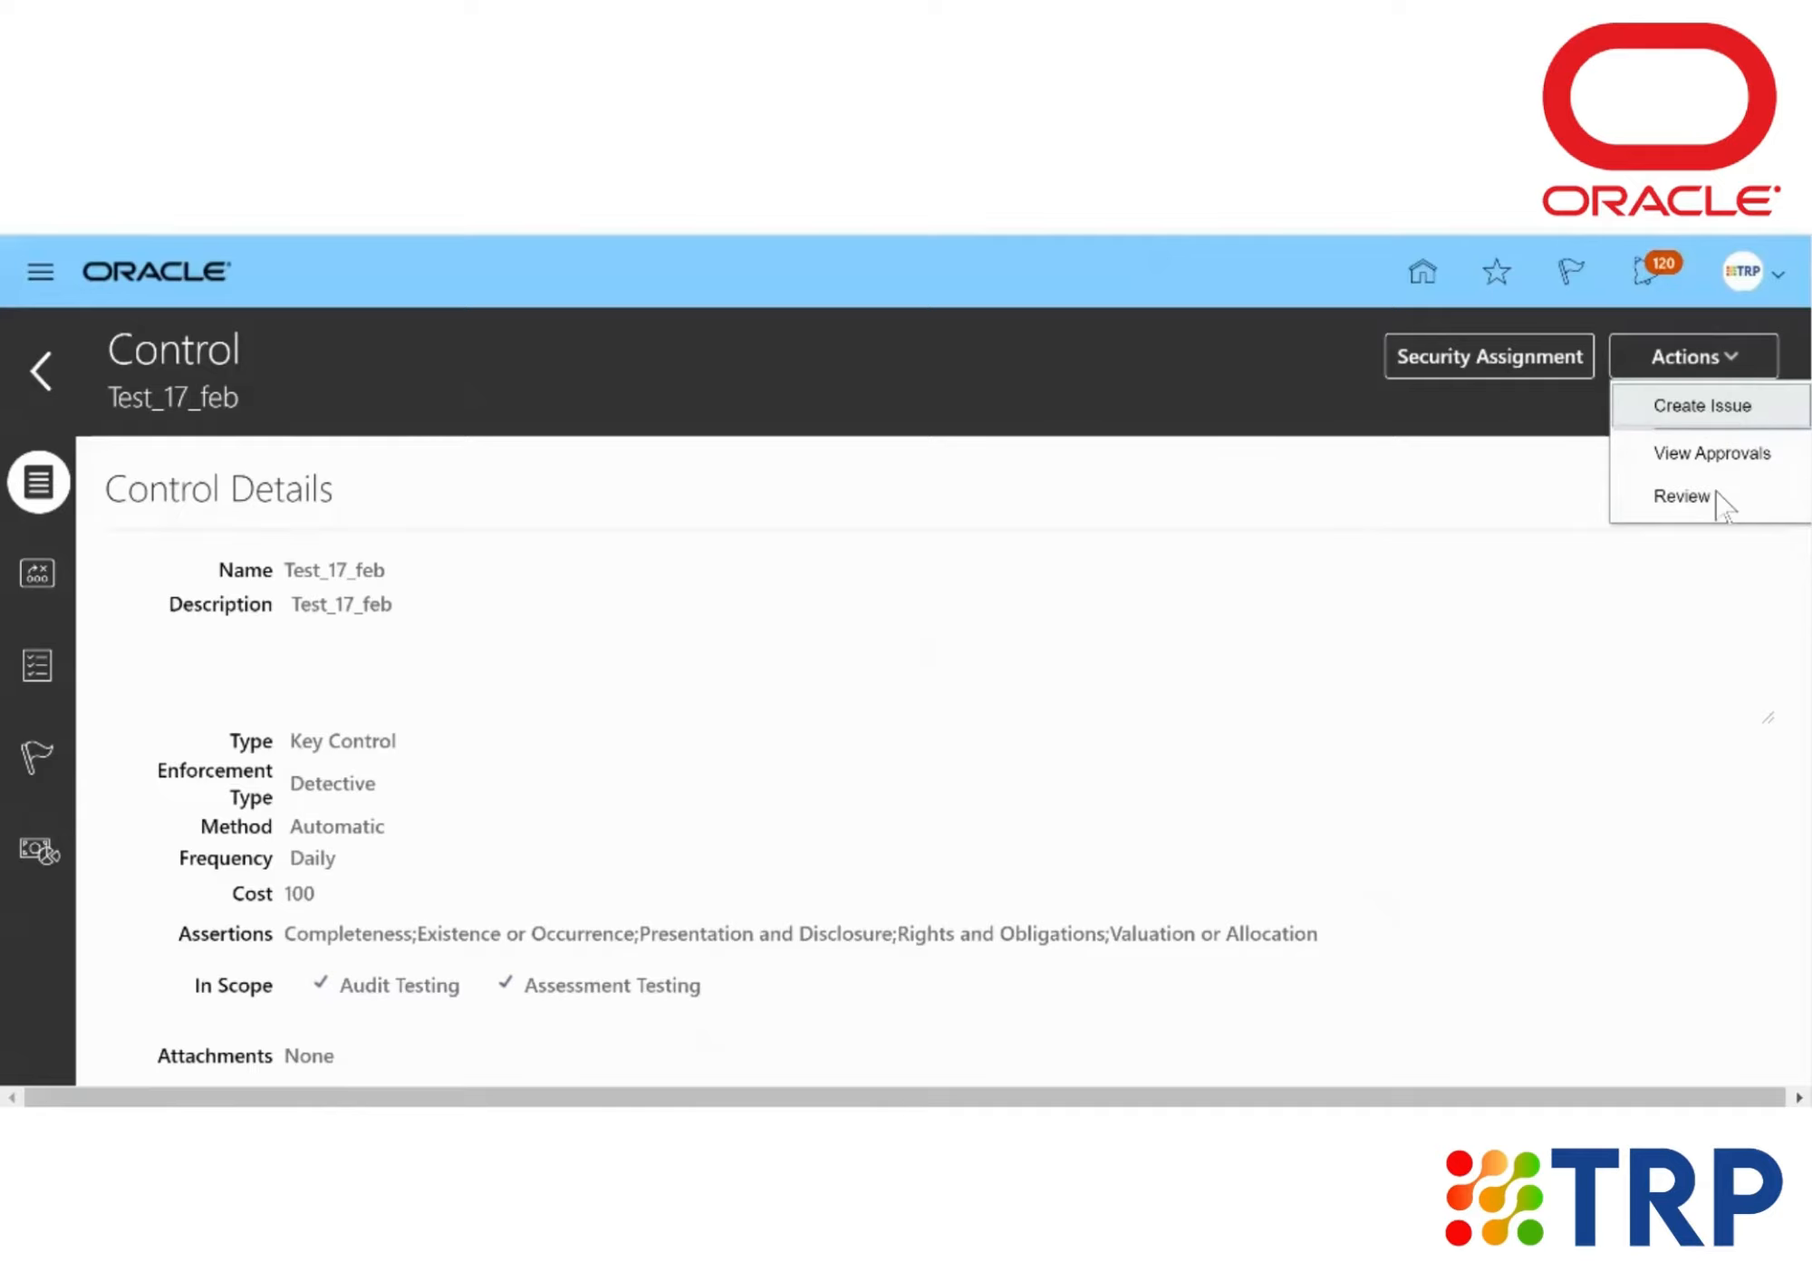
{"action": "left_click", "coordinate": [1679, 495]}
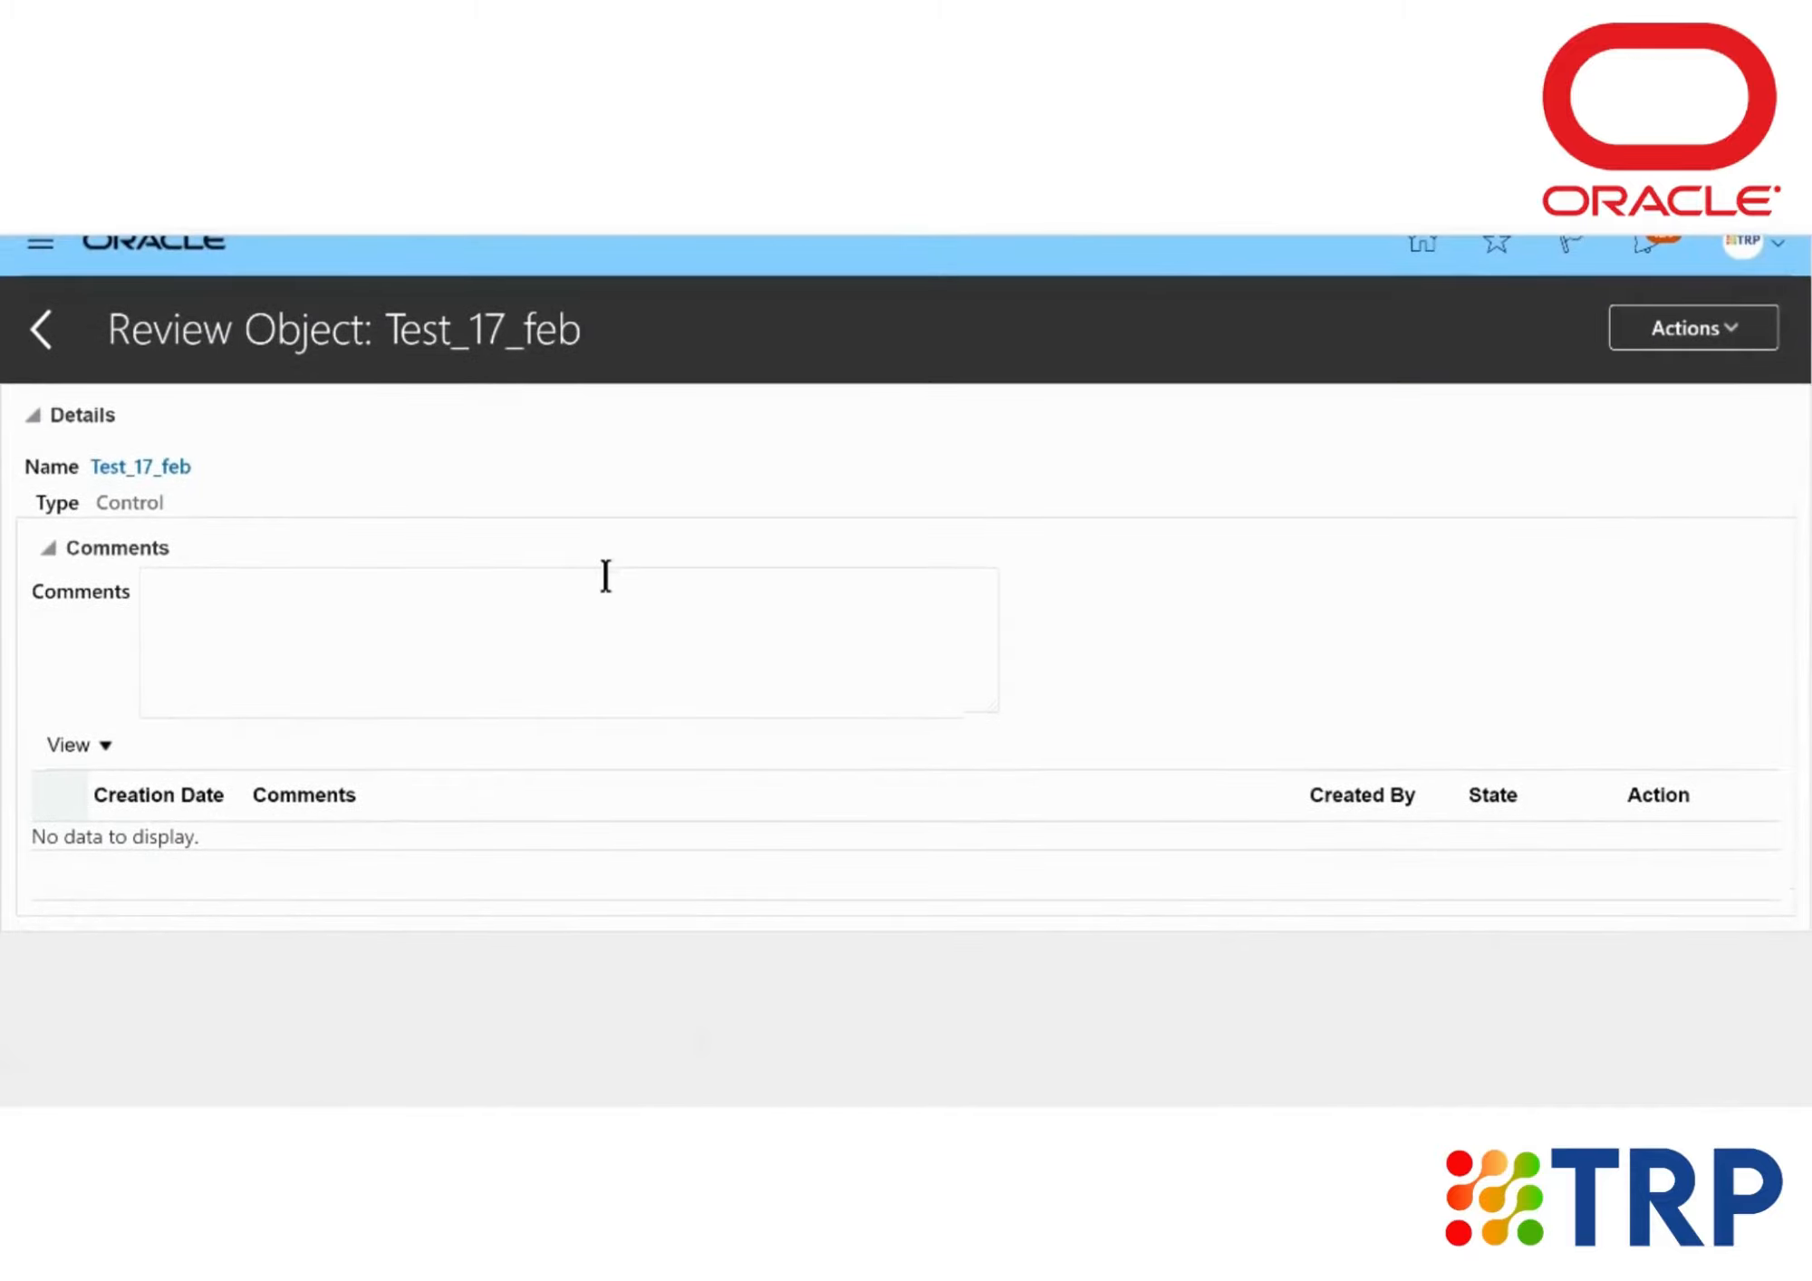
Comment 'Test_17_feb' on the review and accept it via Actions.
{"action": "left_click", "coordinate": [566, 639]}
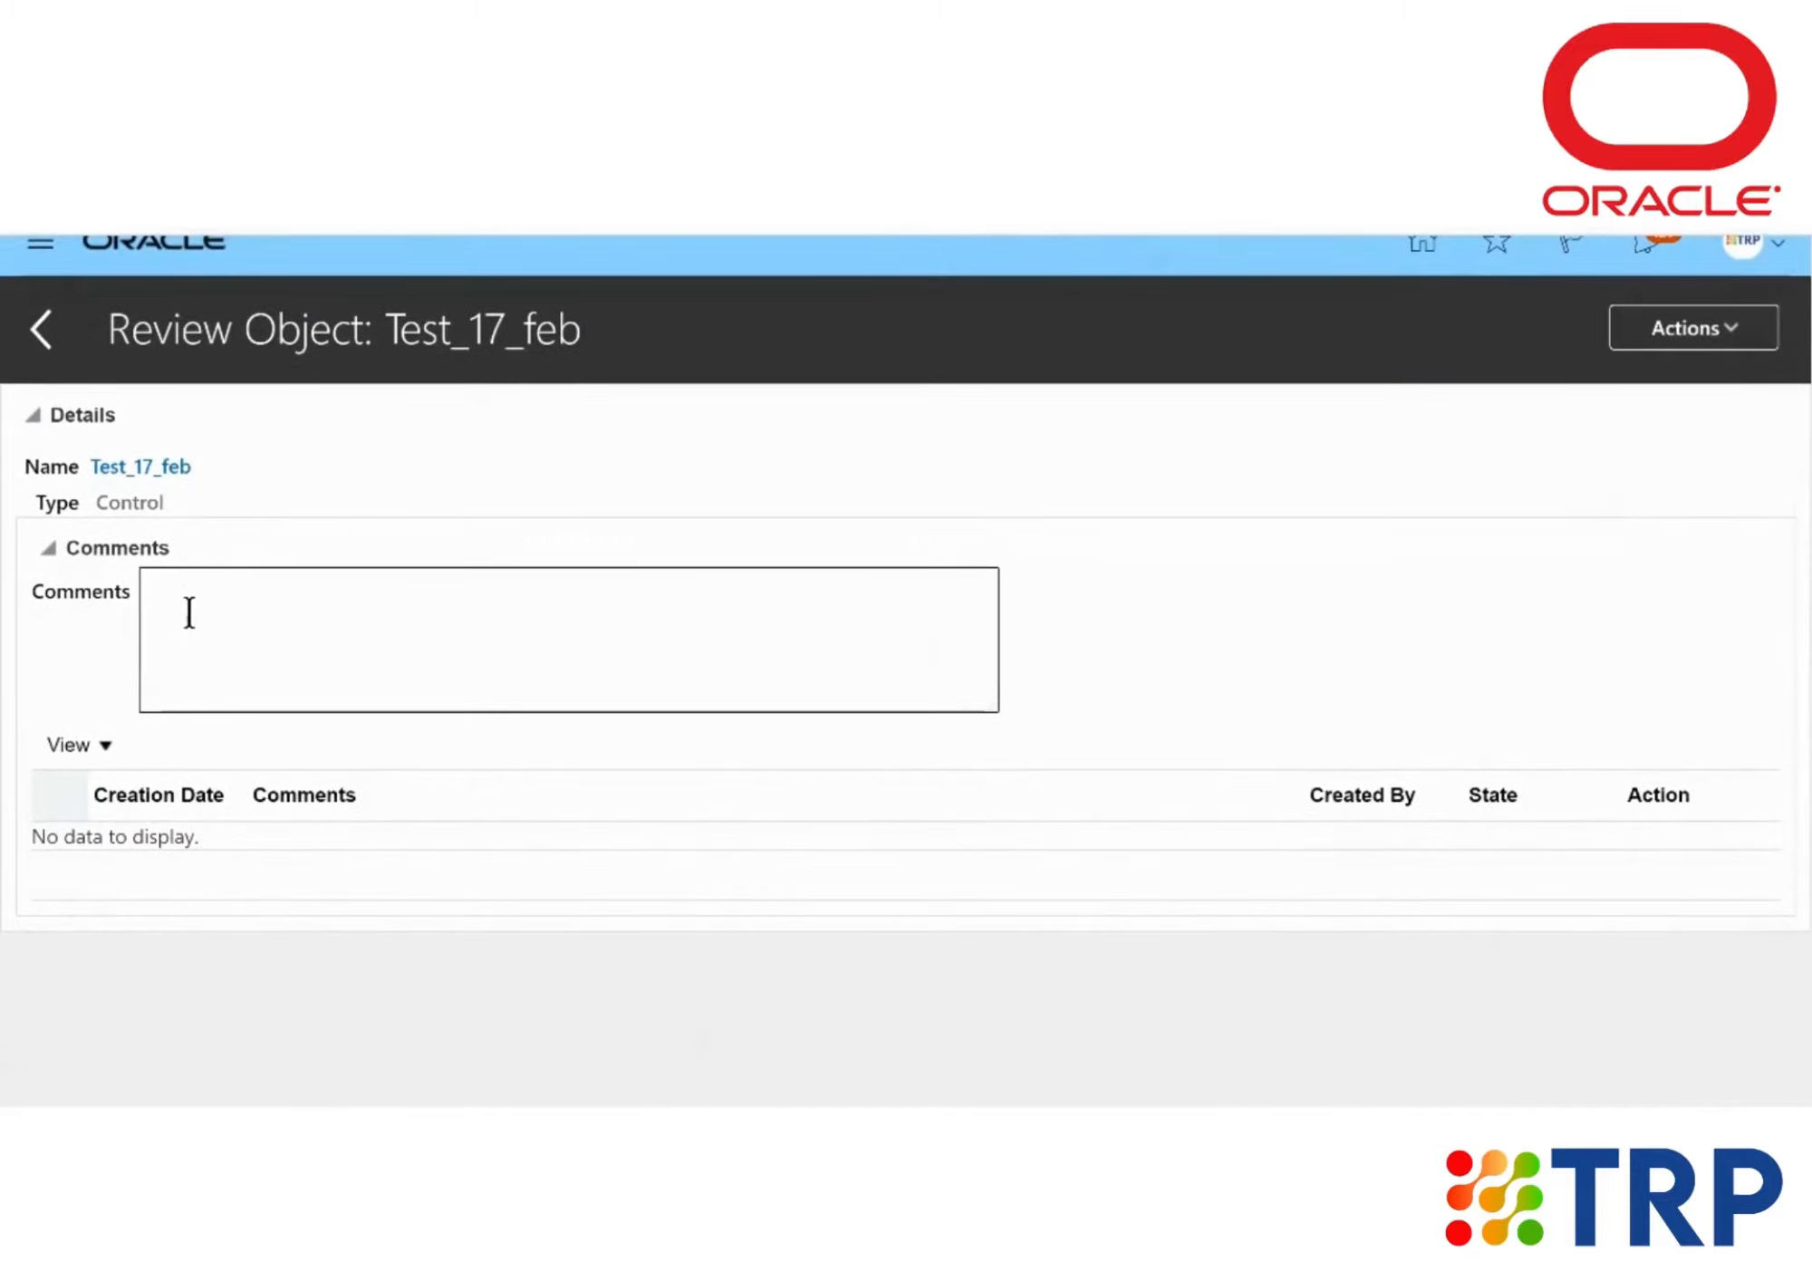
{"action": "type", "text": "Test"}
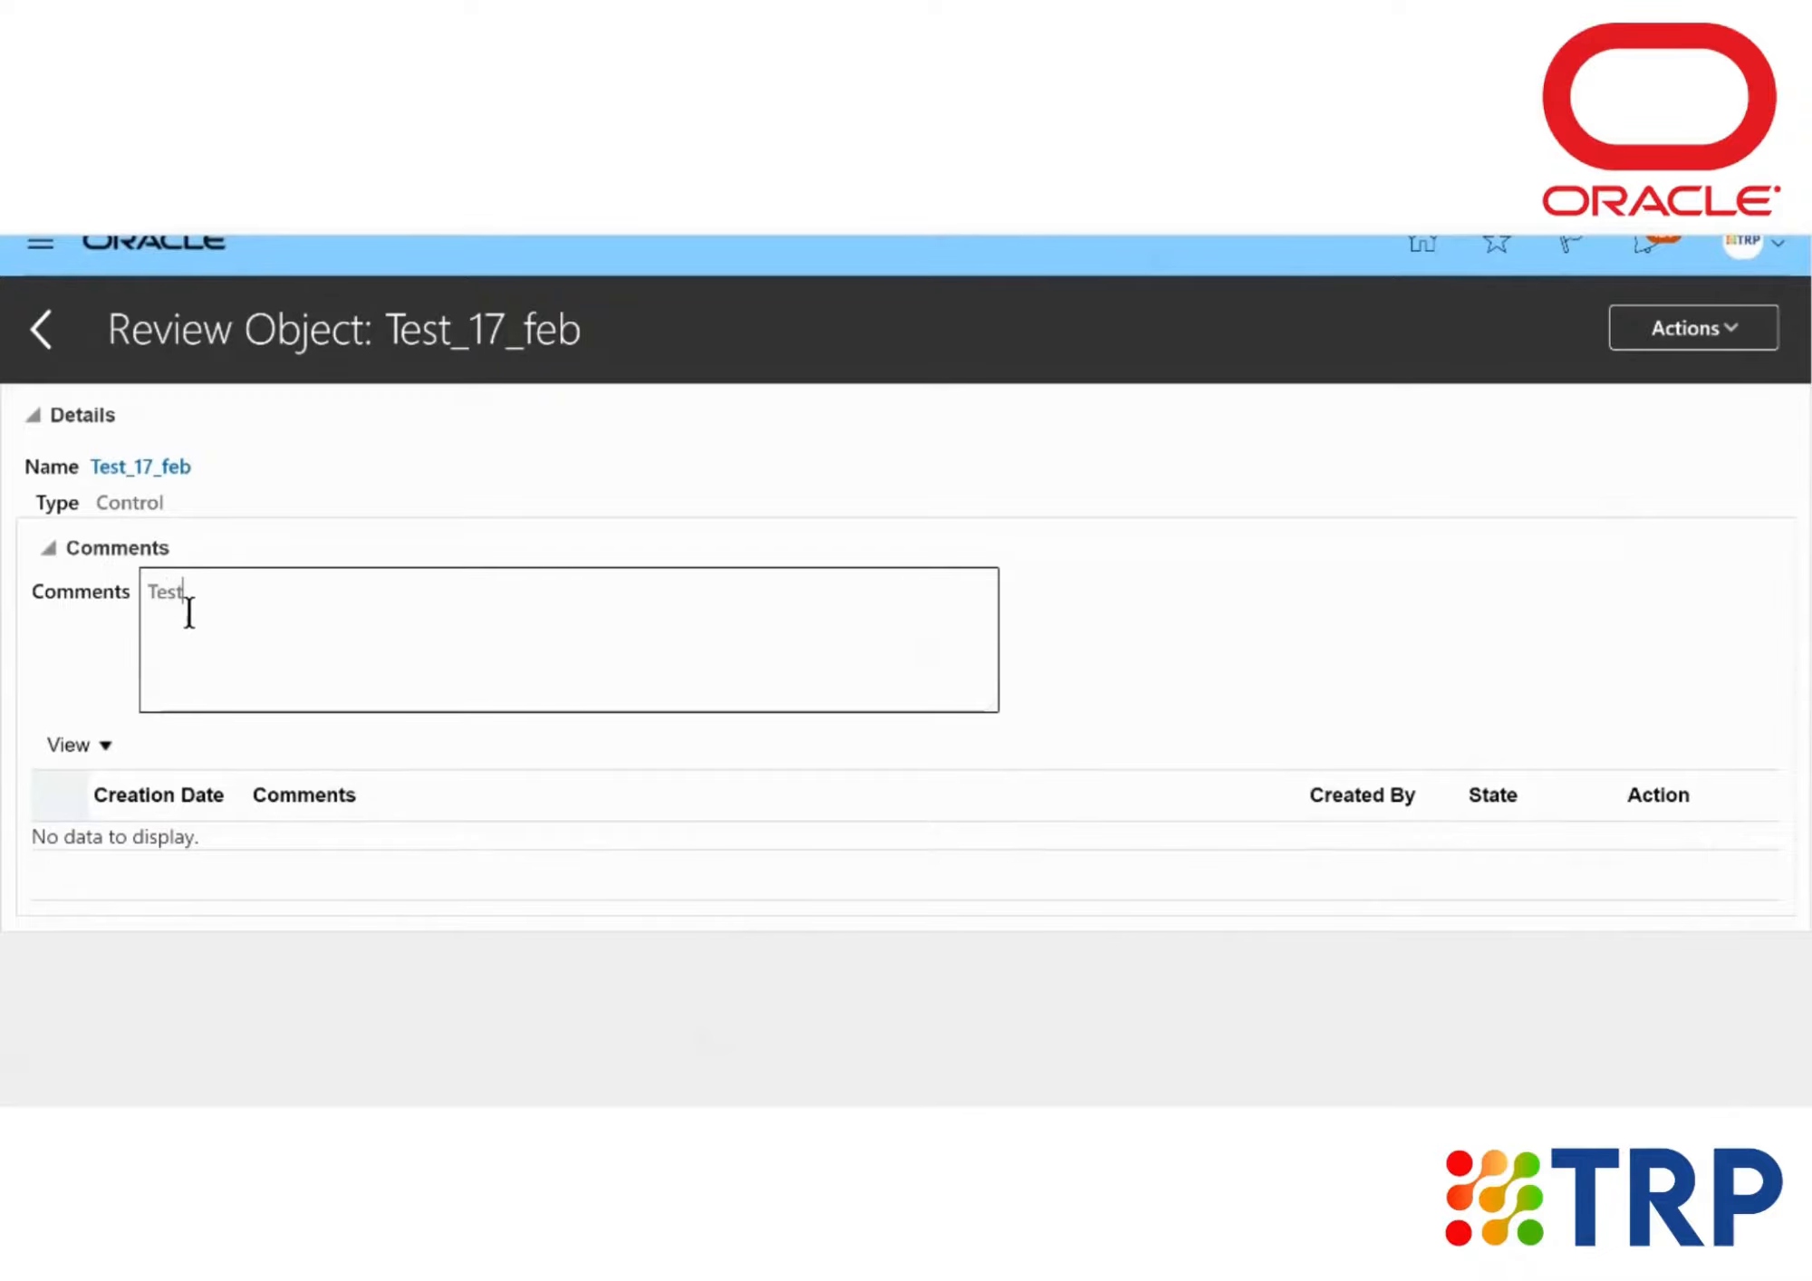
{"action": "type", "text": "_17"}
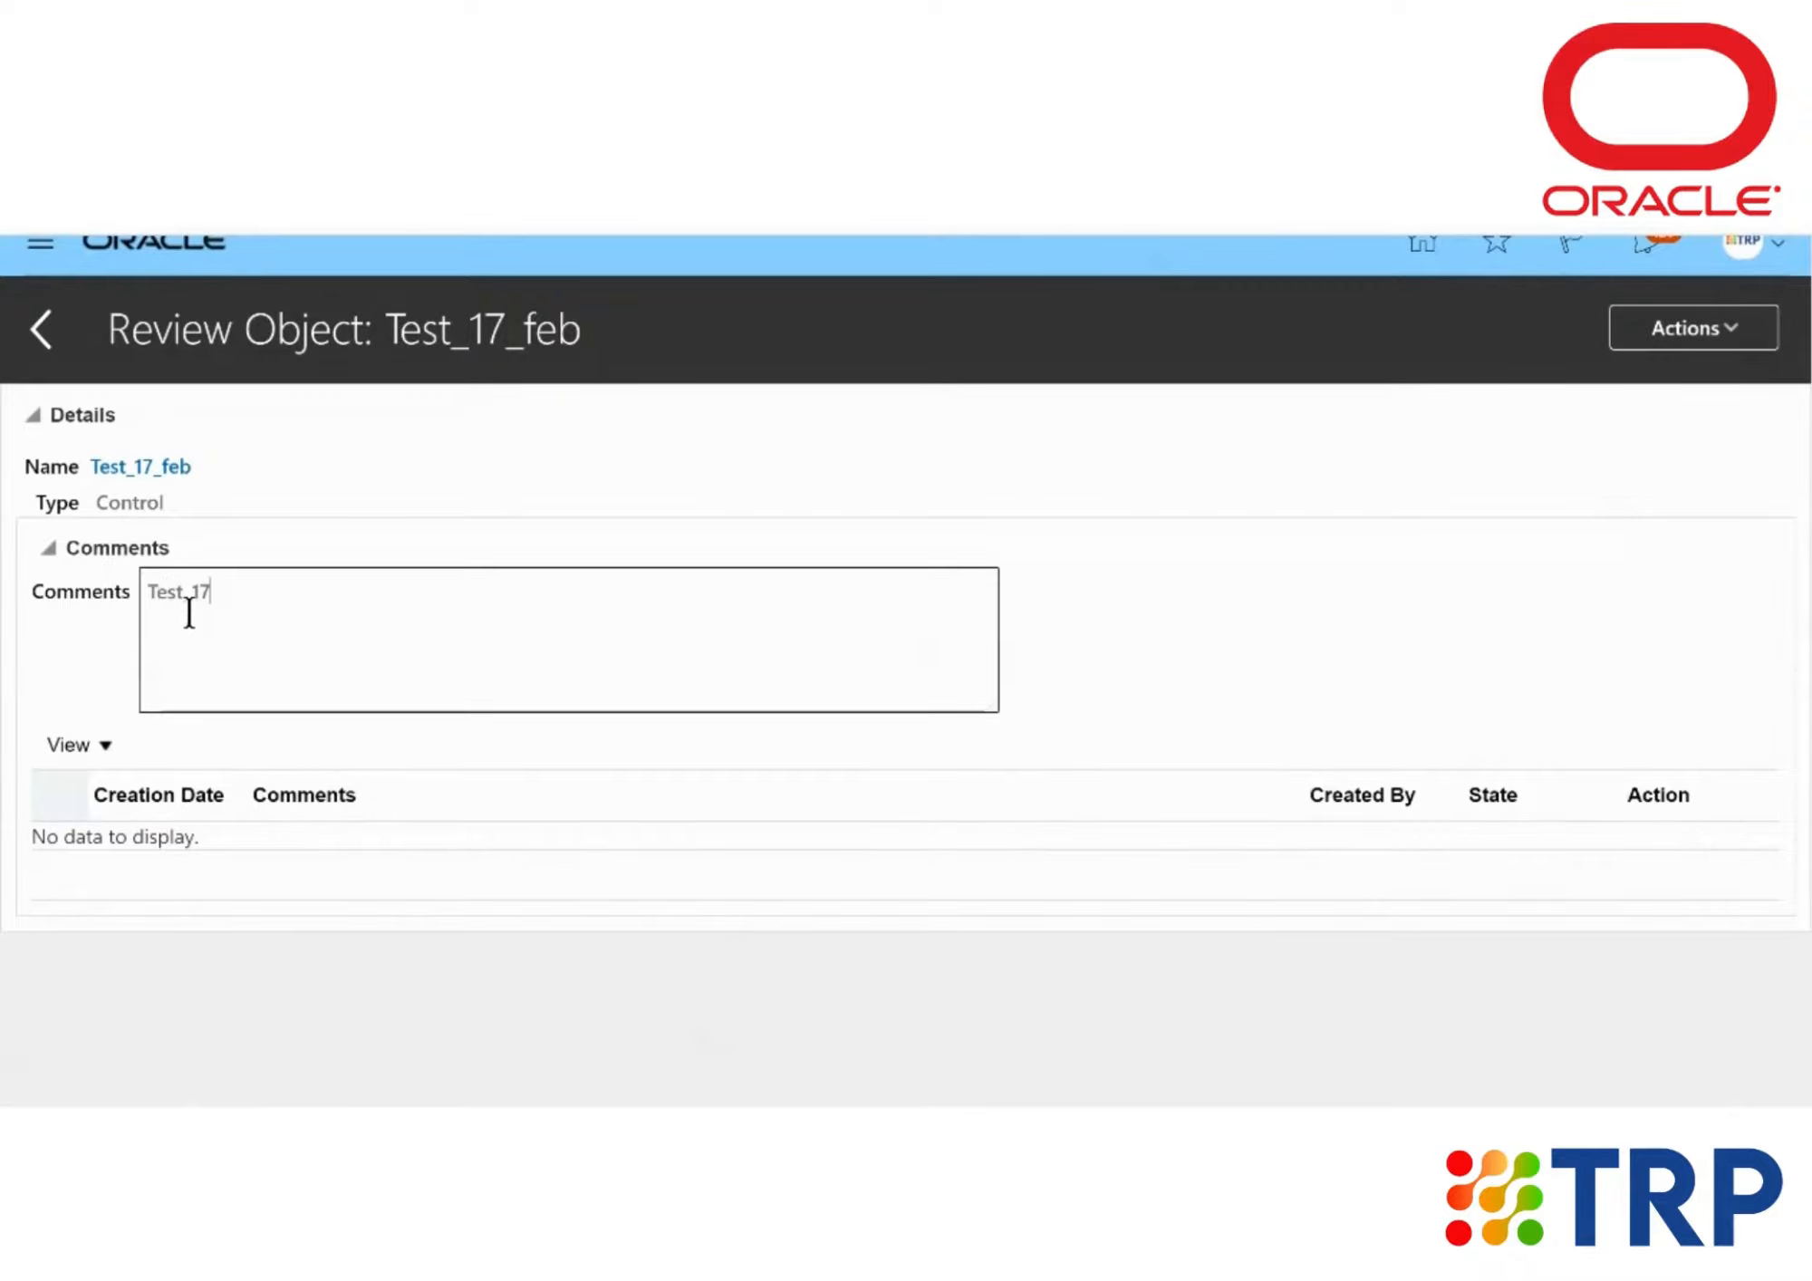
{"action": "type", "text": "_feb"}
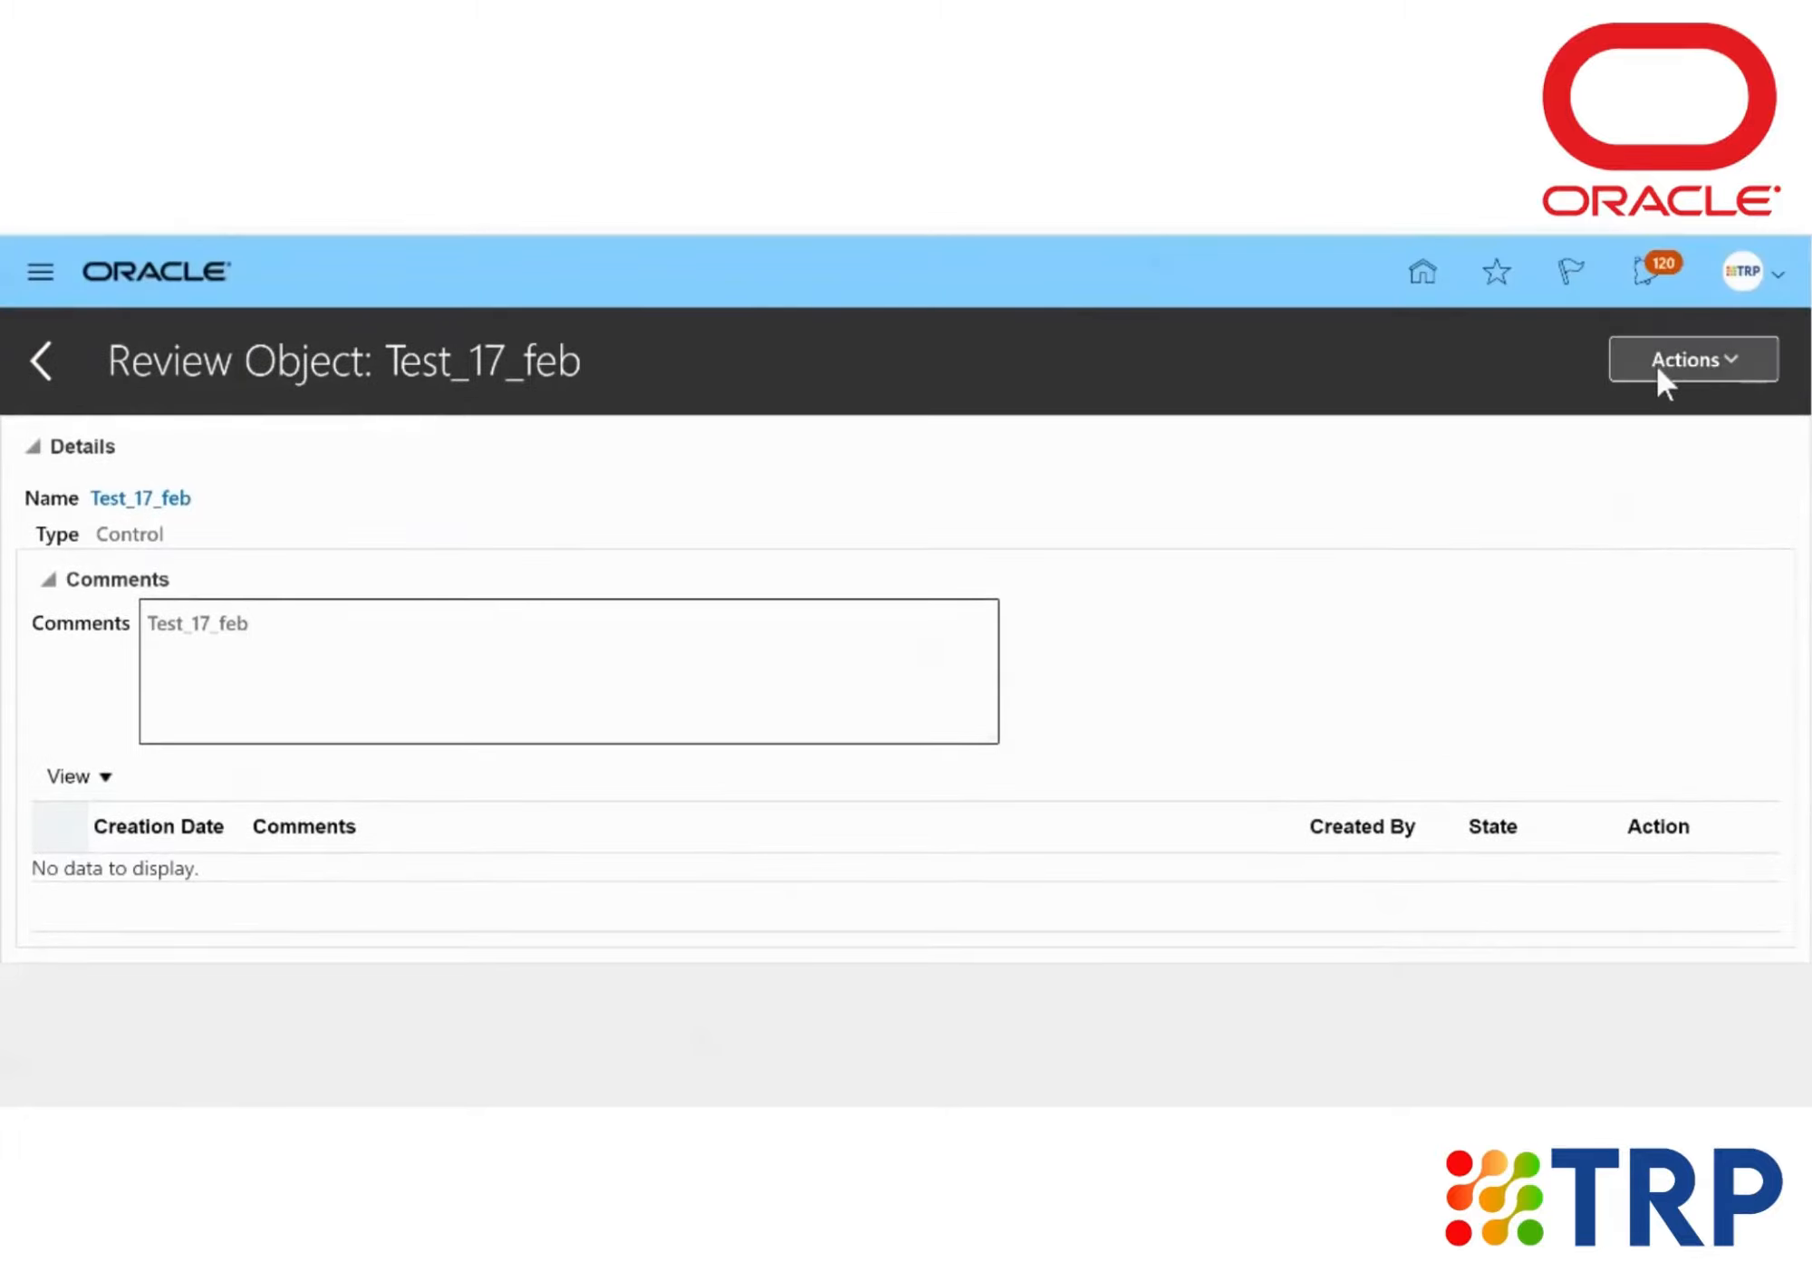
{"action": "left_click", "coordinate": [1692, 358]}
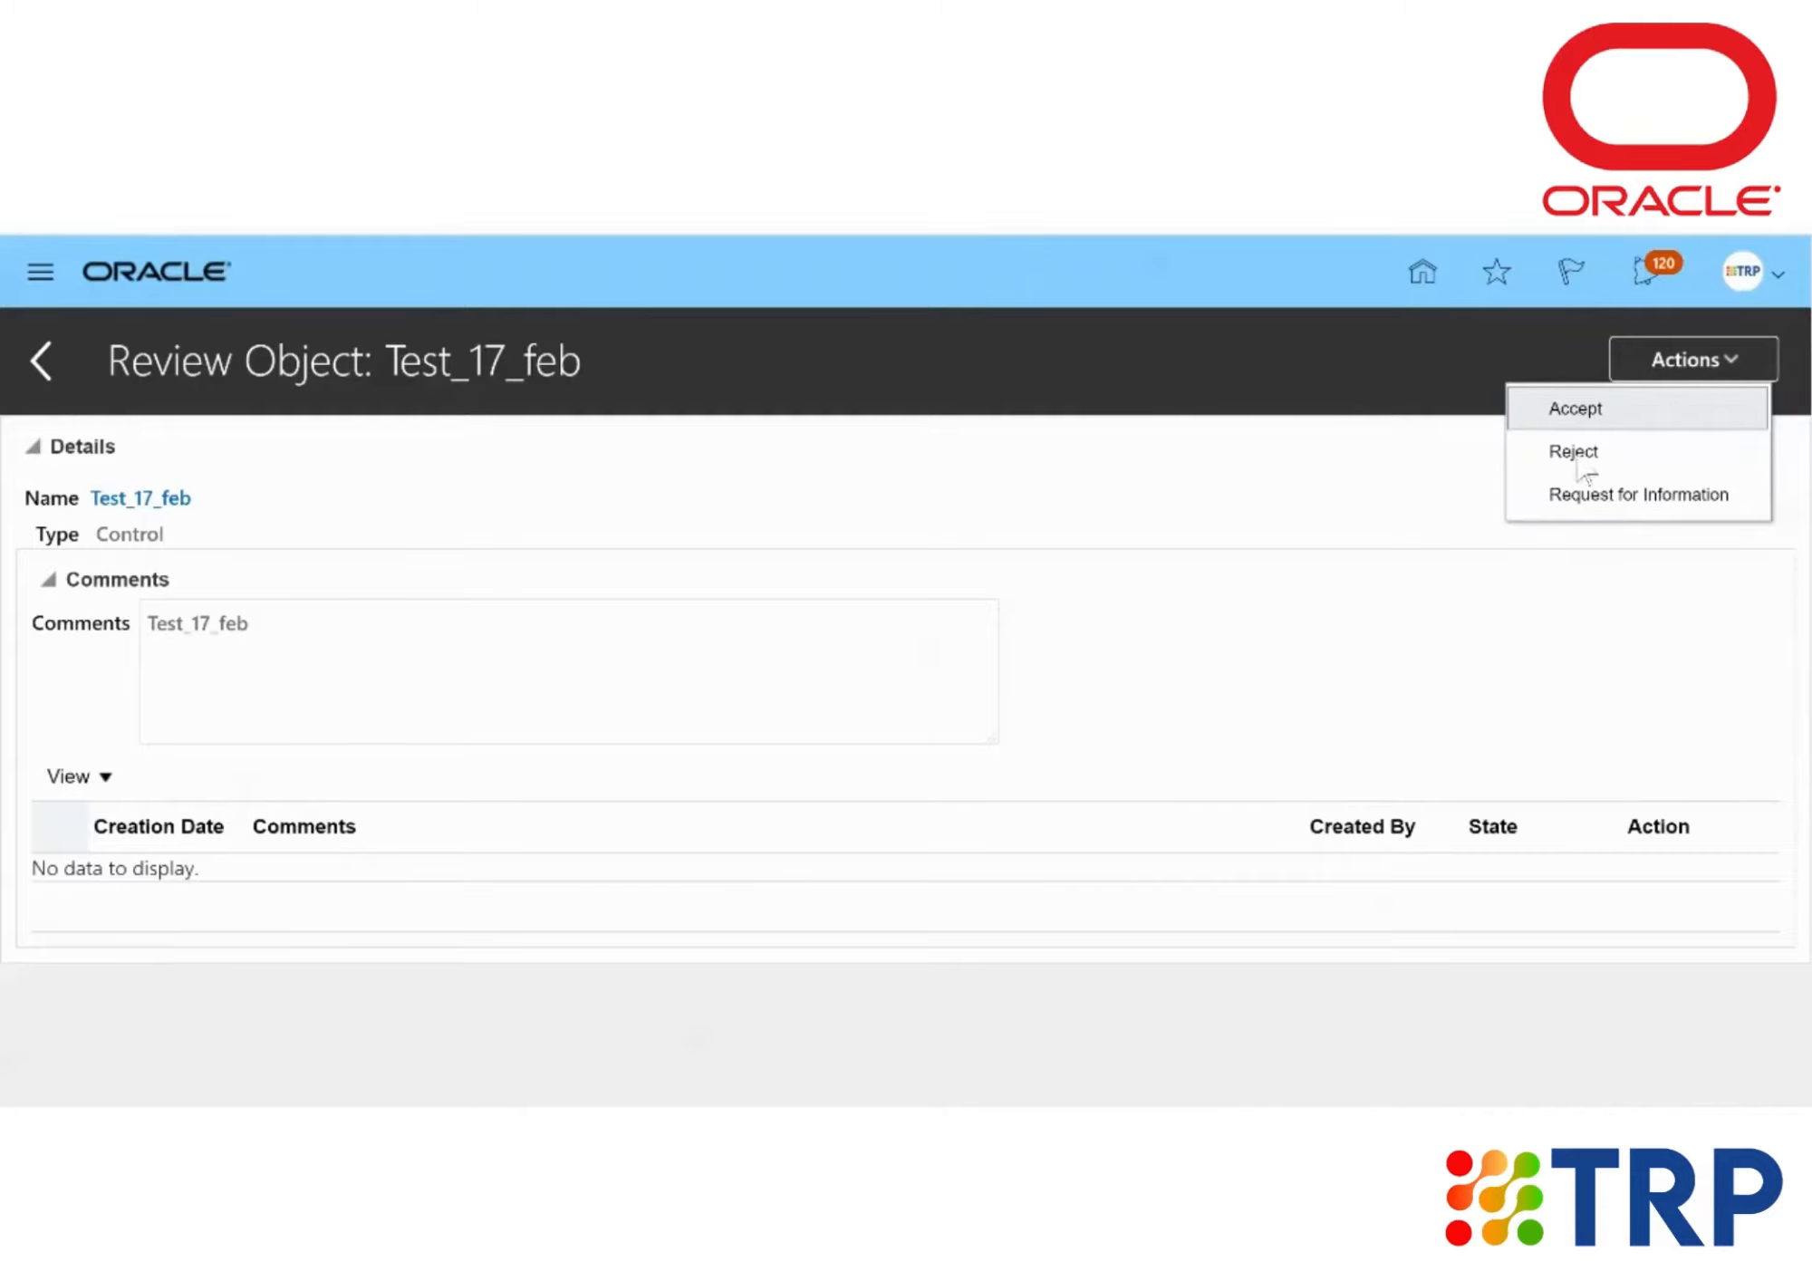
{"action": "mouse_move", "coordinate": [1621, 459]}
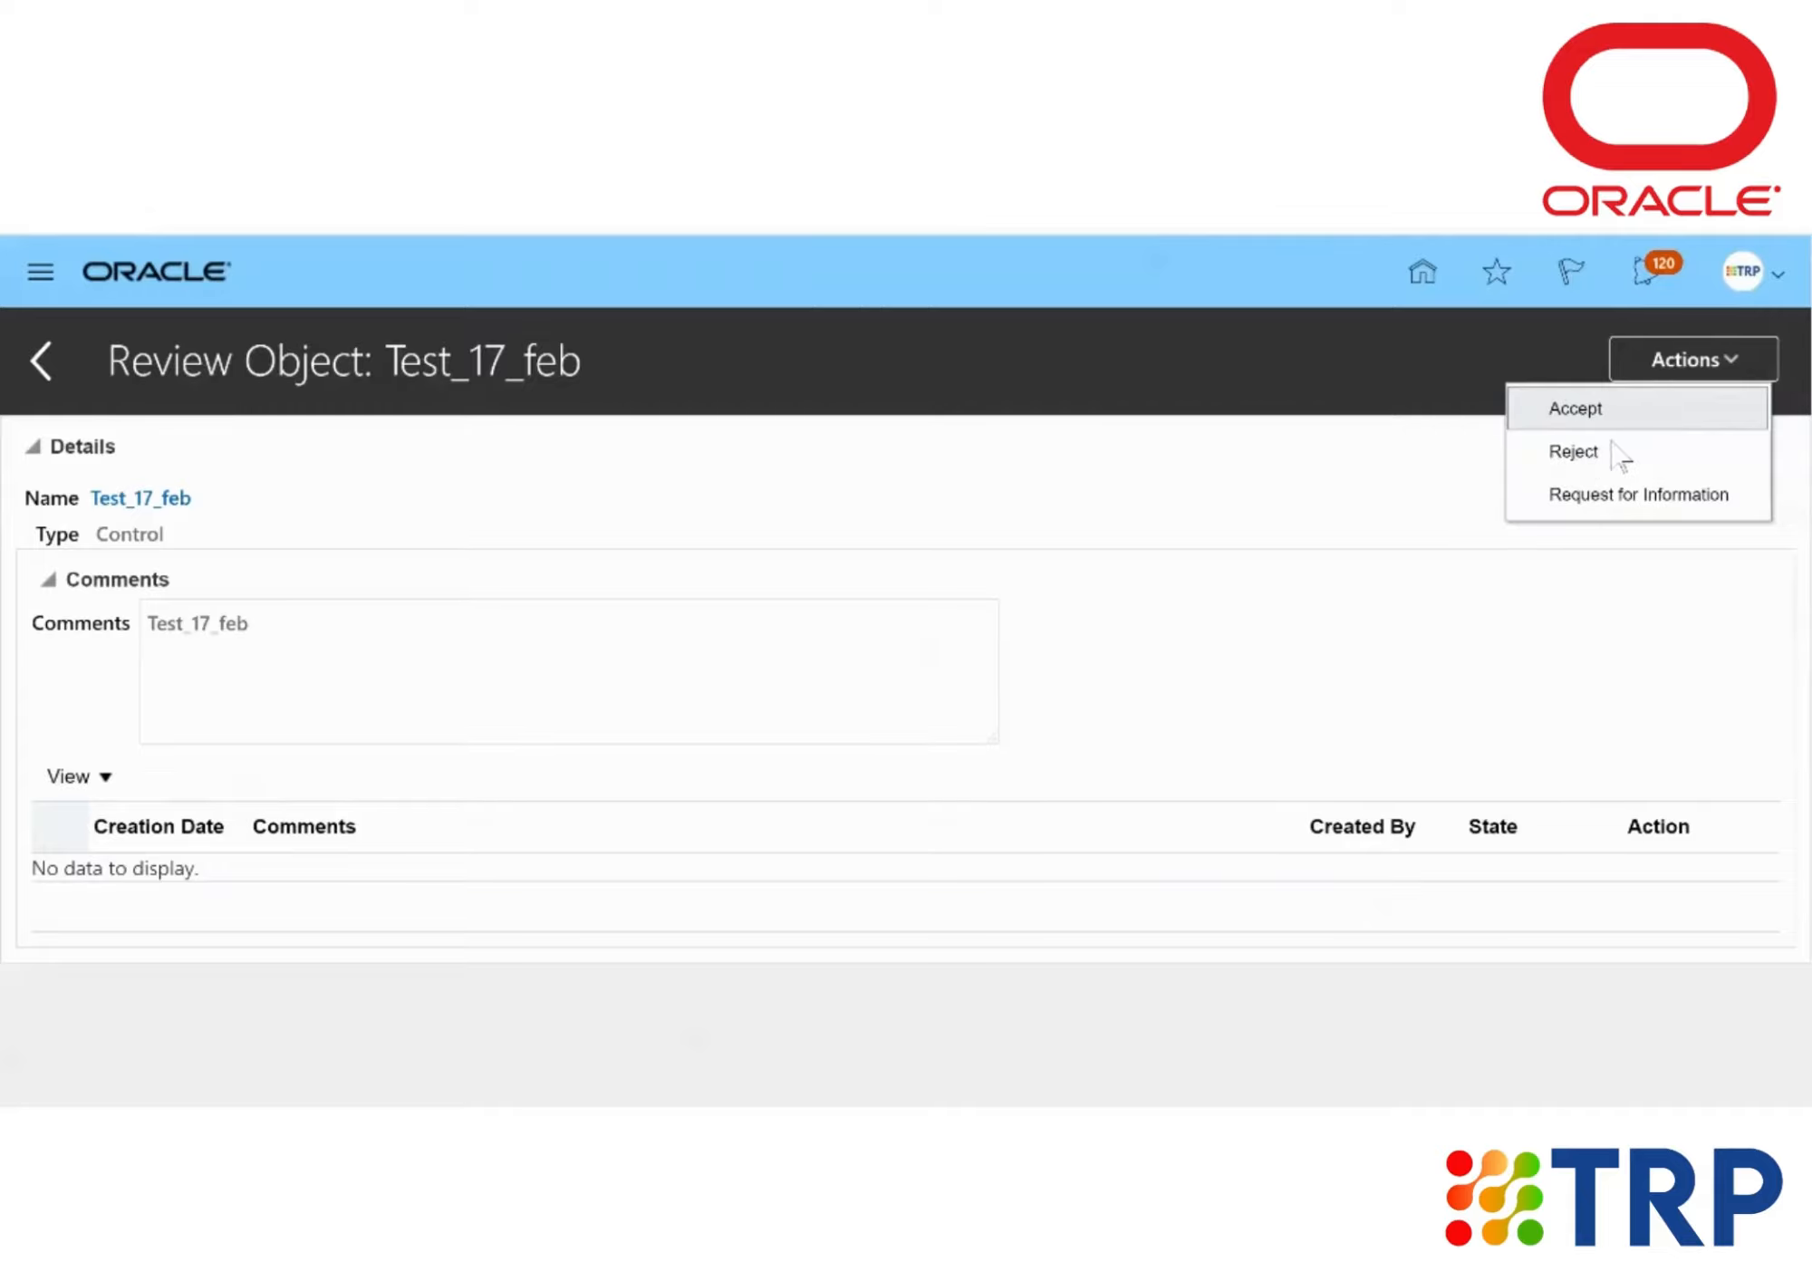
{"action": "mouse_move", "coordinate": [1650, 526]}
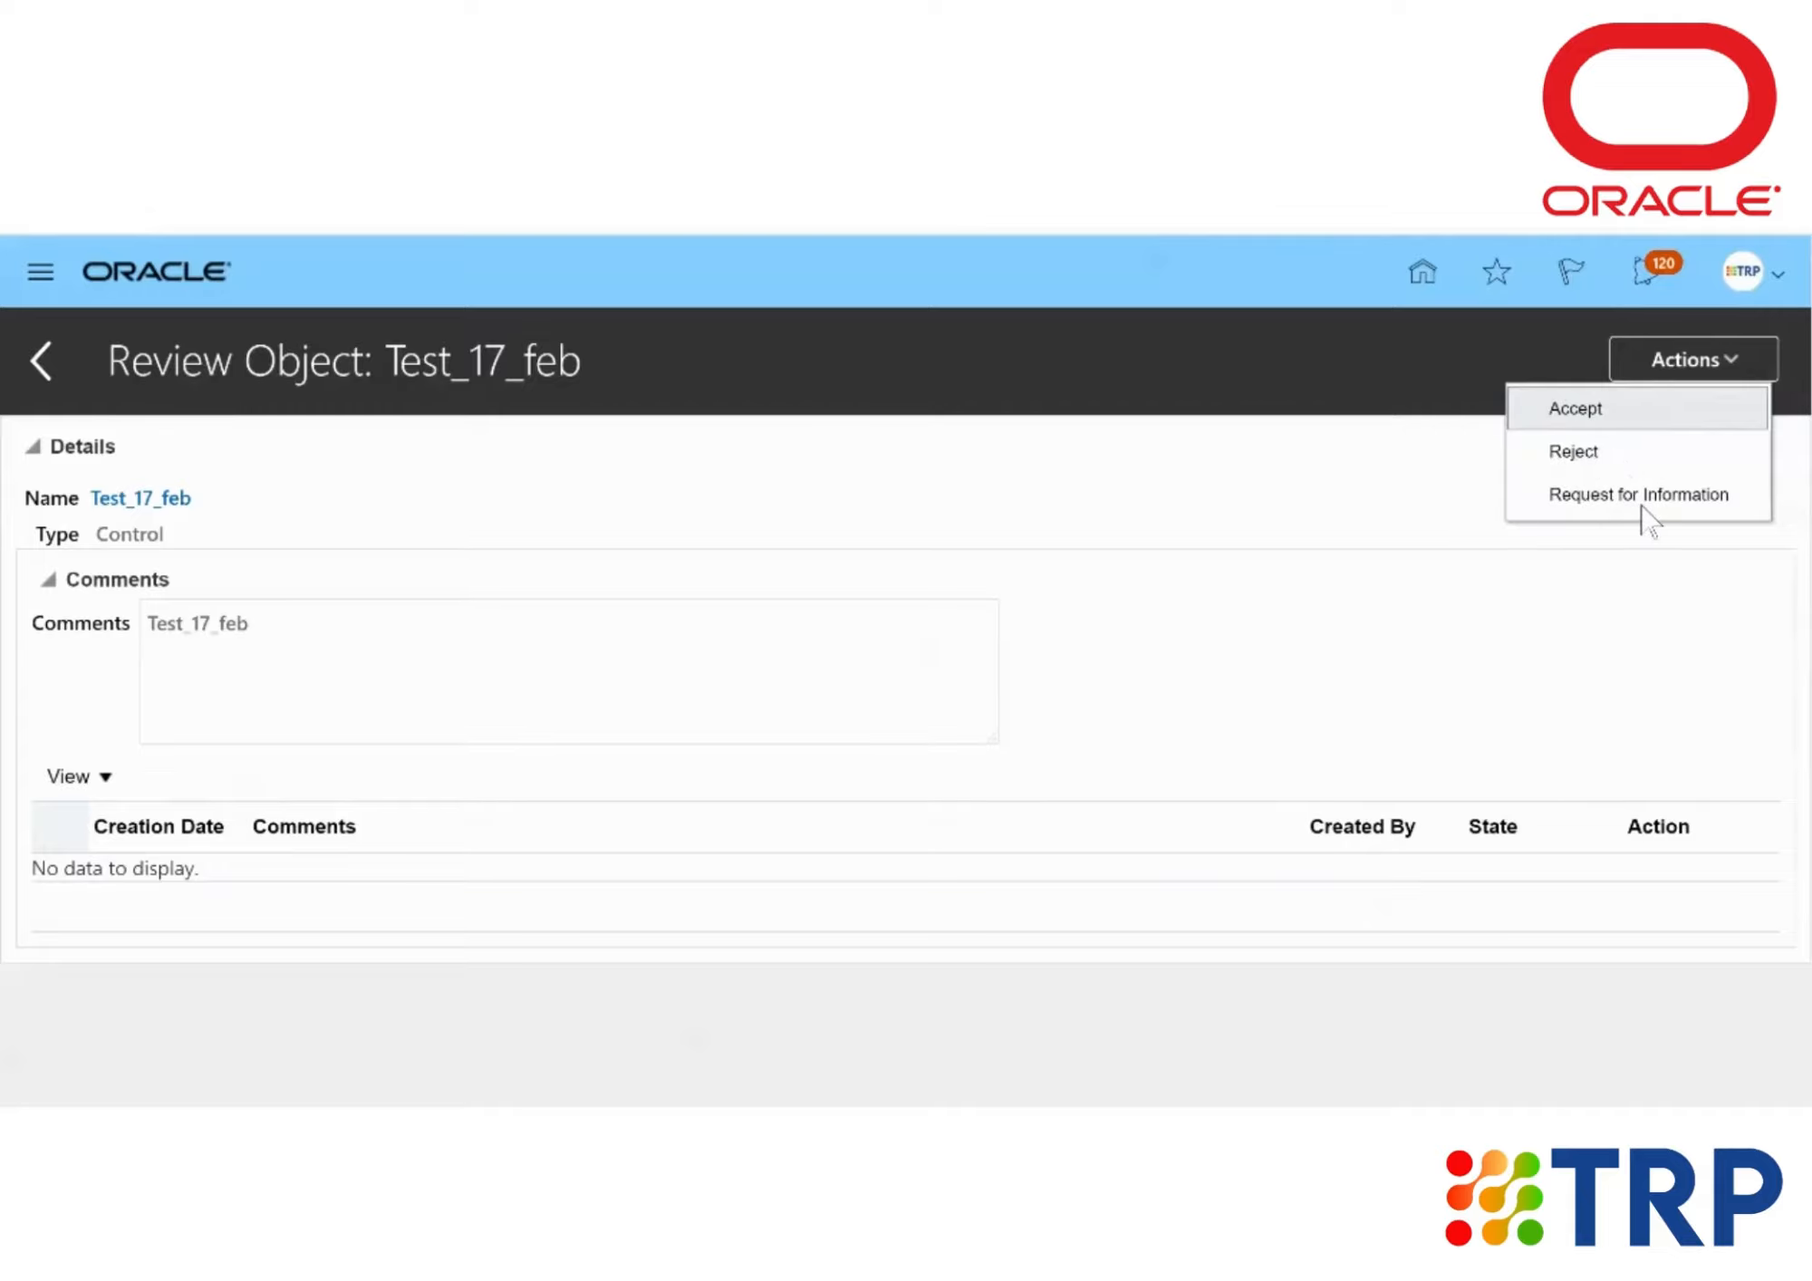
{"action": "mouse_move", "coordinate": [1647, 517]}
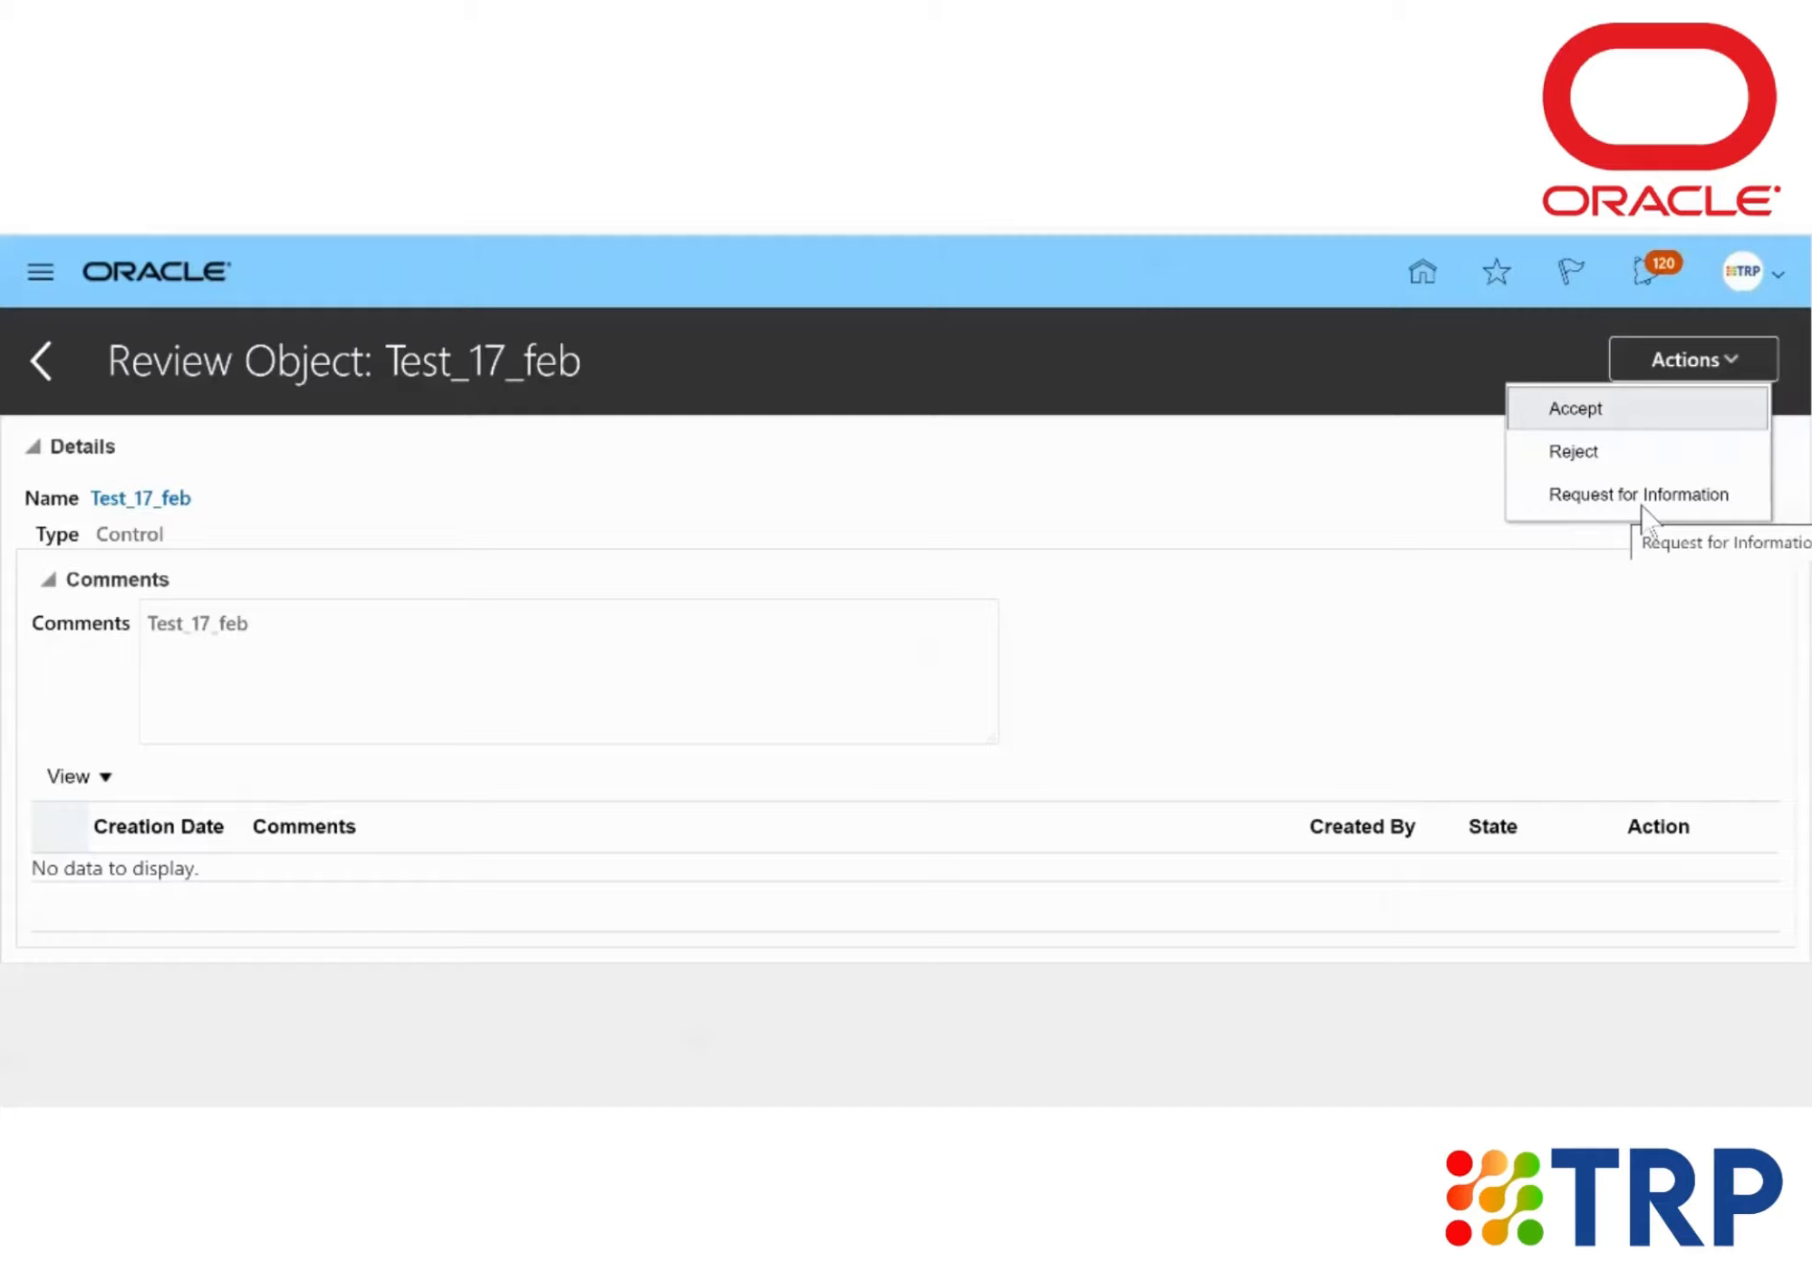
{"action": "mouse_move", "coordinate": [1629, 521]}
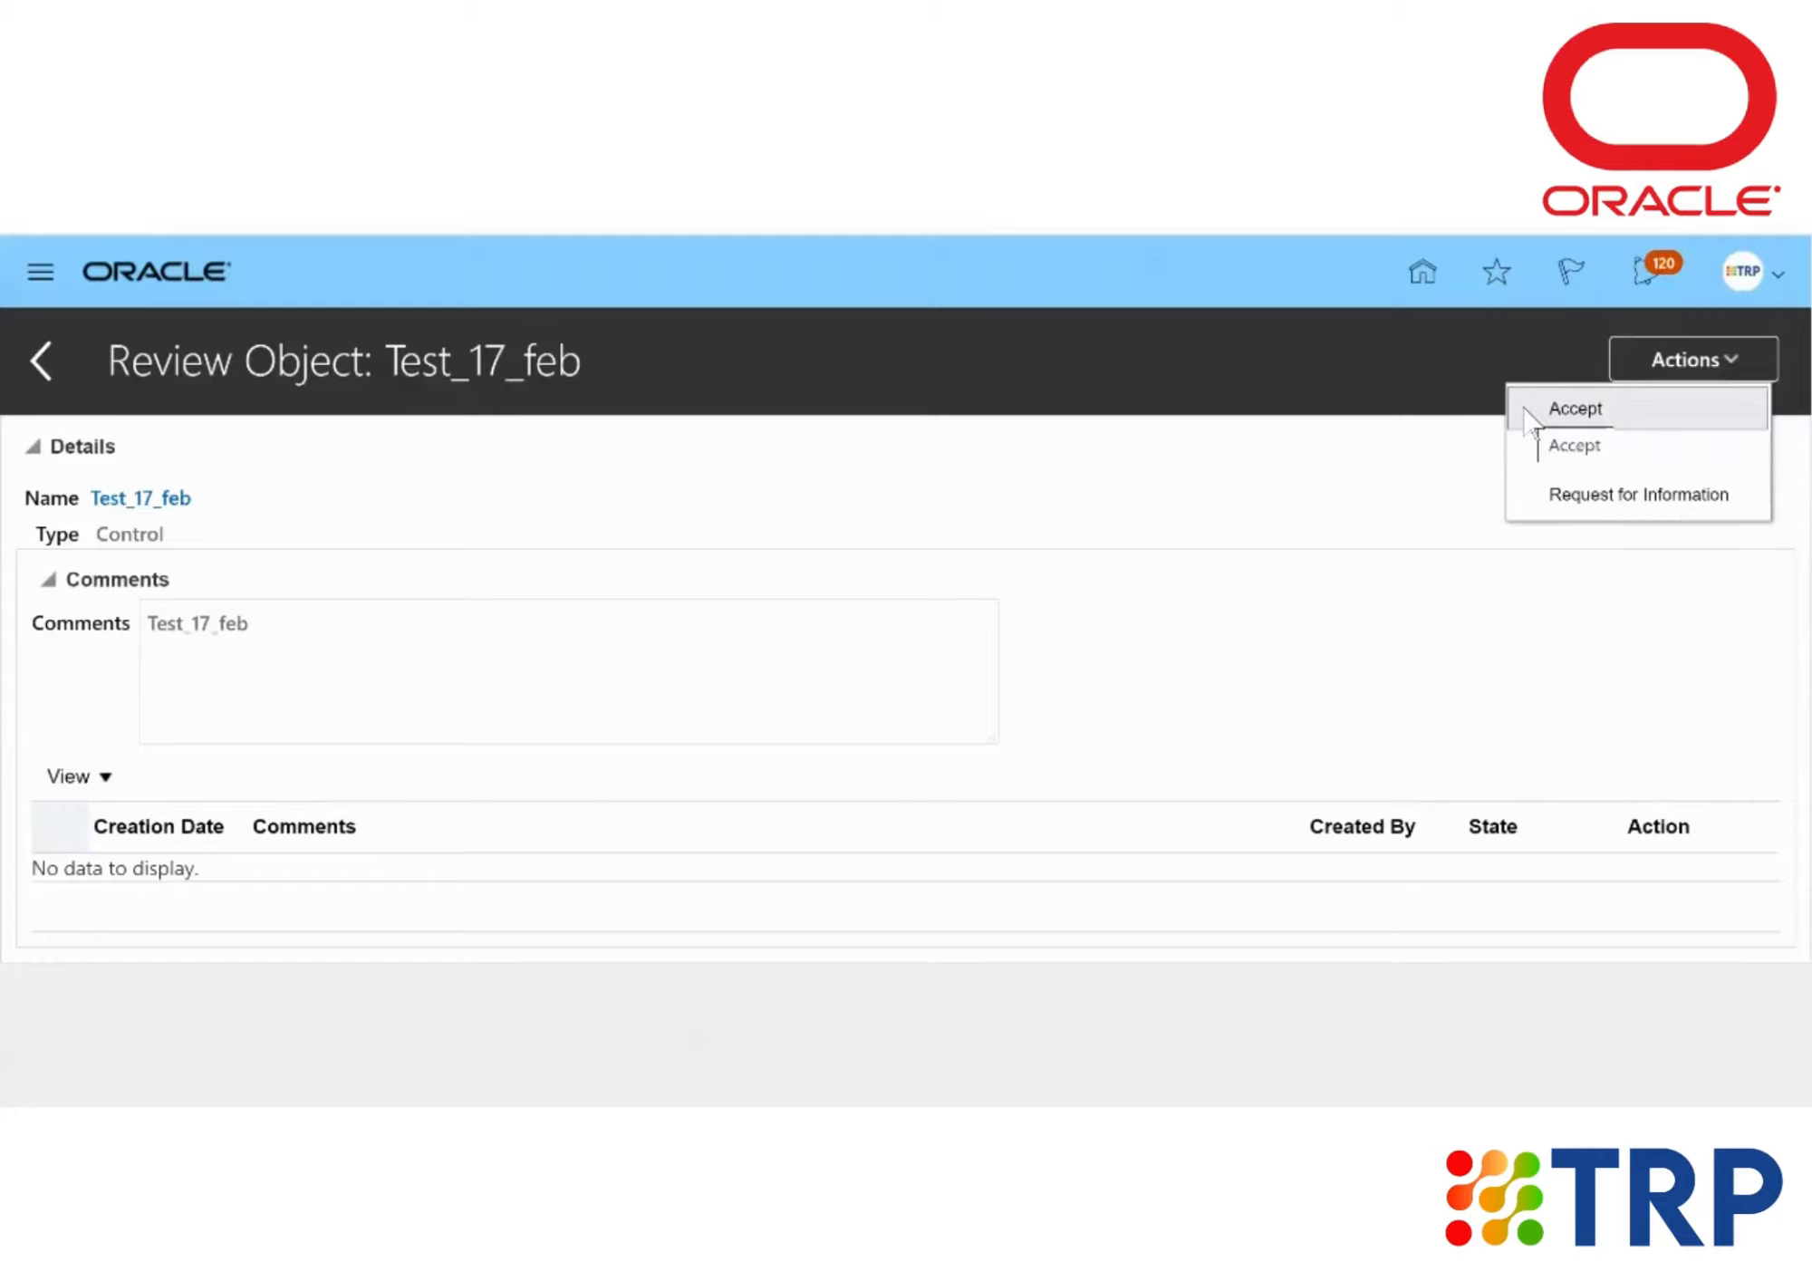
{"action": "left_click", "coordinate": [1575, 408]}
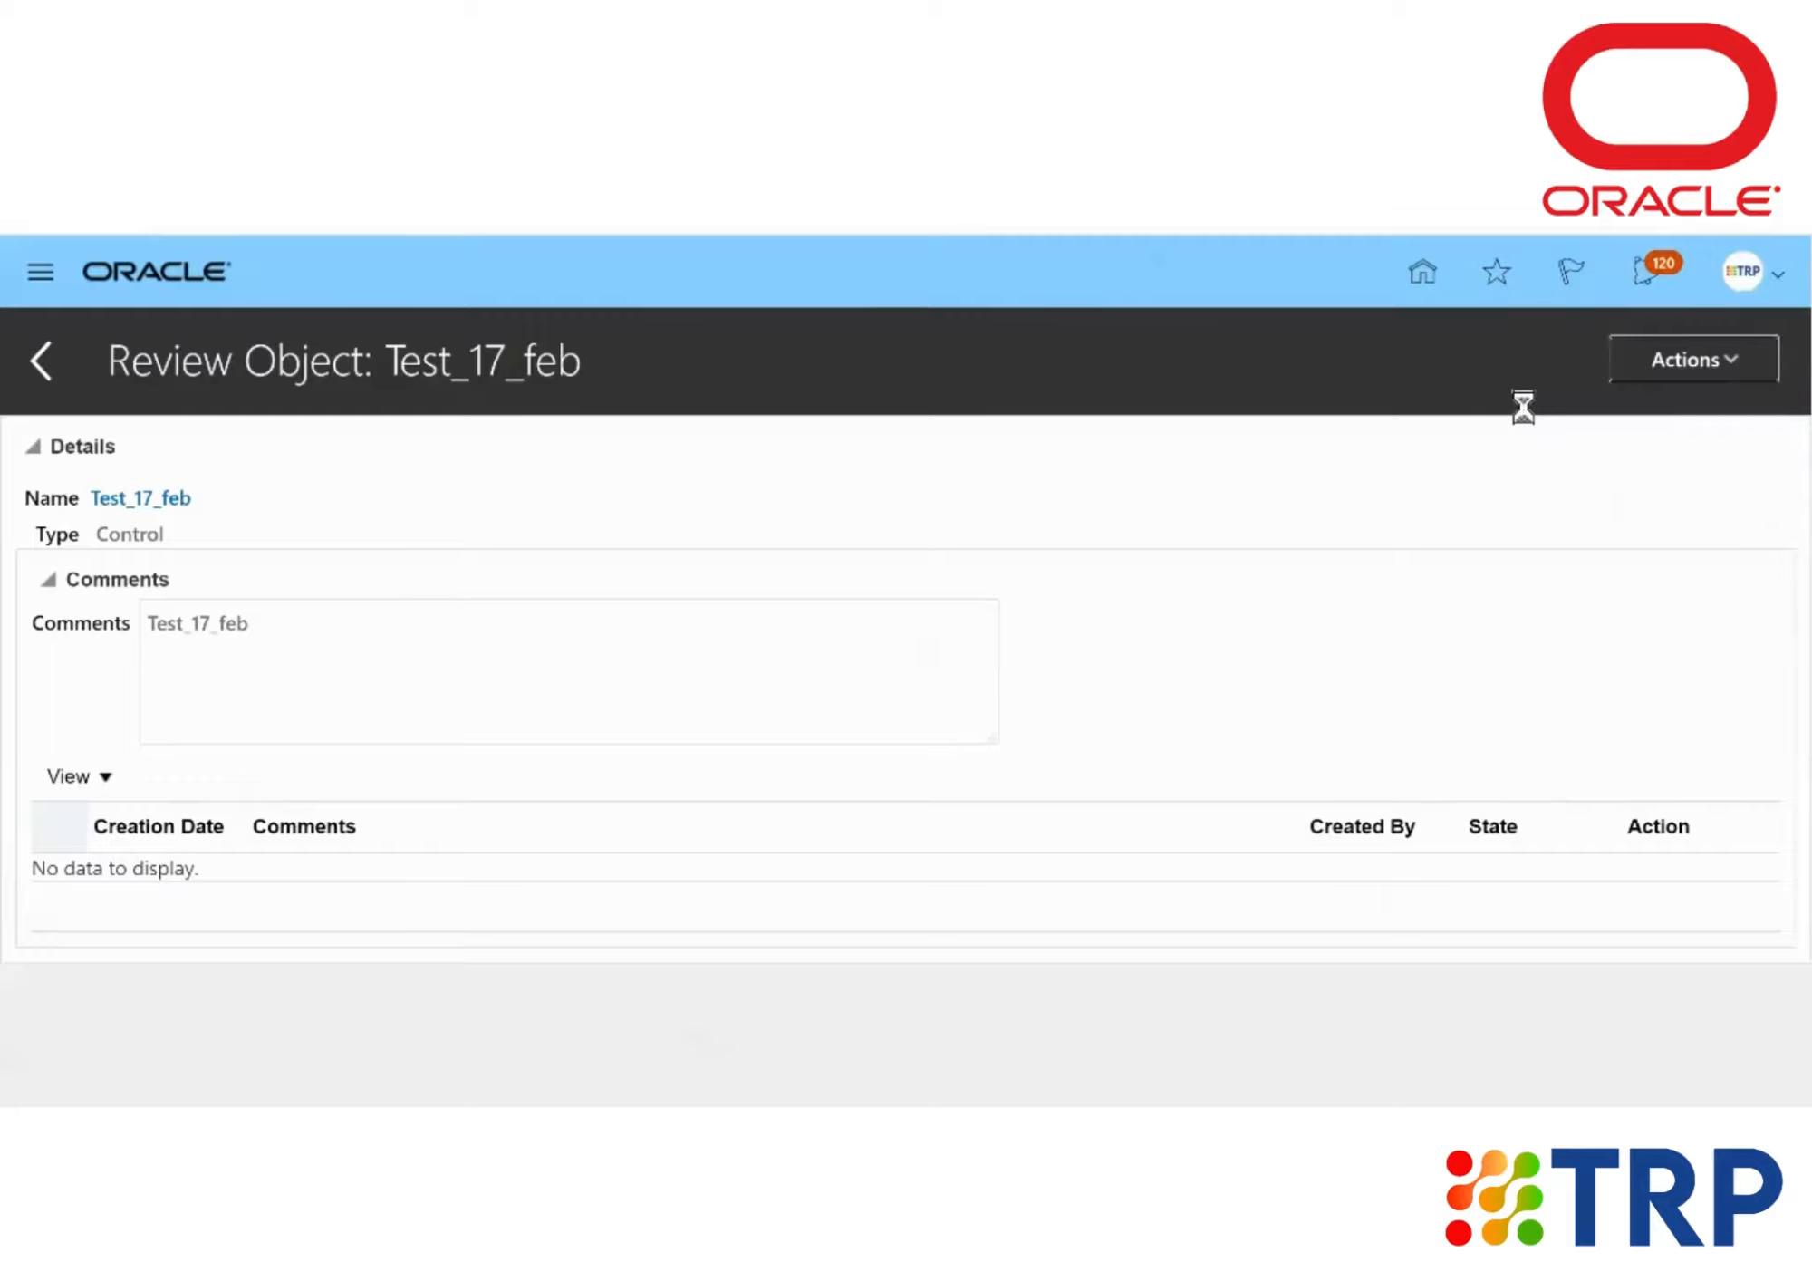
{"action": "mouse_move", "coordinate": [939, 557]}
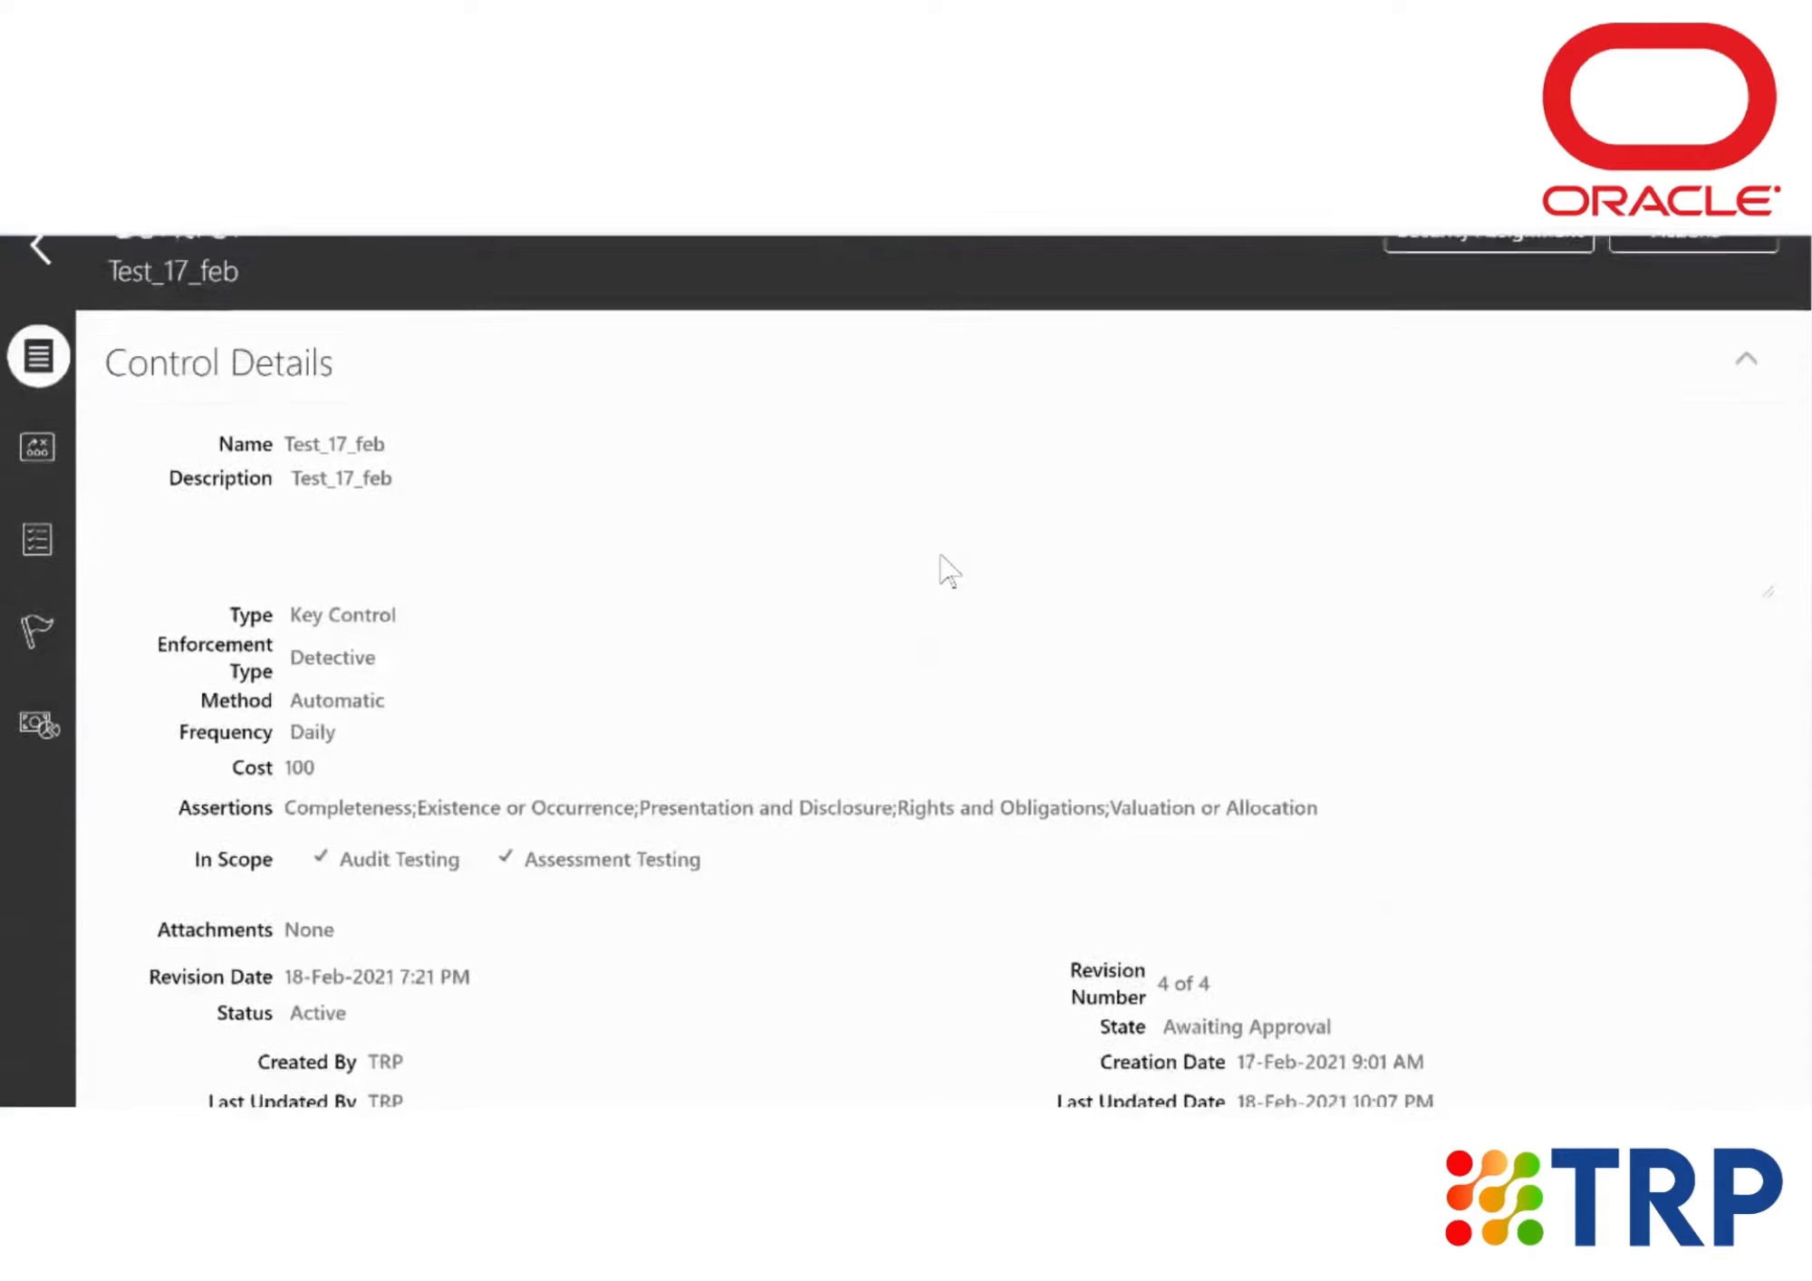
{"action": "scroll", "scroll_direction": "down", "scroll_amount": 3}
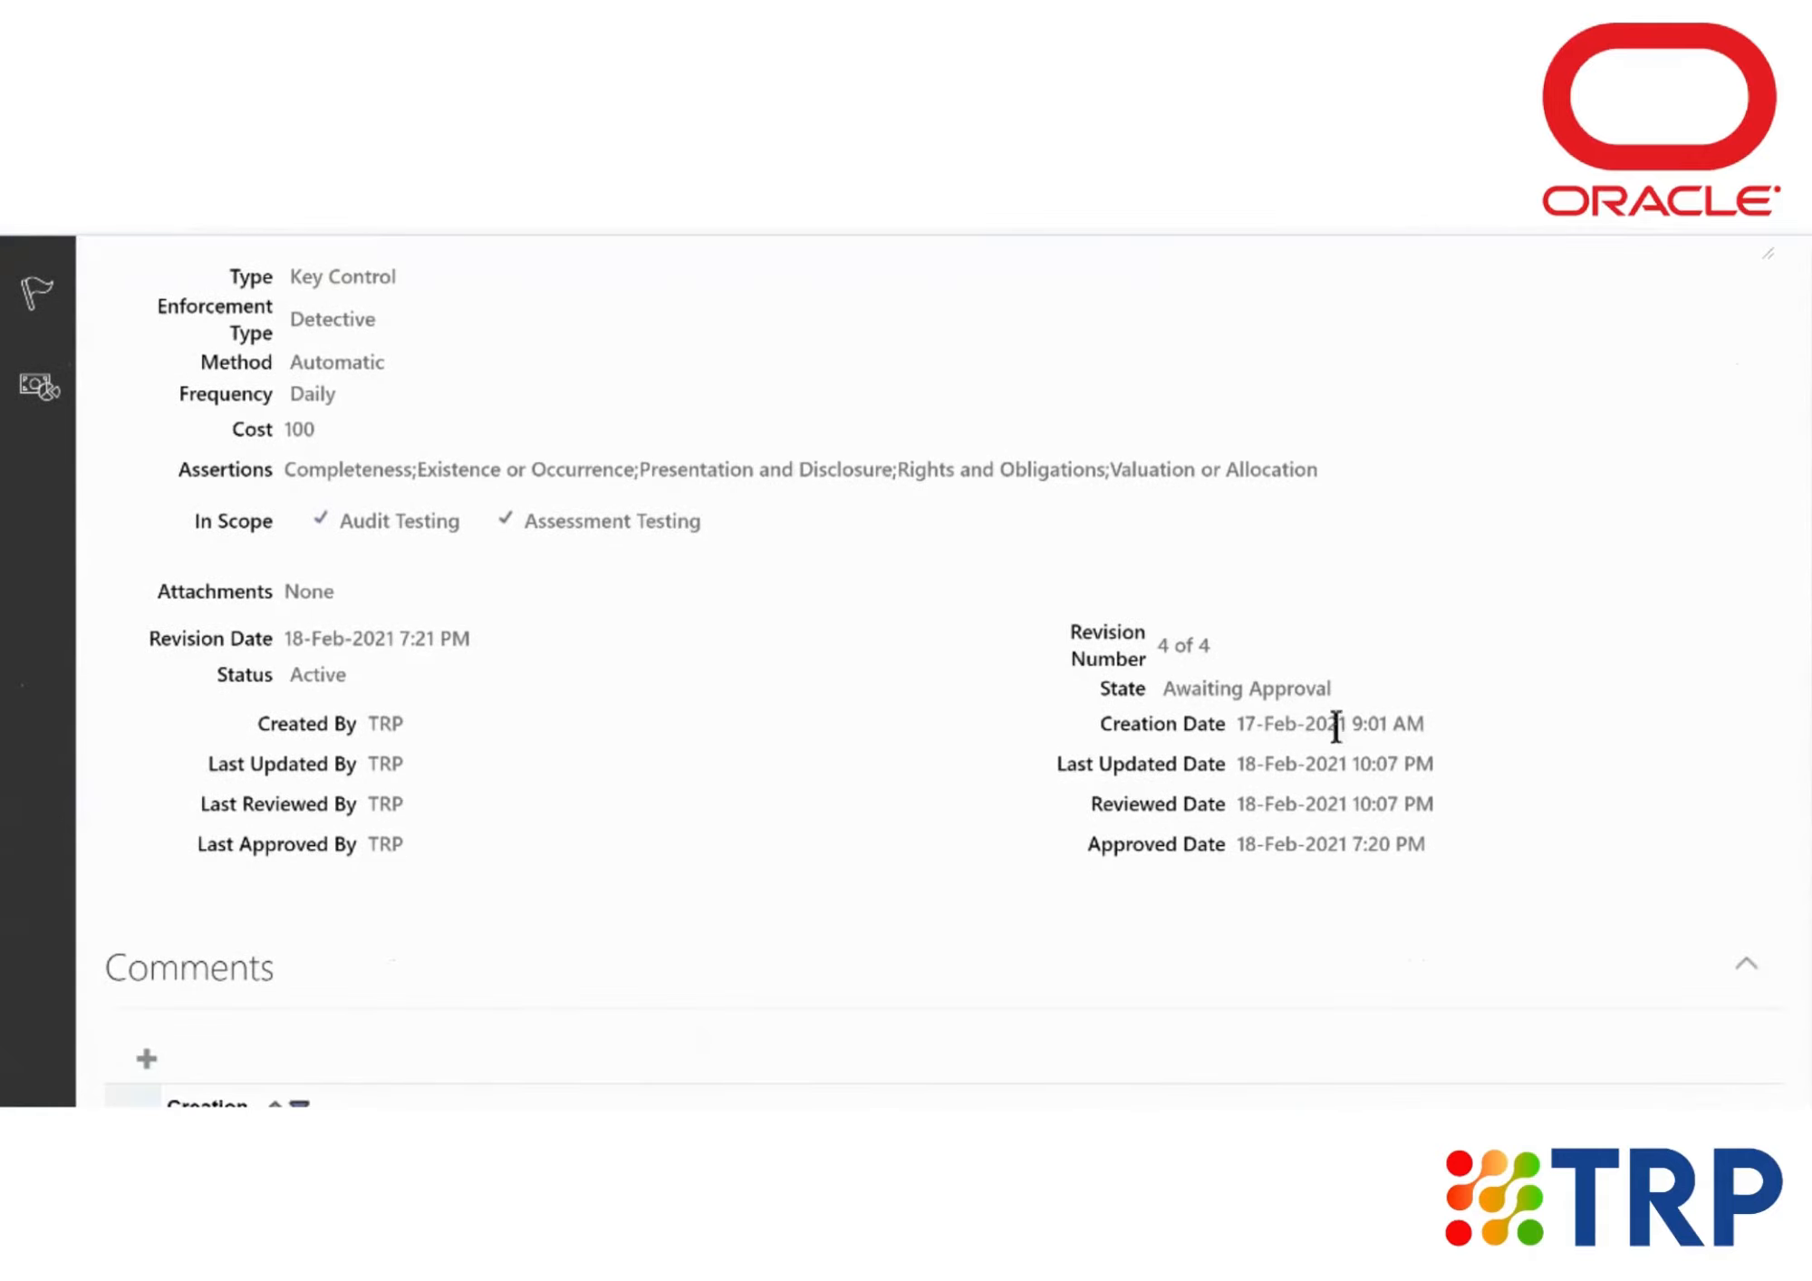
{"action": "mouse_move", "coordinate": [1110, 723]}
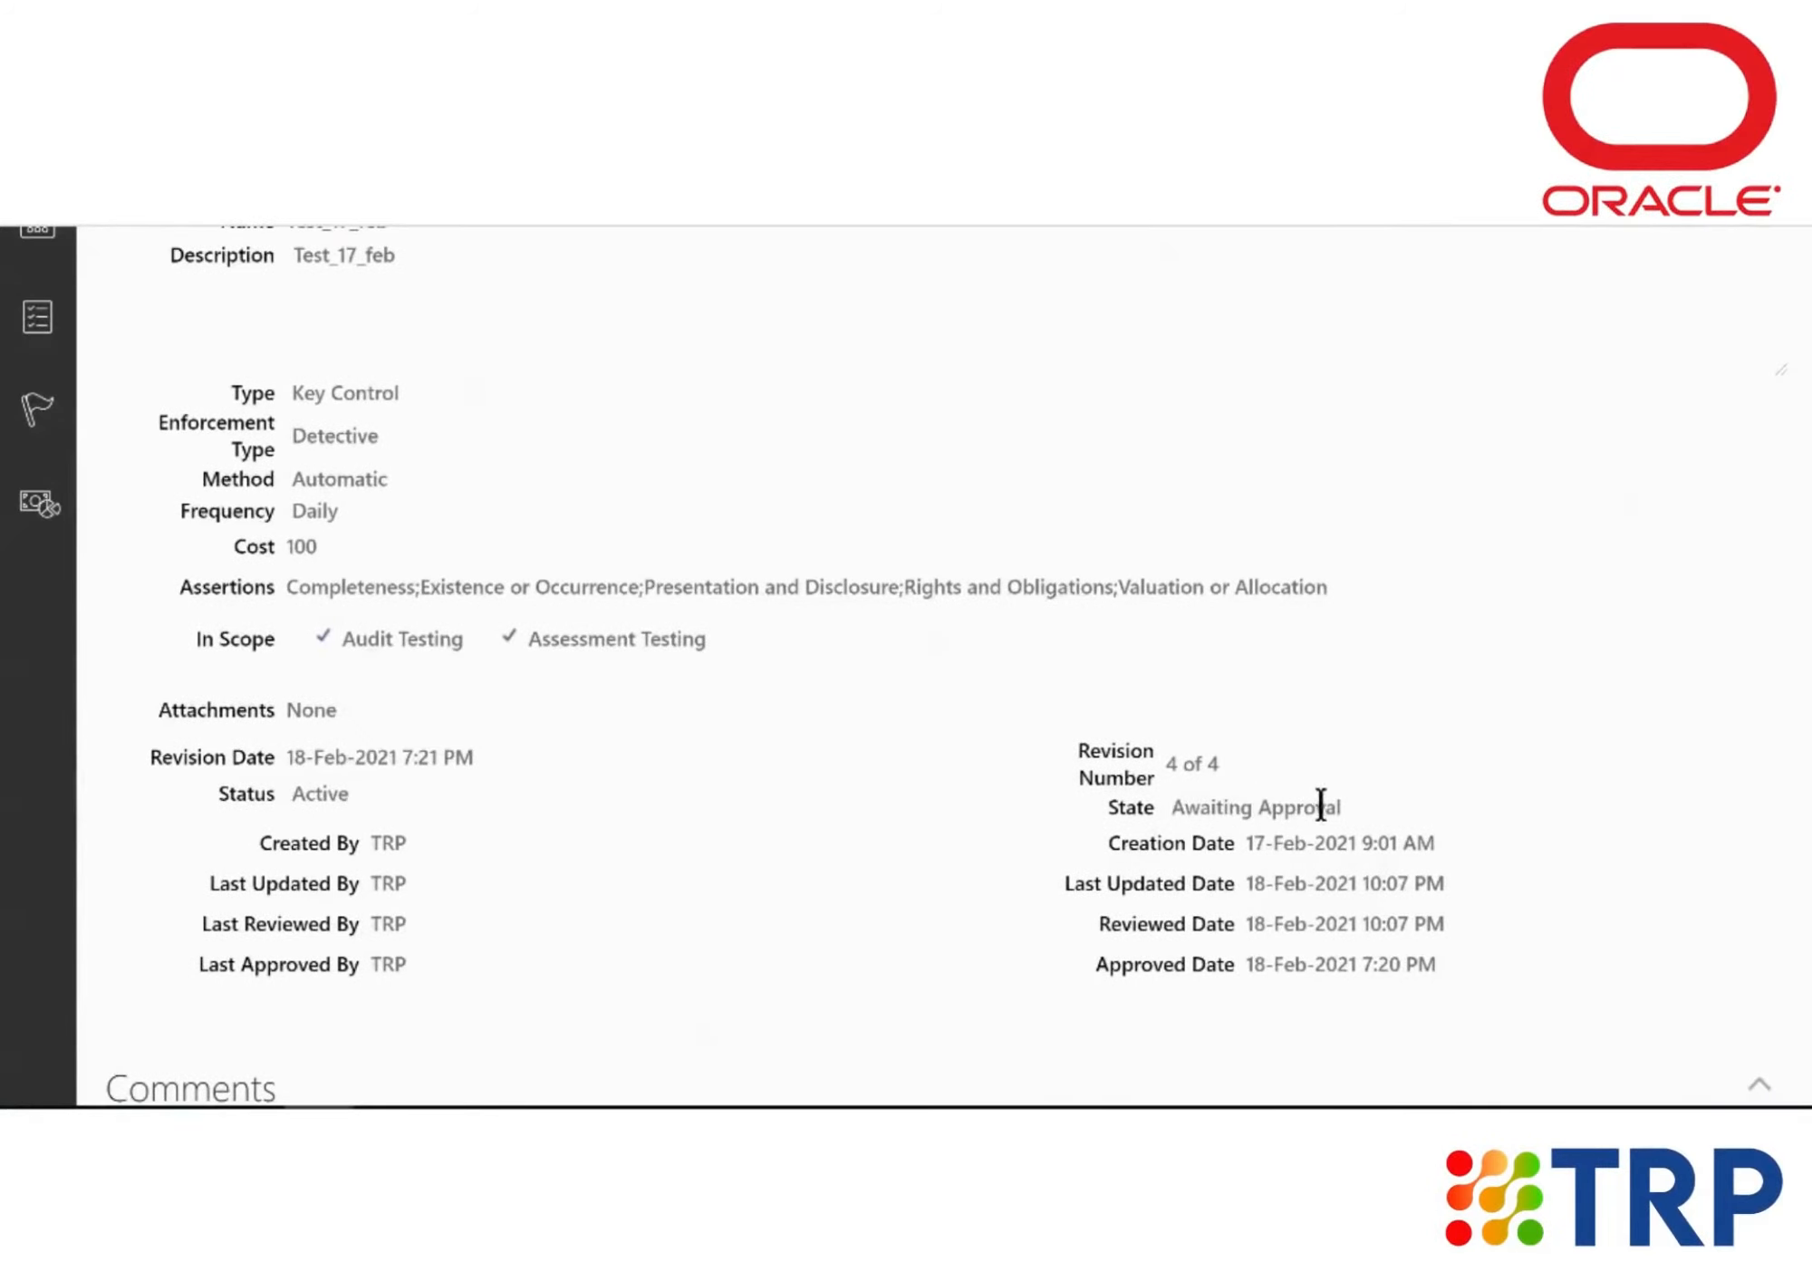
{"action": "mouse_move", "coordinate": [1357, 825]}
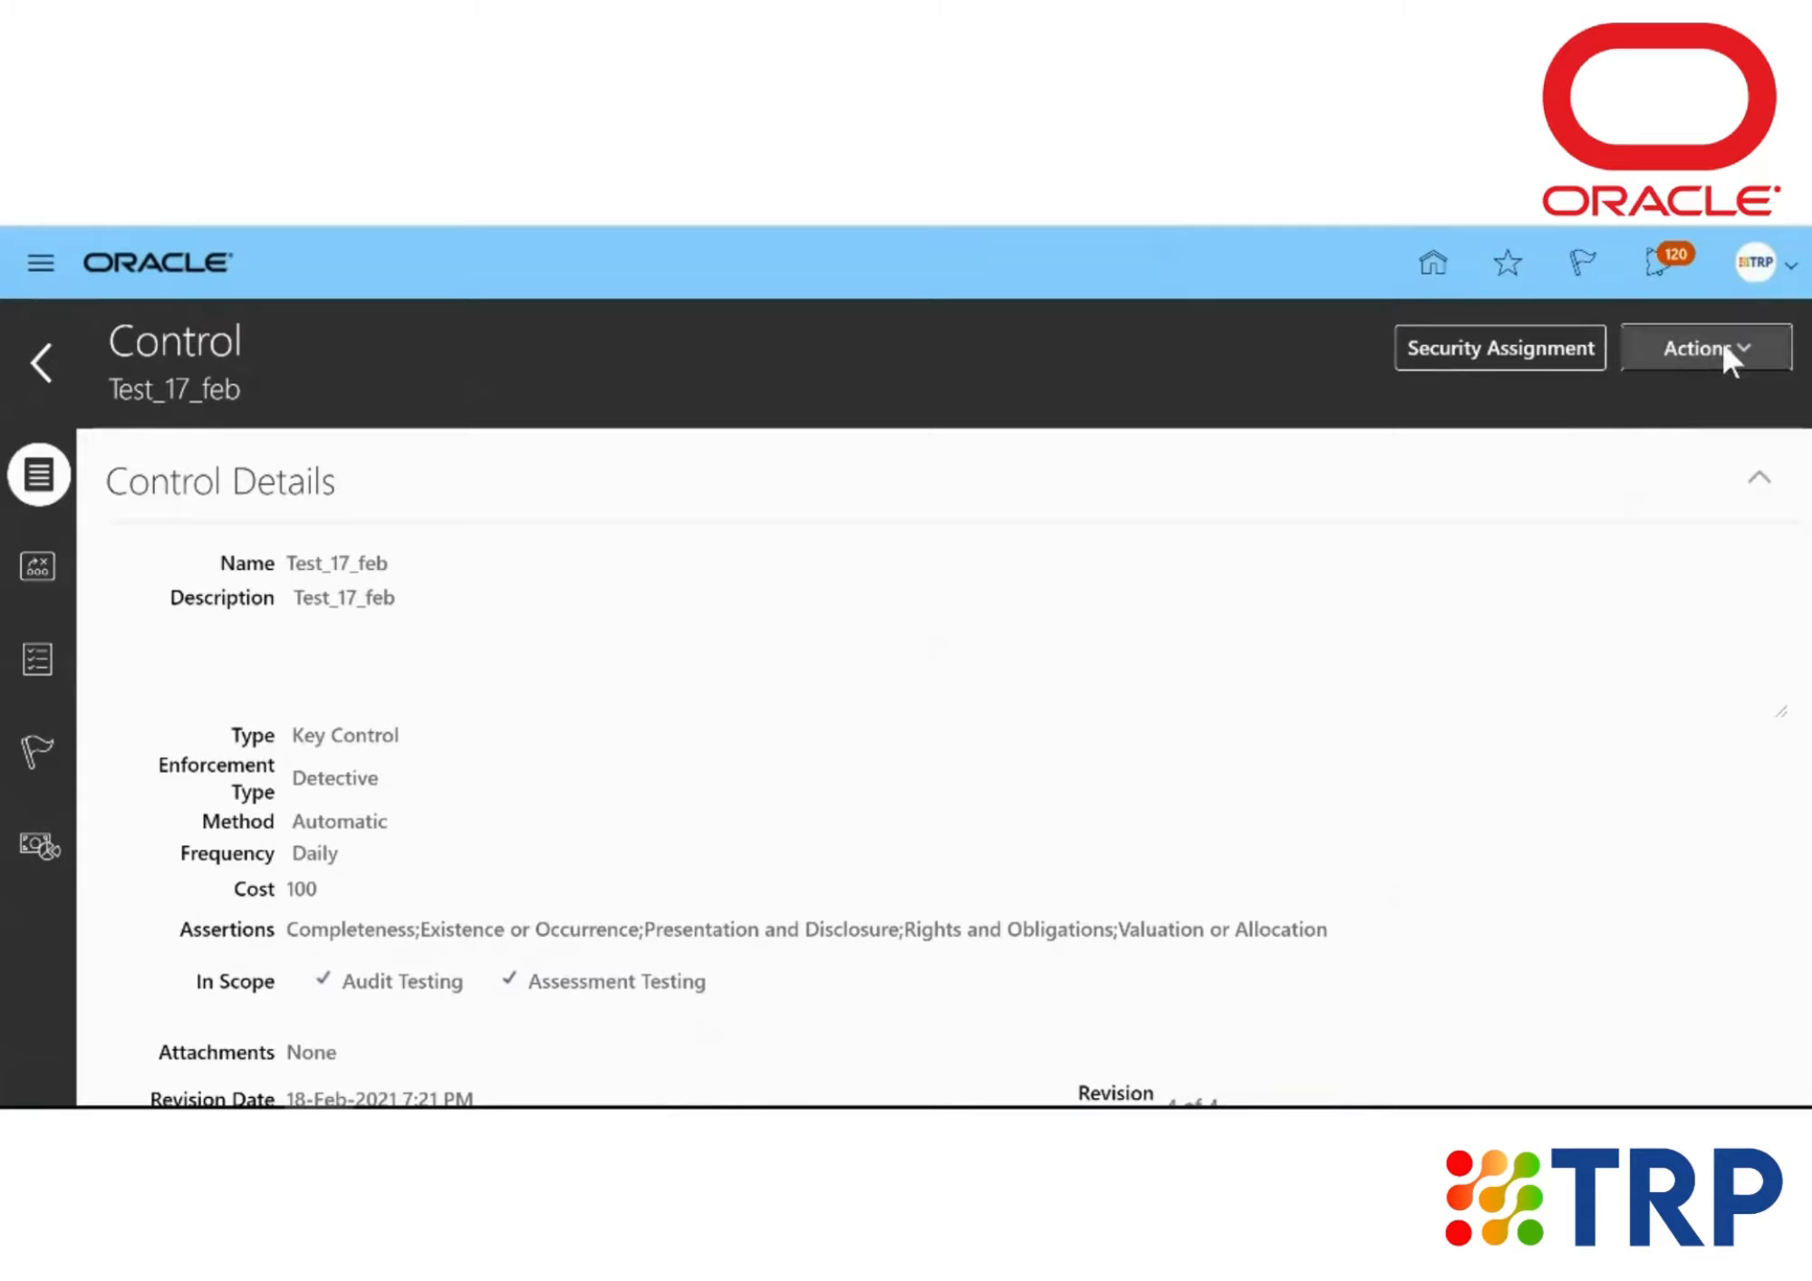
Choose Approve from the control's Actions menu for Test_17_feb.
{"action": "left_click", "coordinate": [1705, 347]}
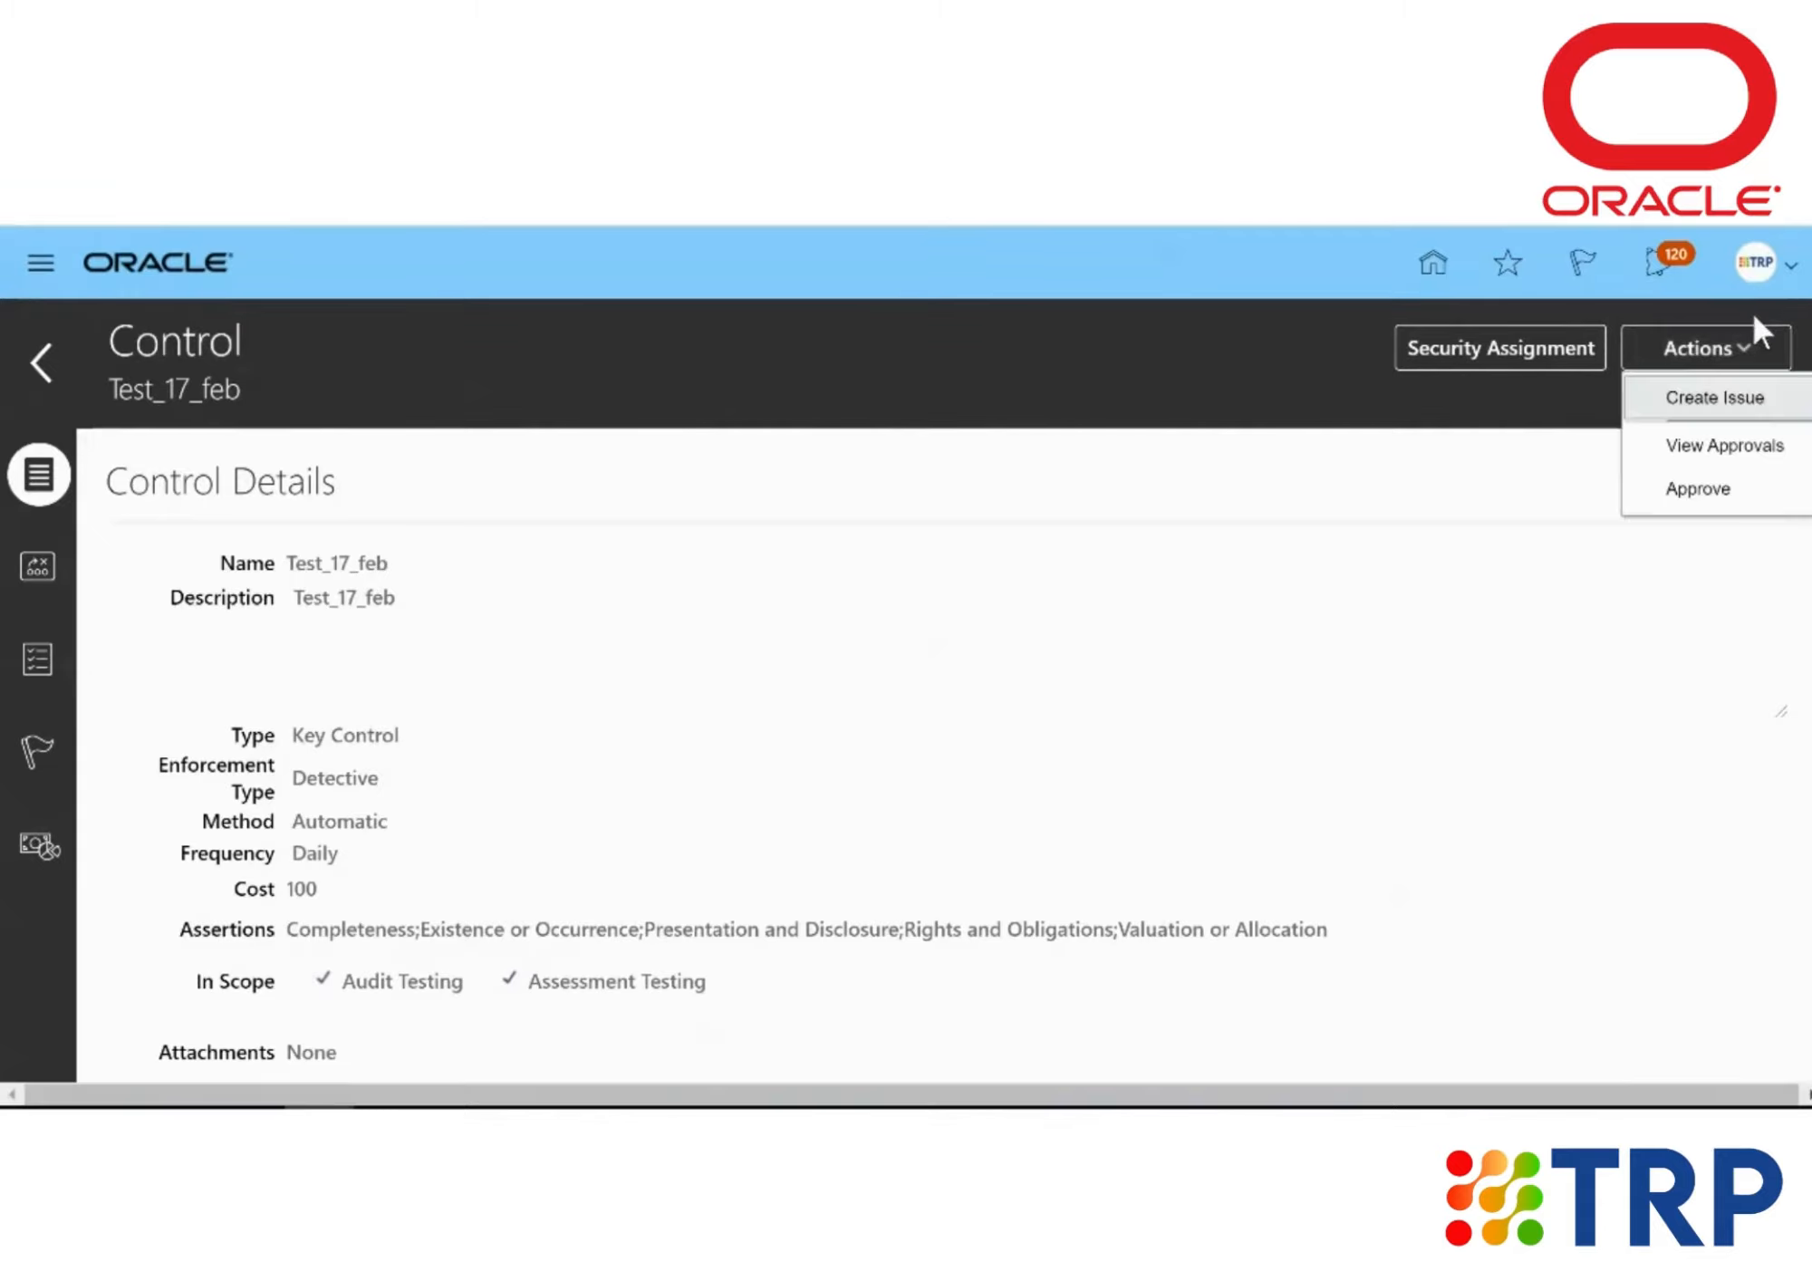
{"action": "mouse_move", "coordinate": [1756, 500]}
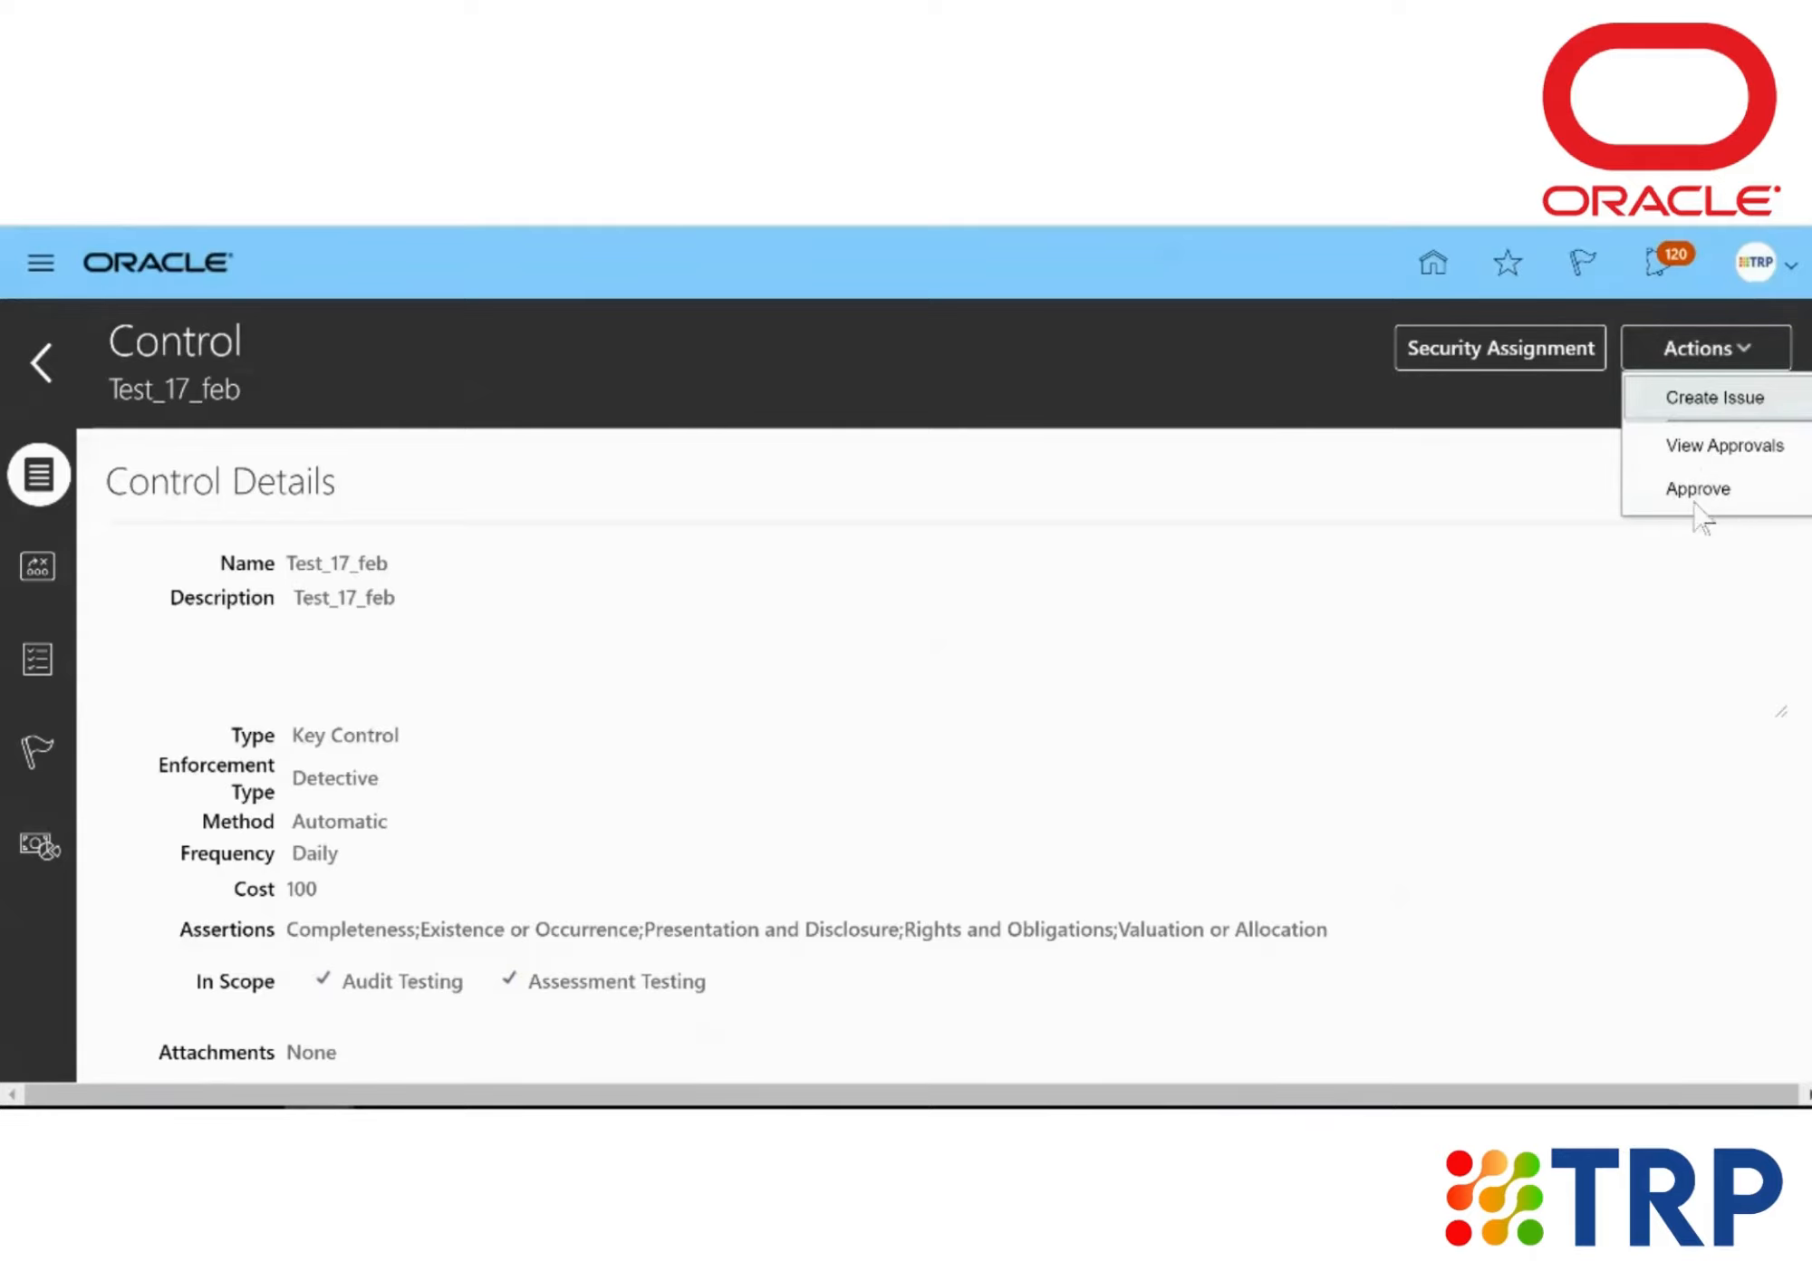
{"action": "mouse_move", "coordinate": [1689, 464]}
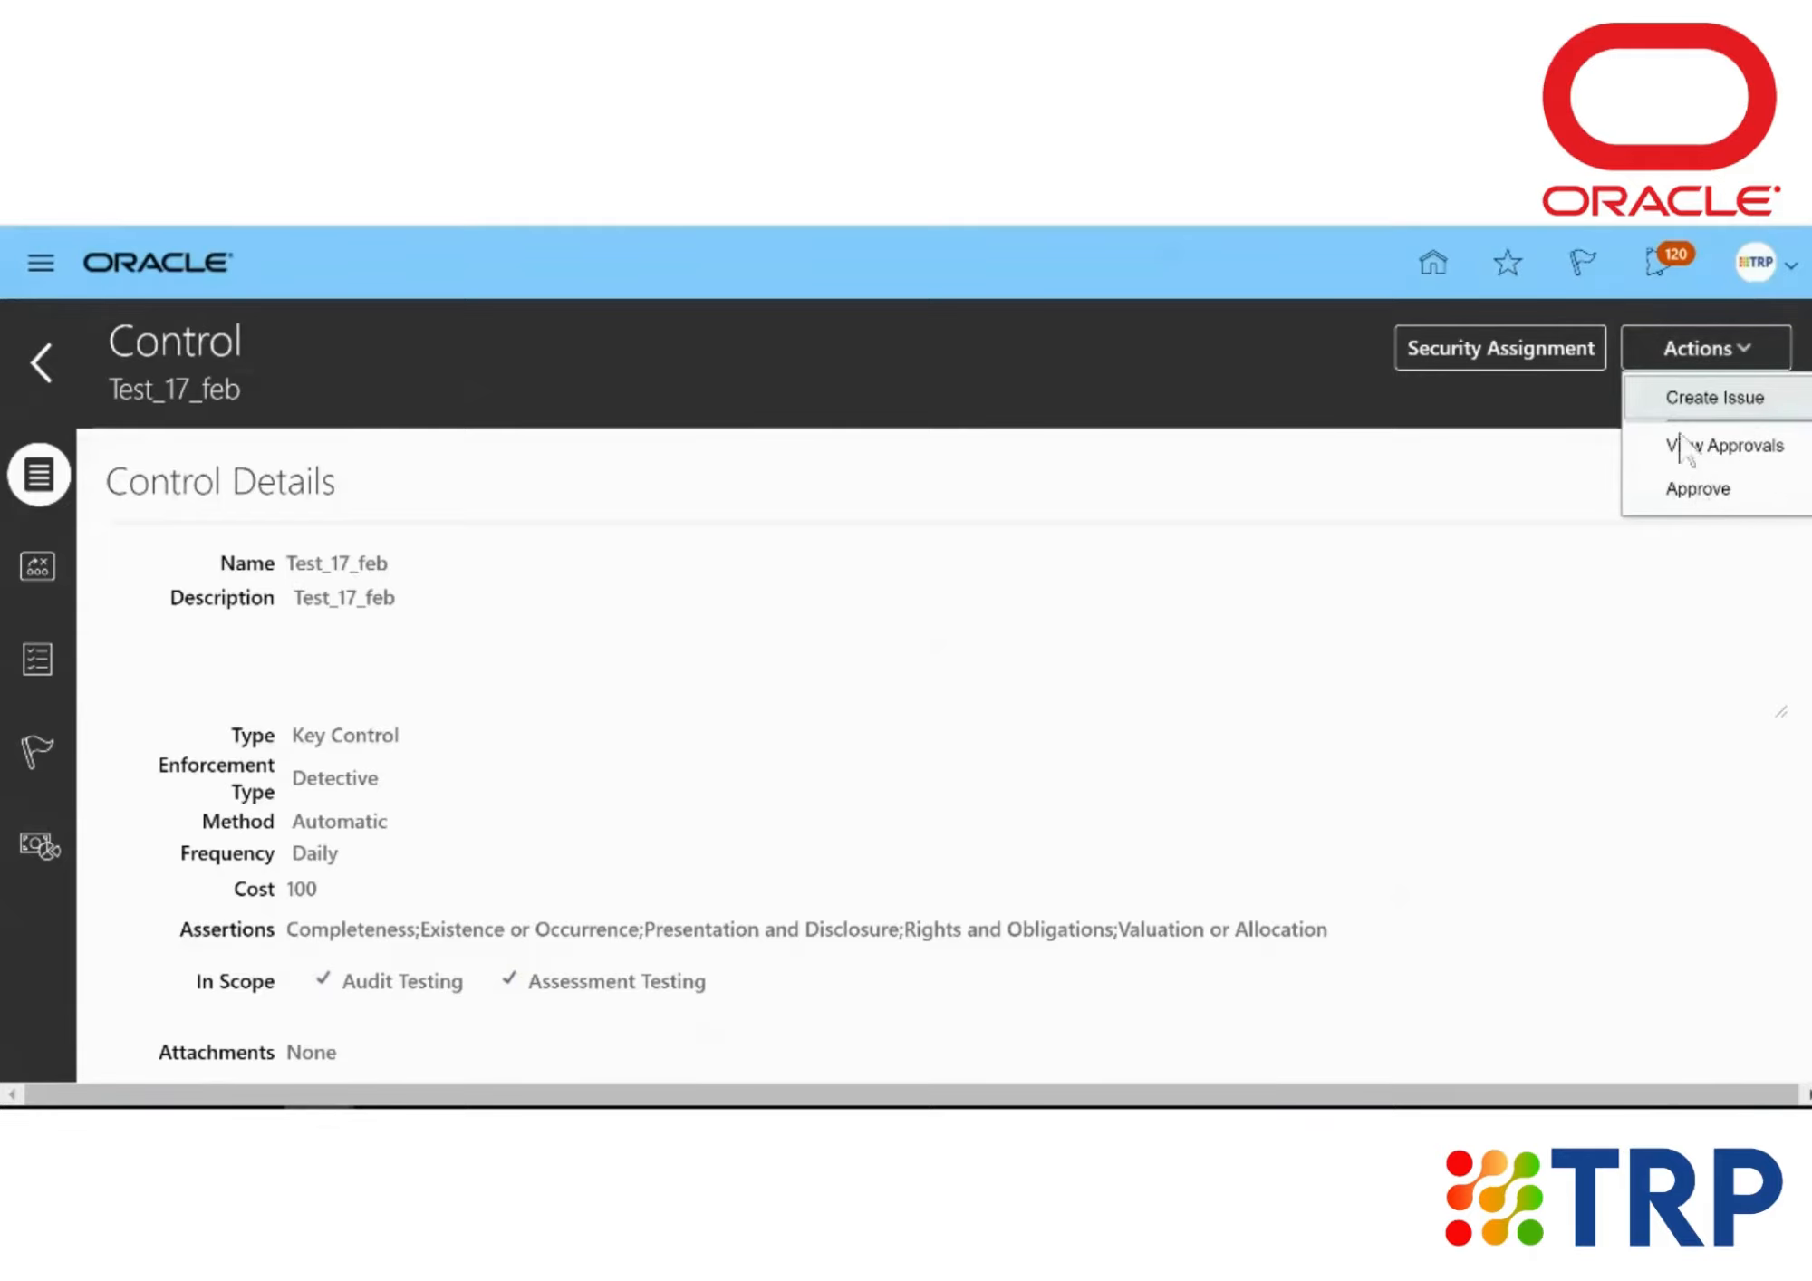
{"action": "left_click", "coordinate": [1698, 488]}
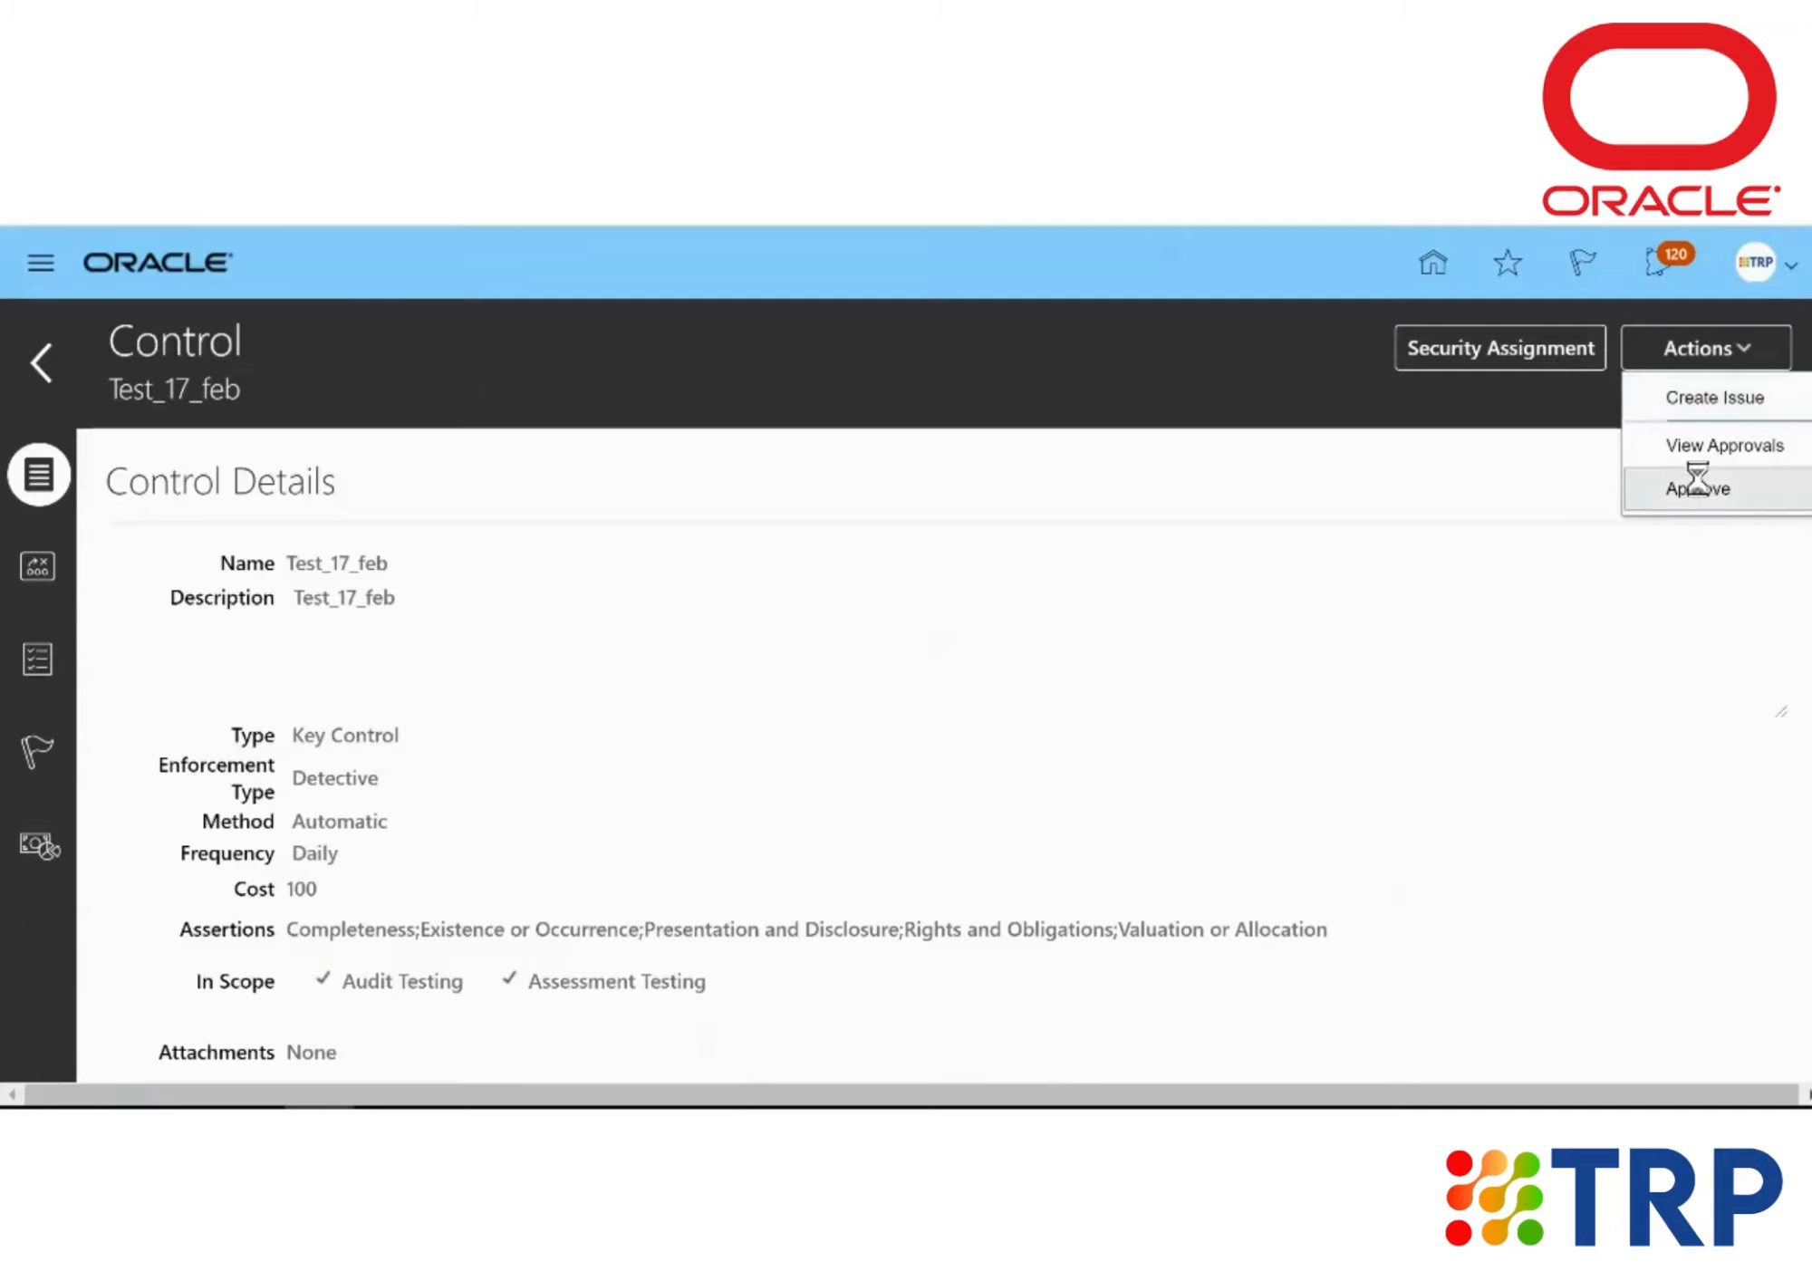
{"action": "left_click", "coordinate": [1699, 488]}
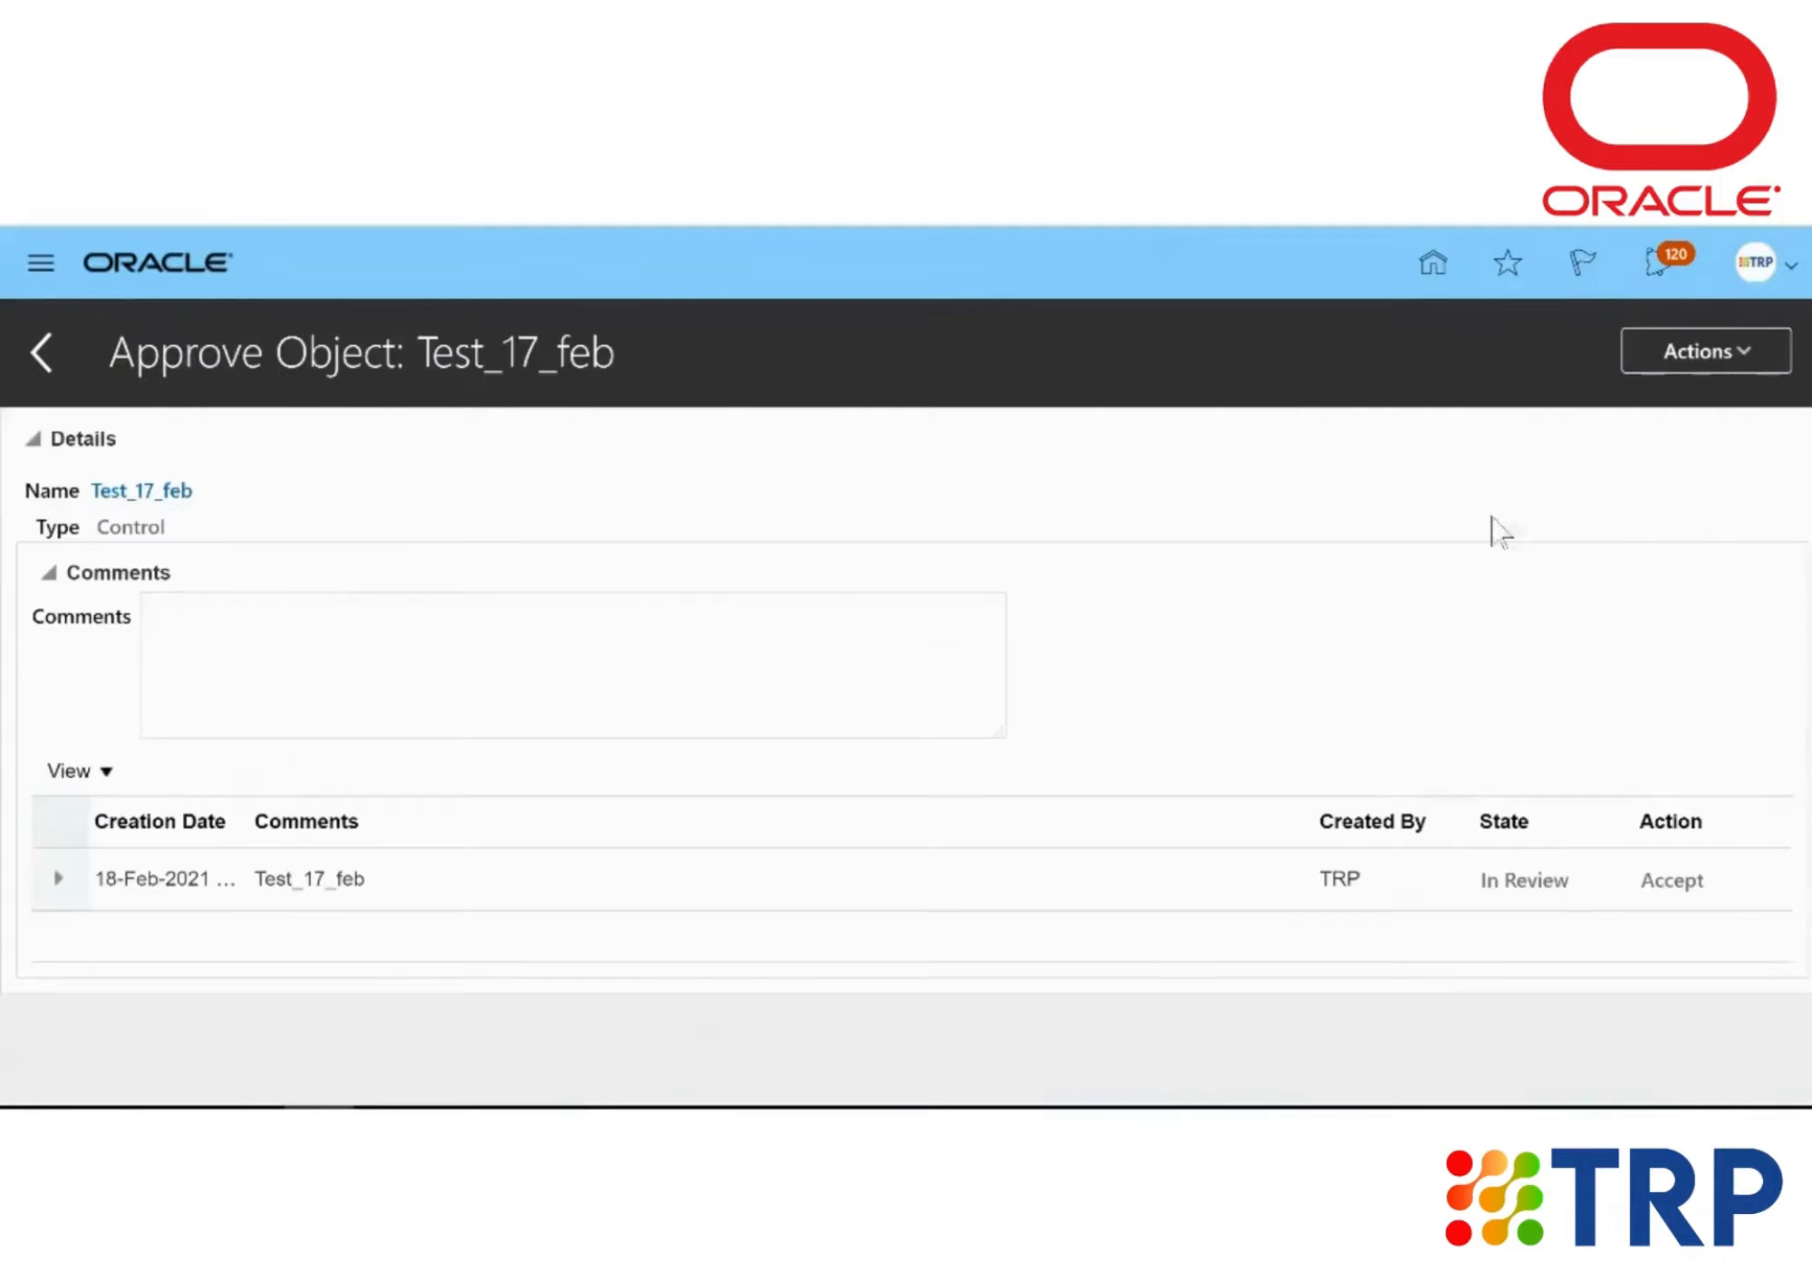
Accept the approval of Test_17_feb without a comment, making it Approved.
{"action": "left_click", "coordinate": [527, 641]}
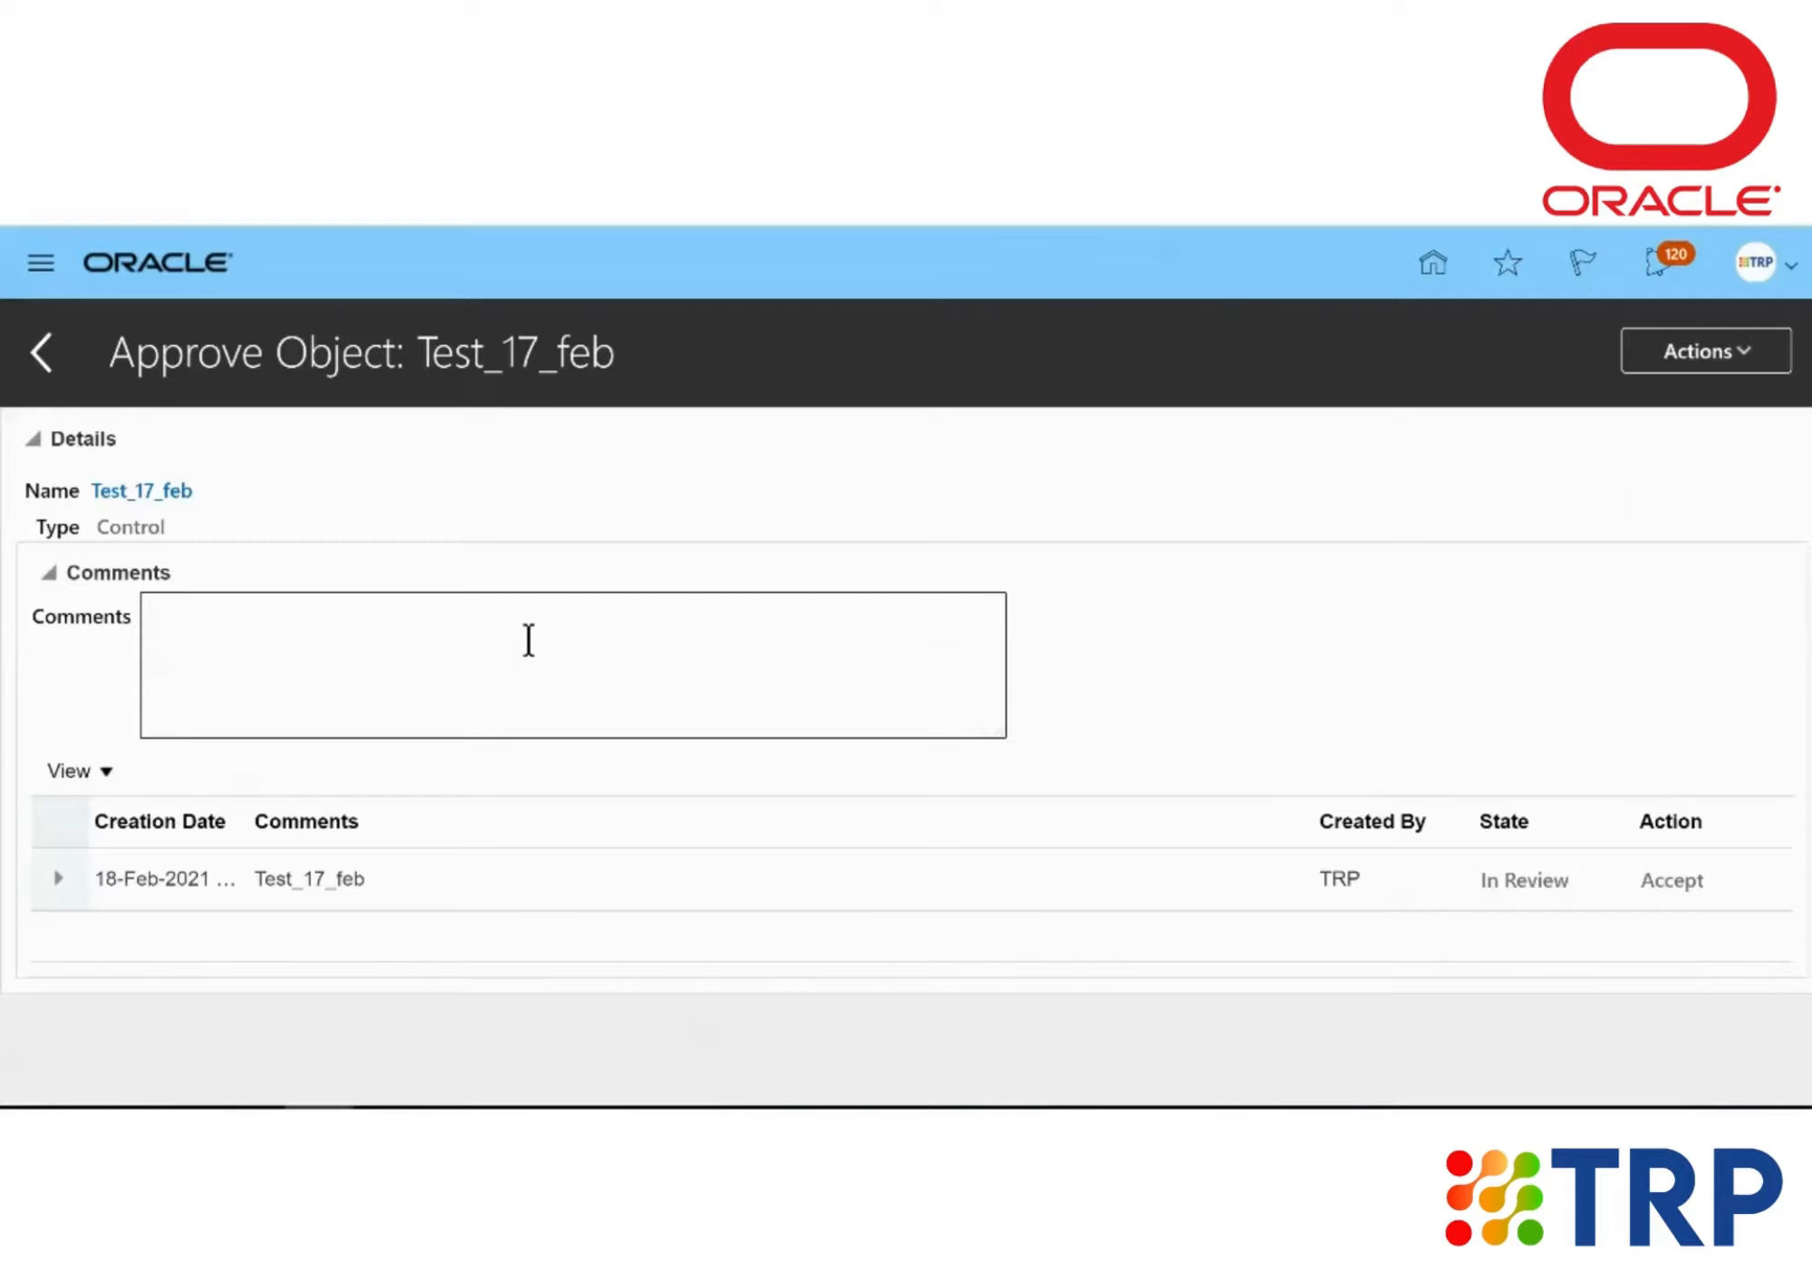
{"action": "mouse_move", "coordinate": [458, 872]}
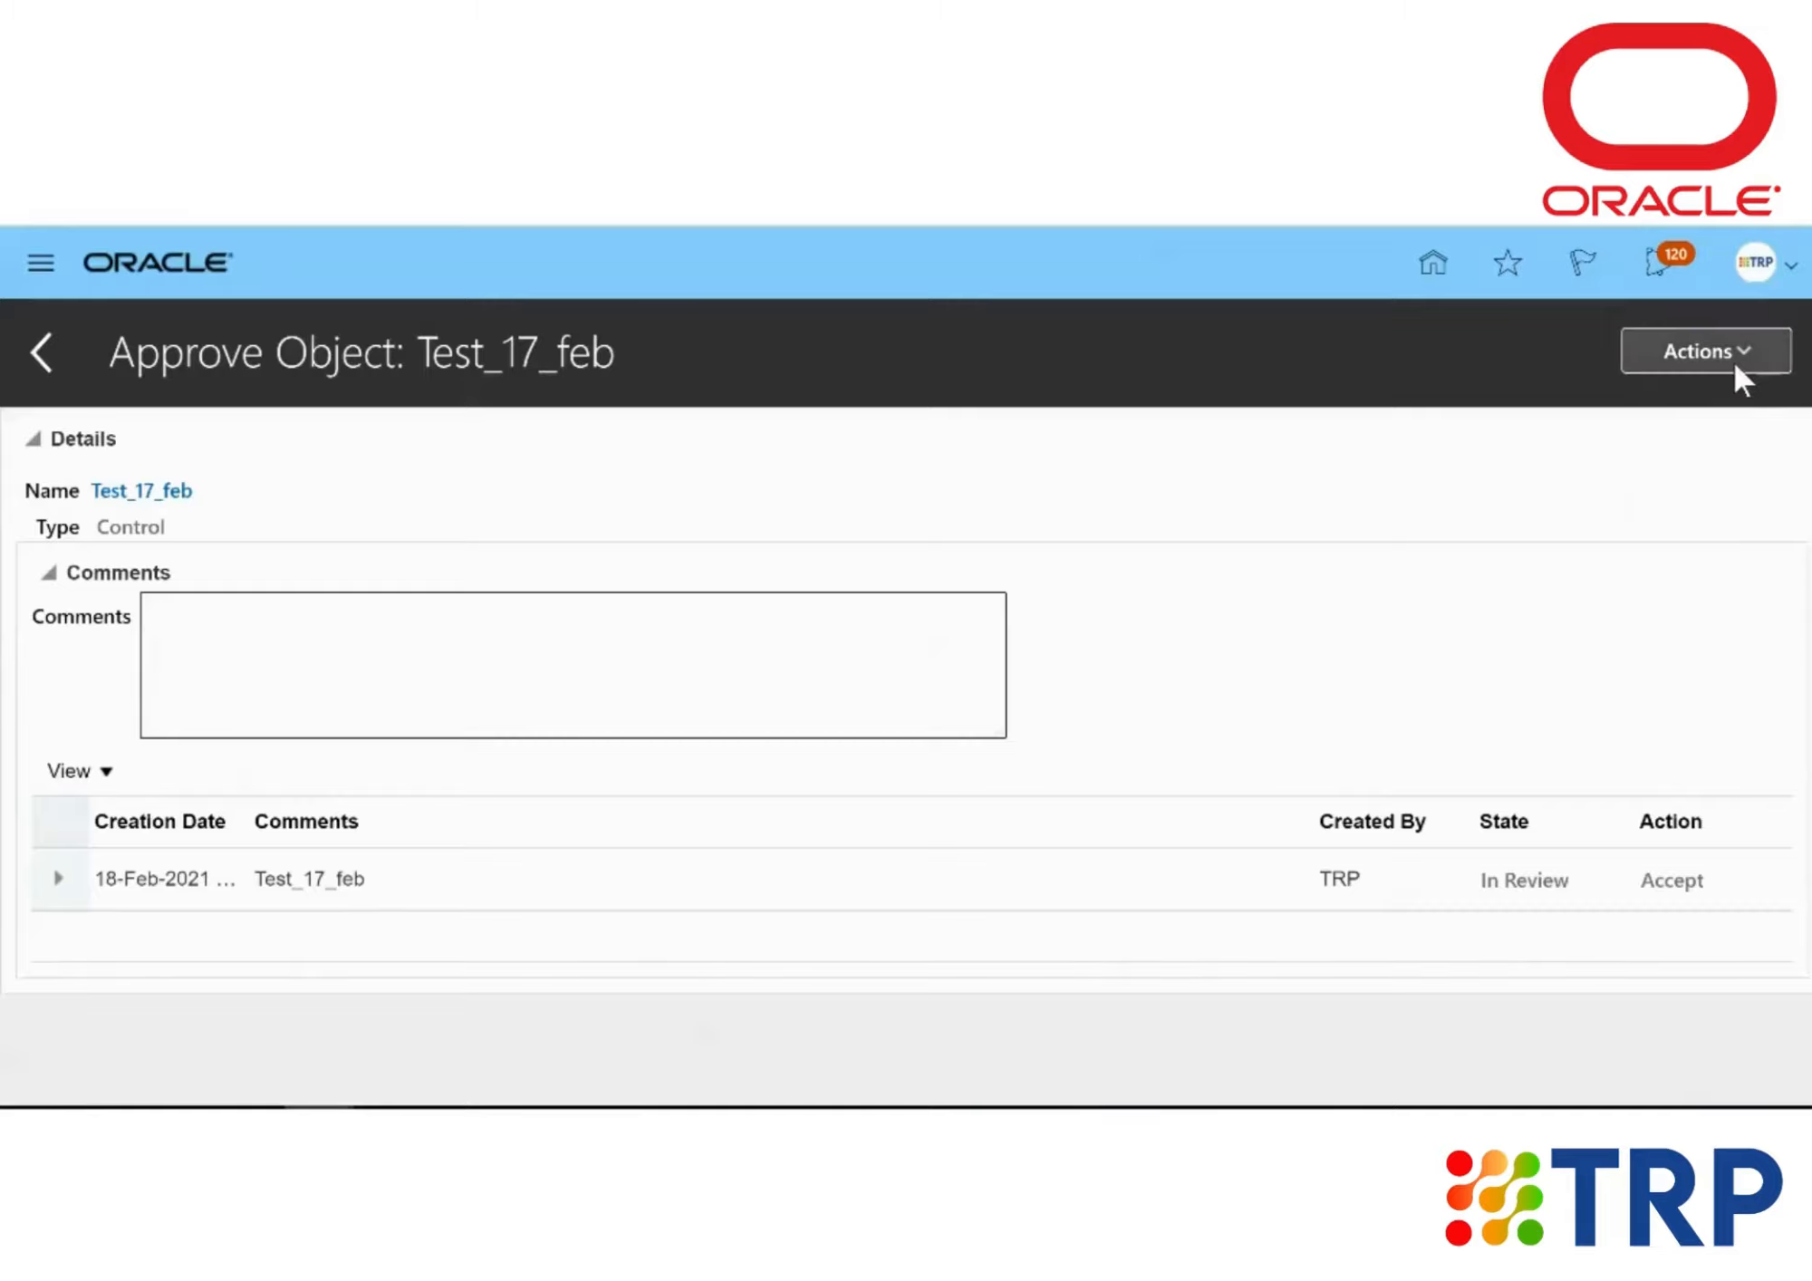
{"action": "left_click", "coordinate": [1705, 351]}
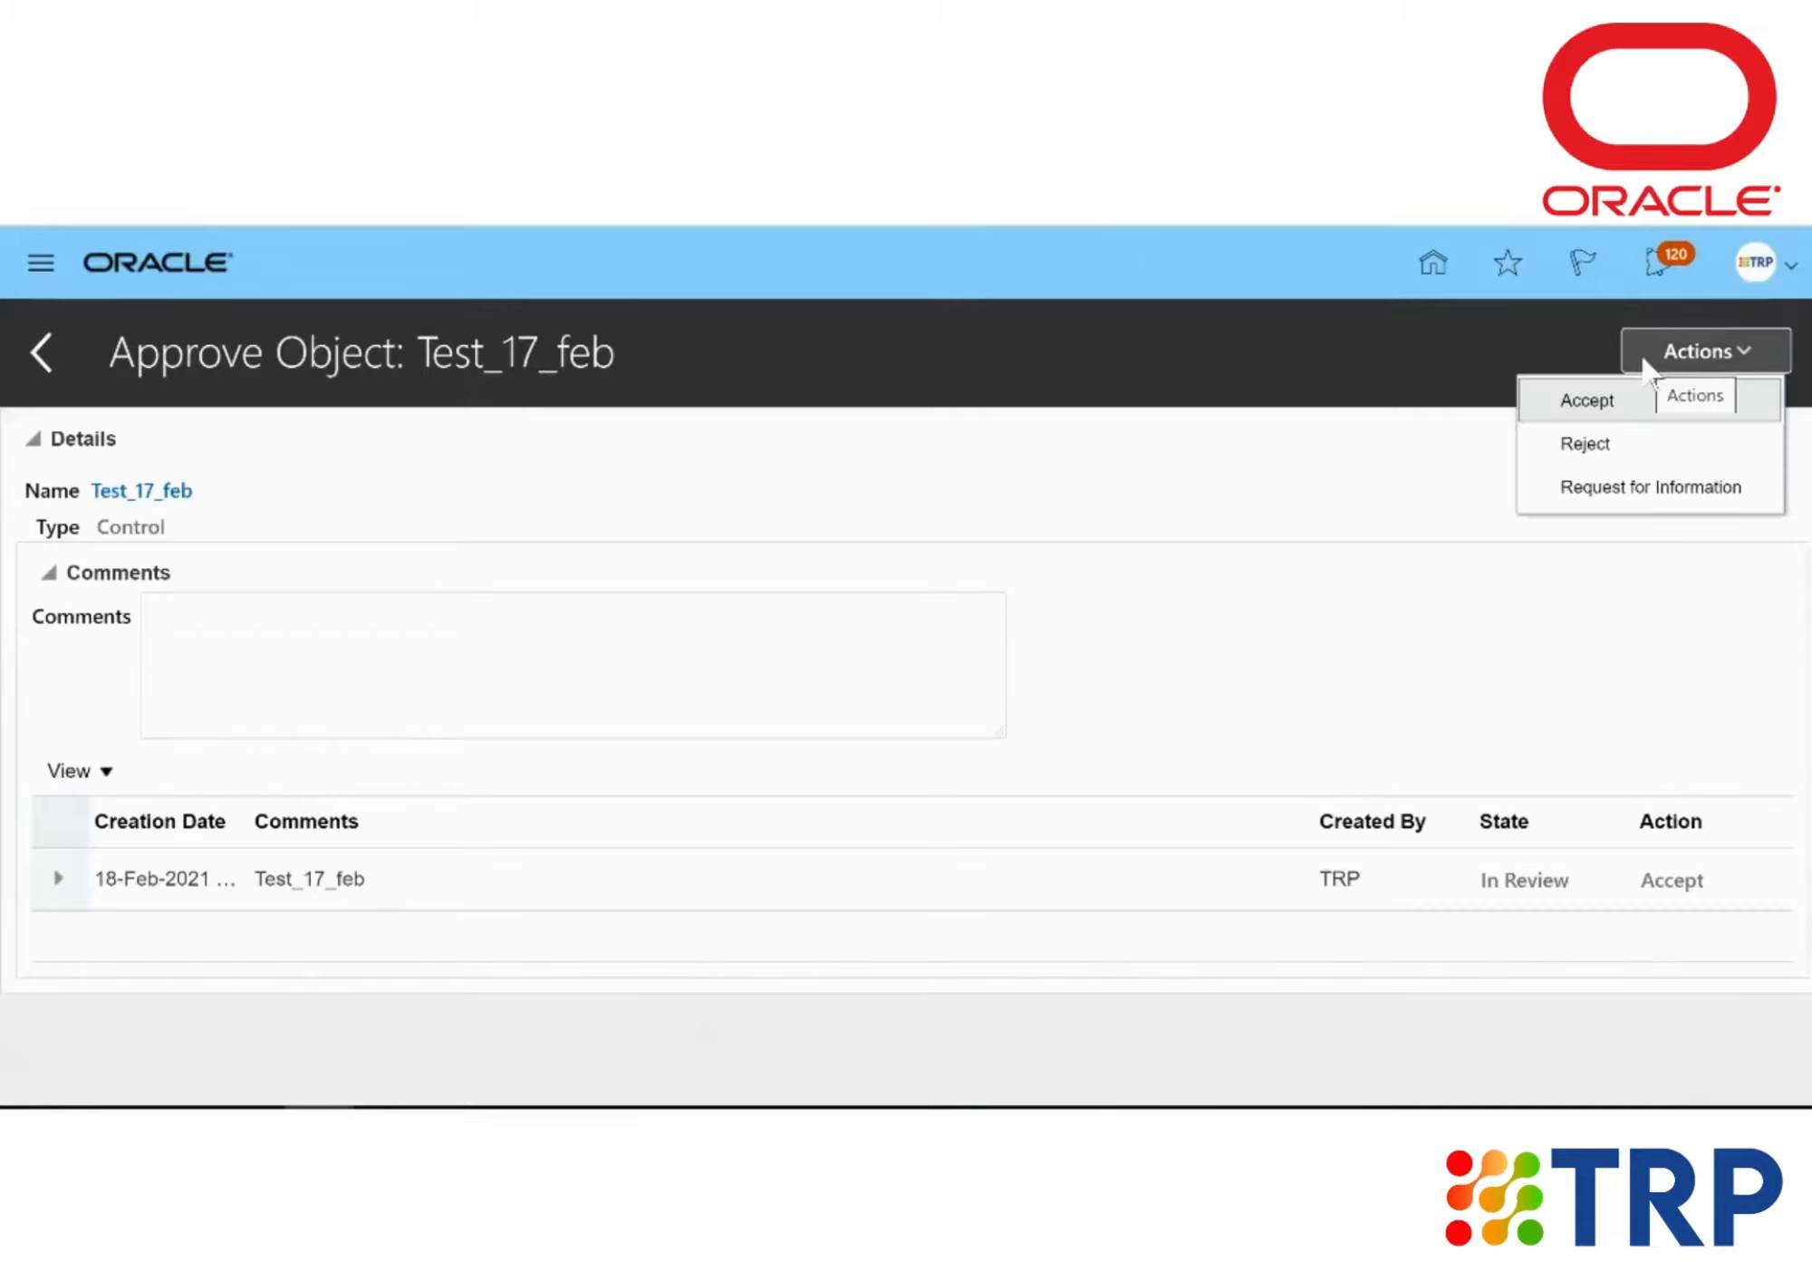
{"action": "left_click", "coordinate": [1585, 400]}
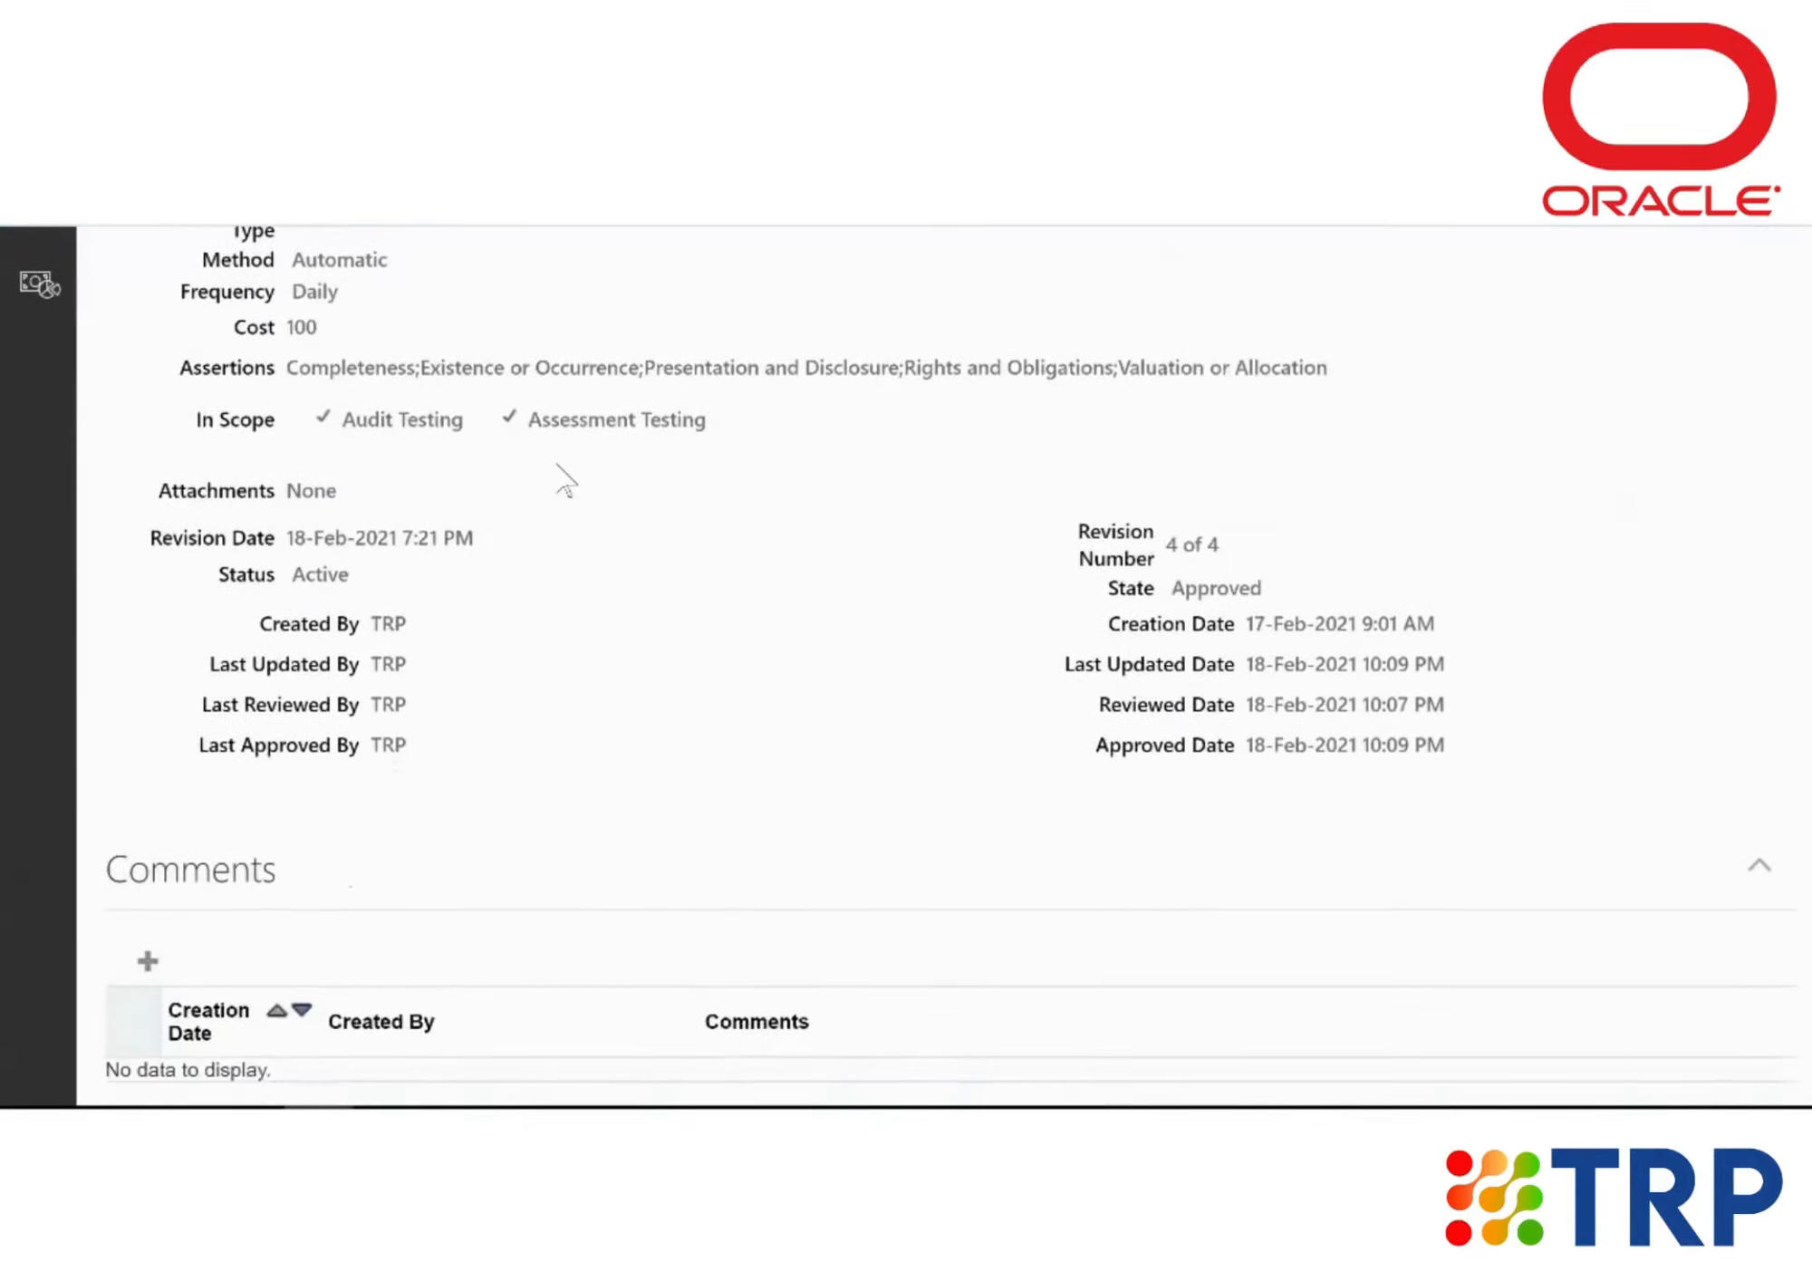
{"action": "scroll", "scroll_direction": "down", "scroll_amount": 3}
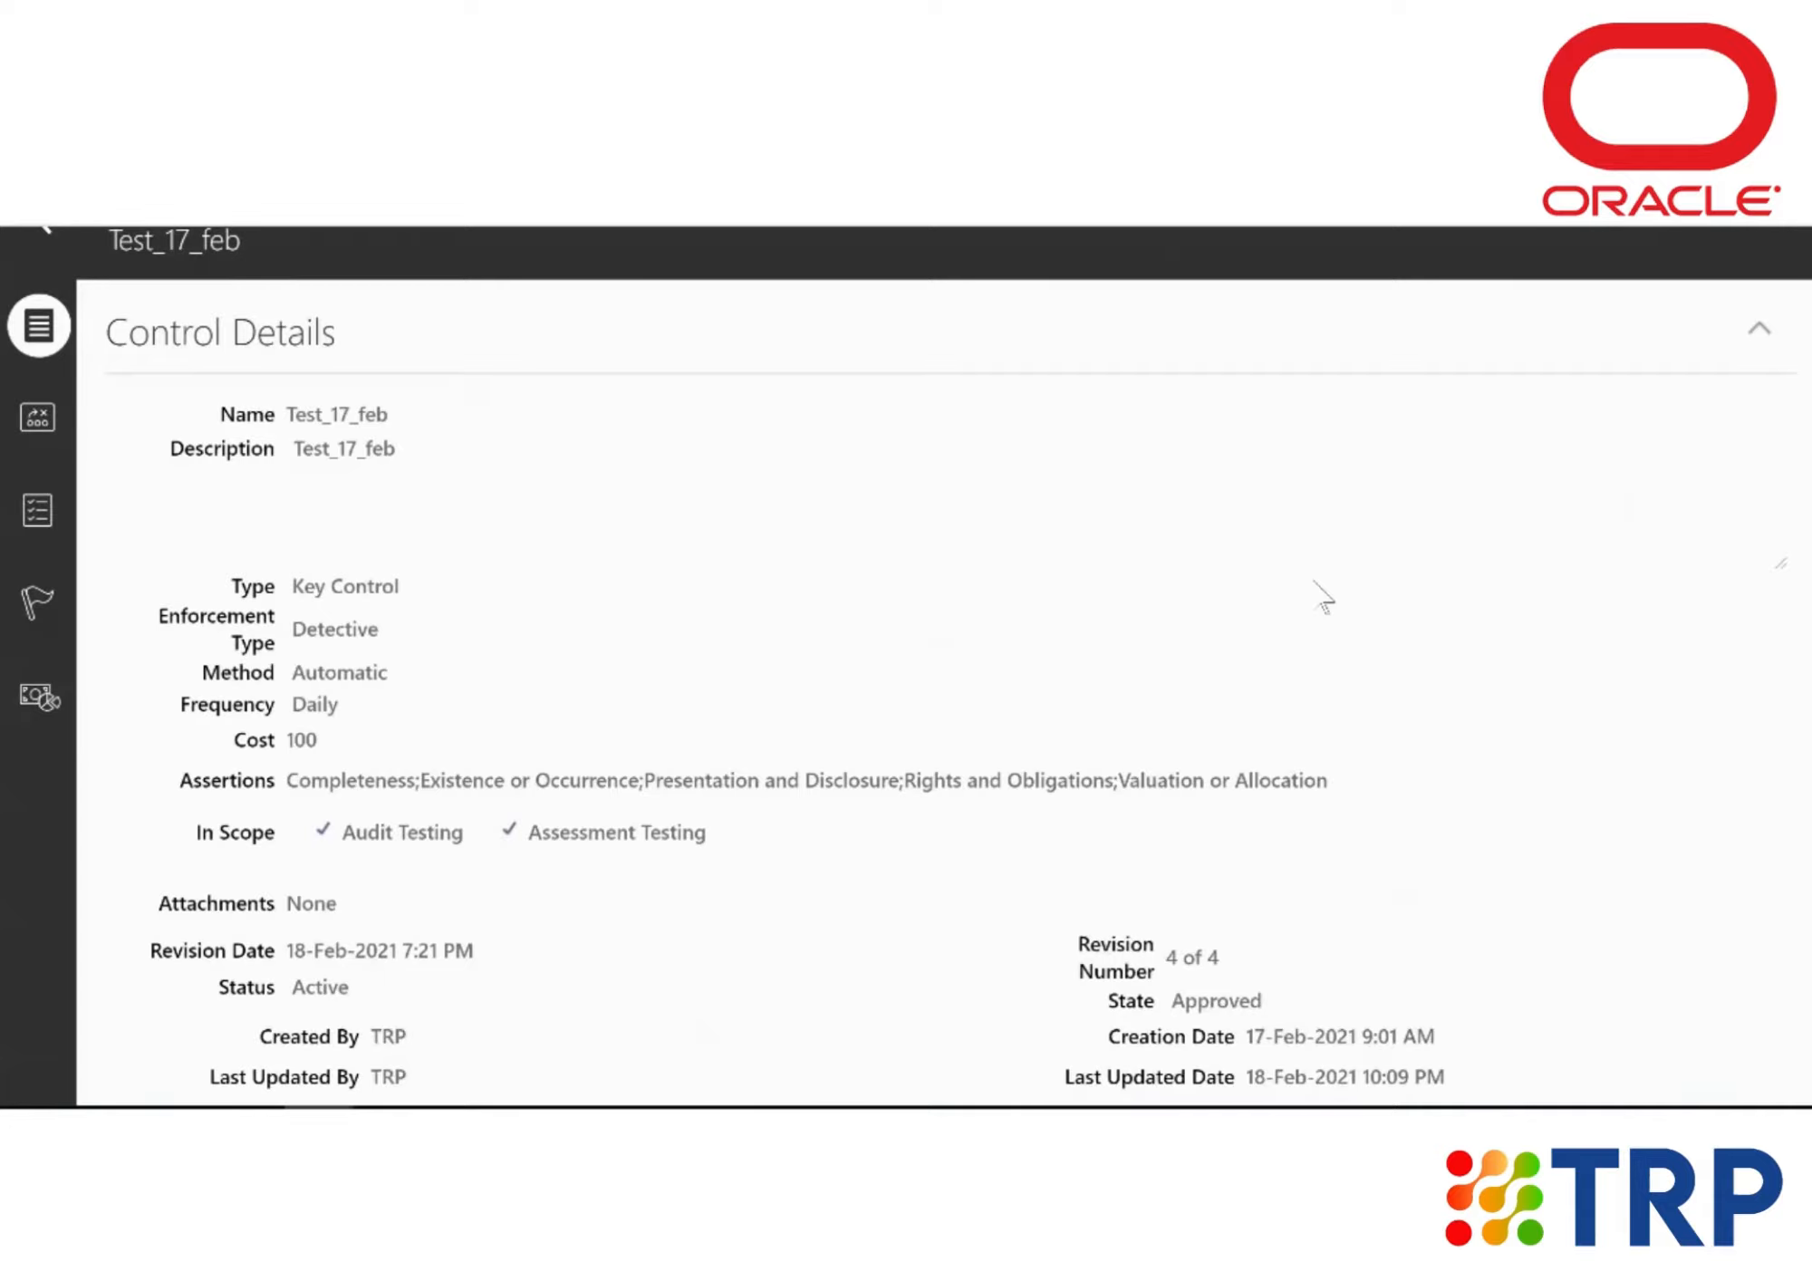
{"action": "mouse_move", "coordinate": [892, 993]}
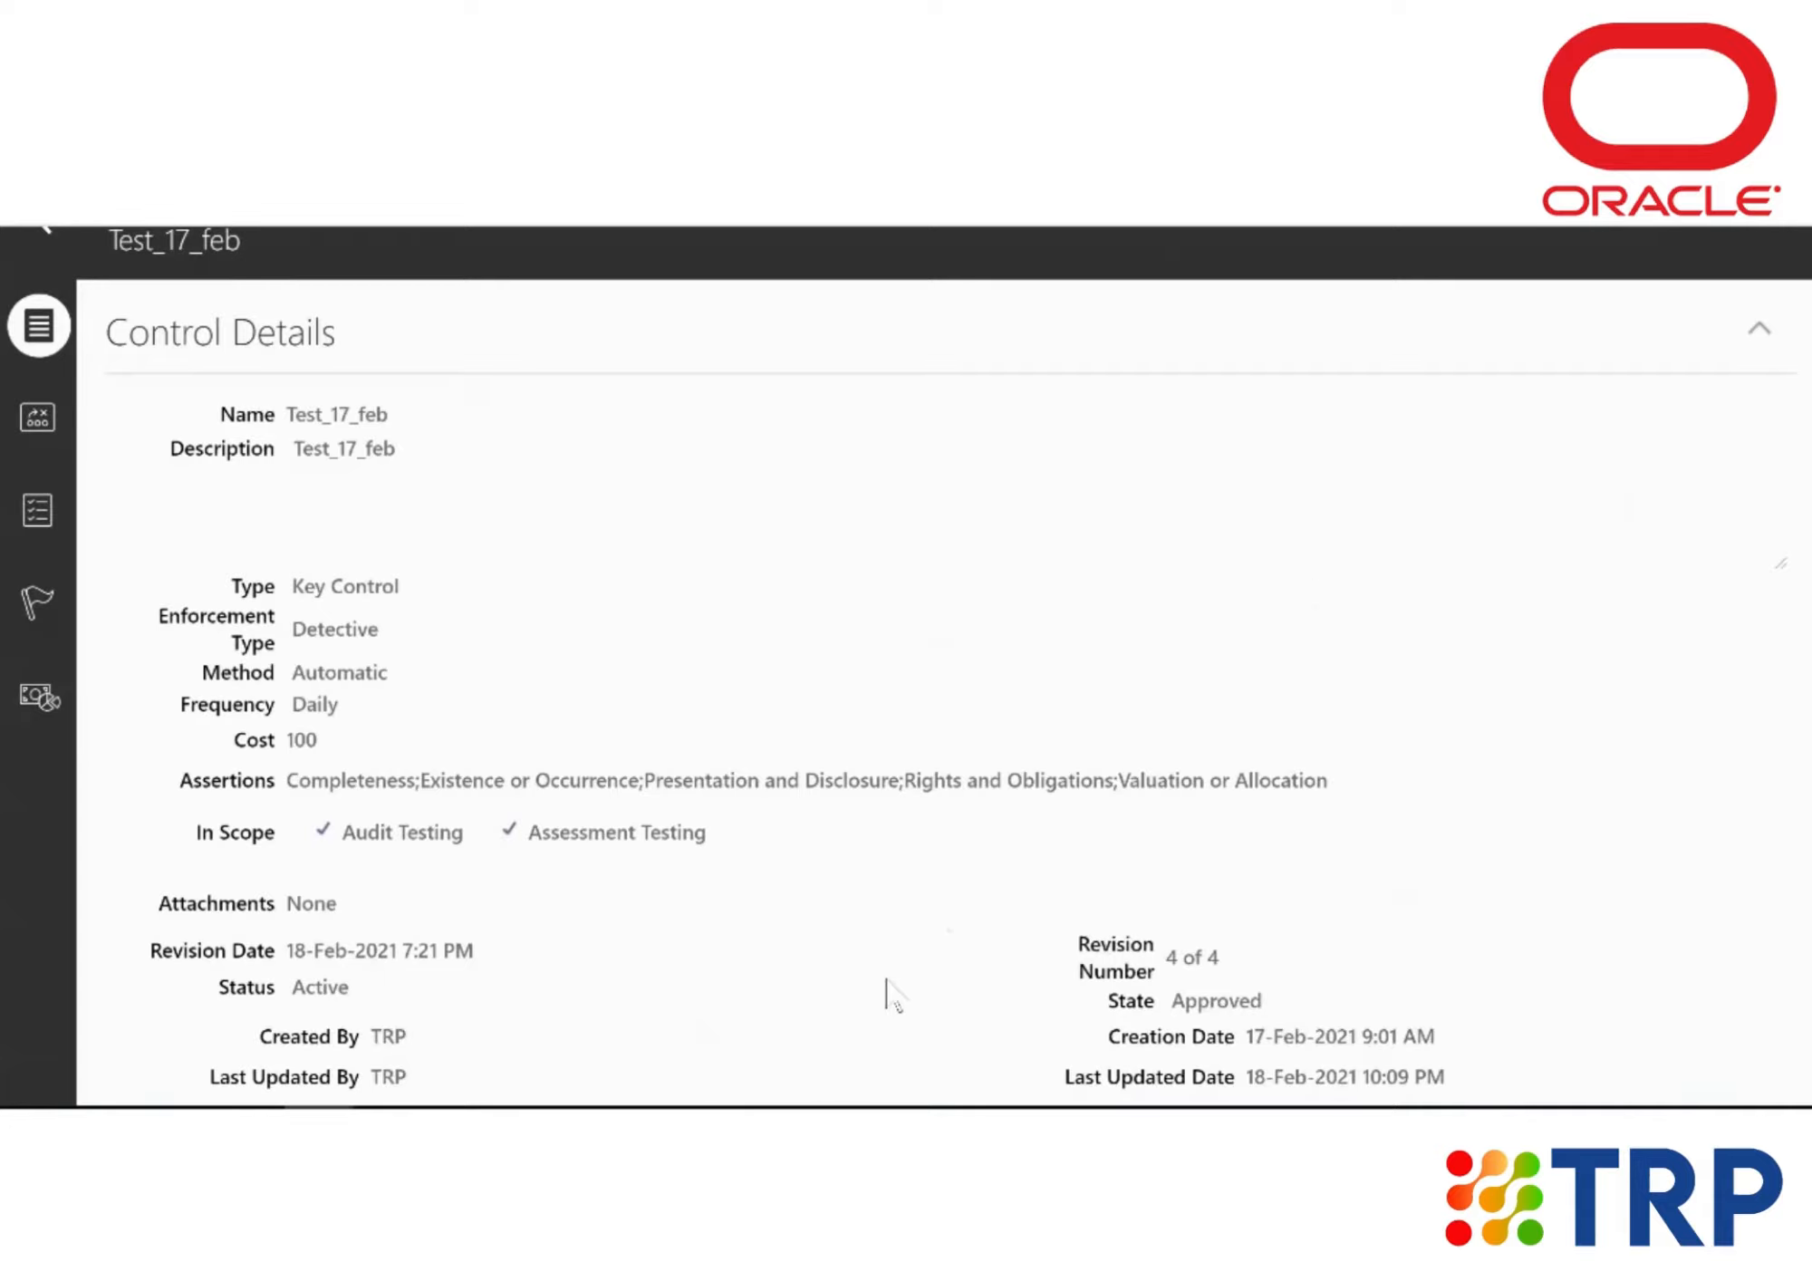